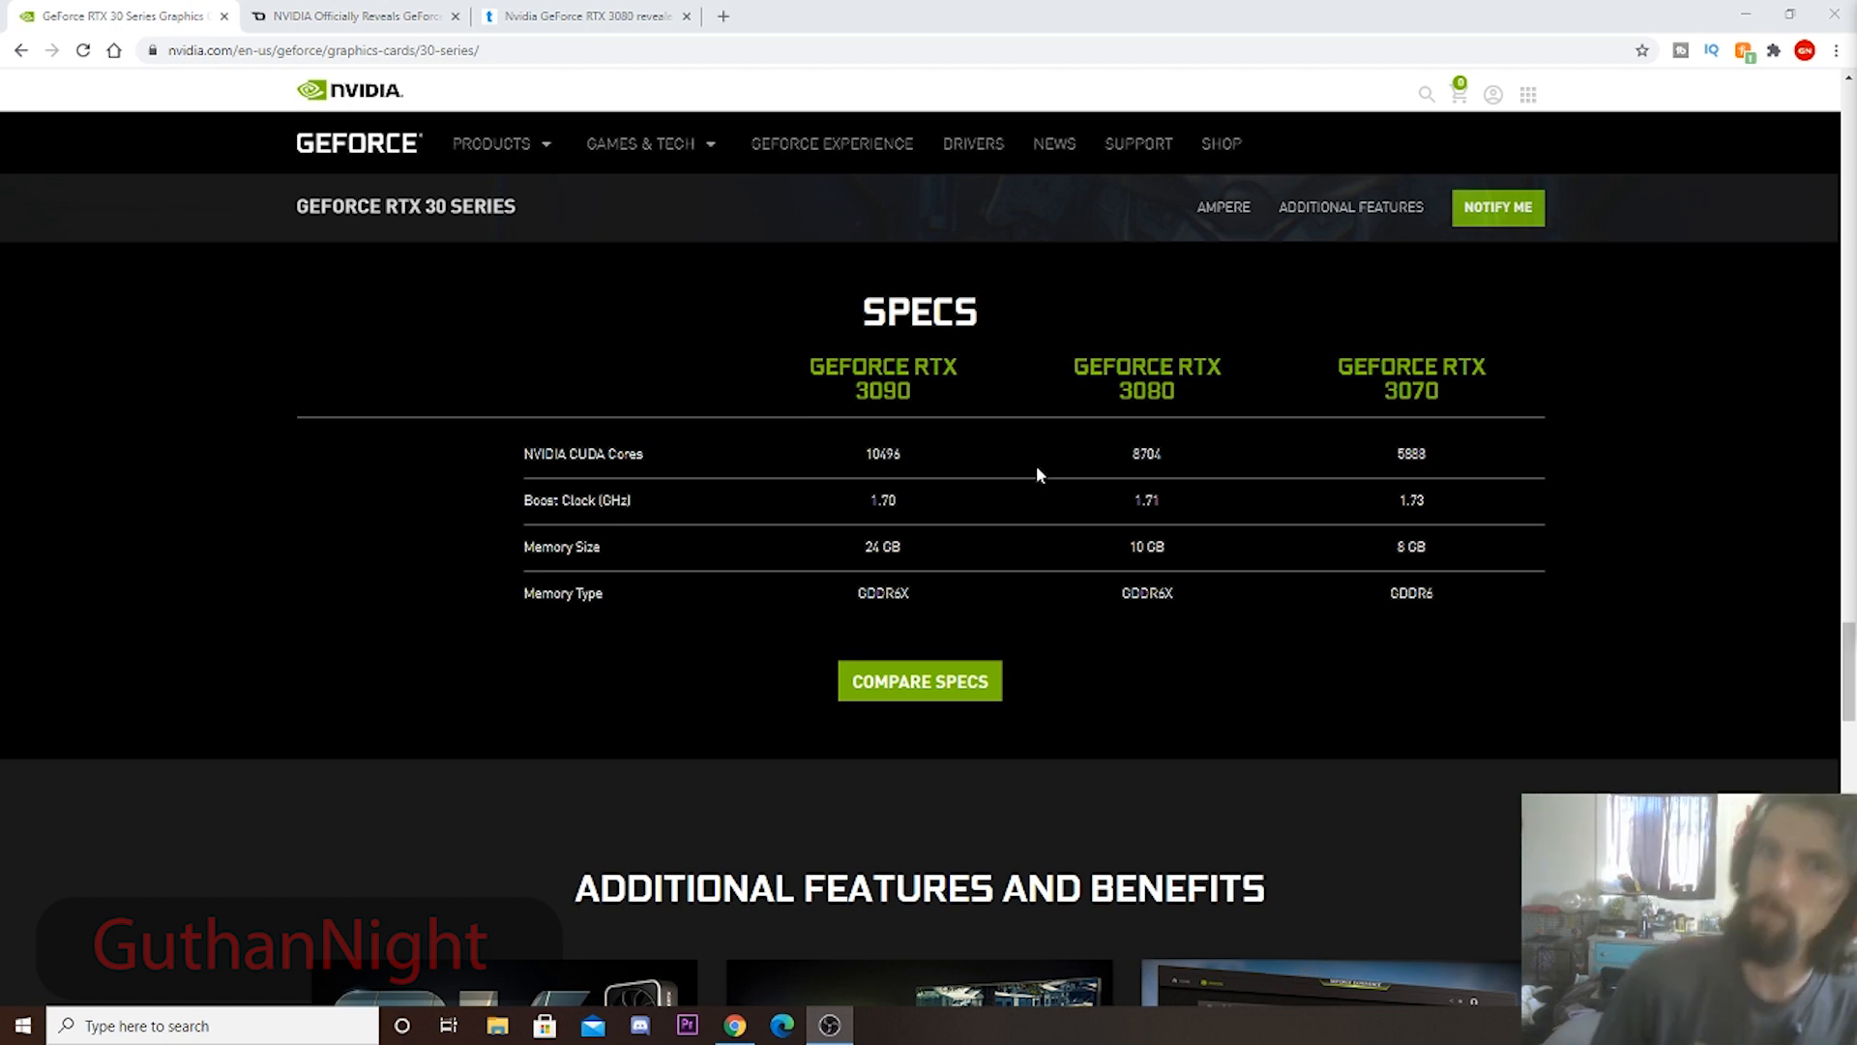
mouse_move(1037, 486)
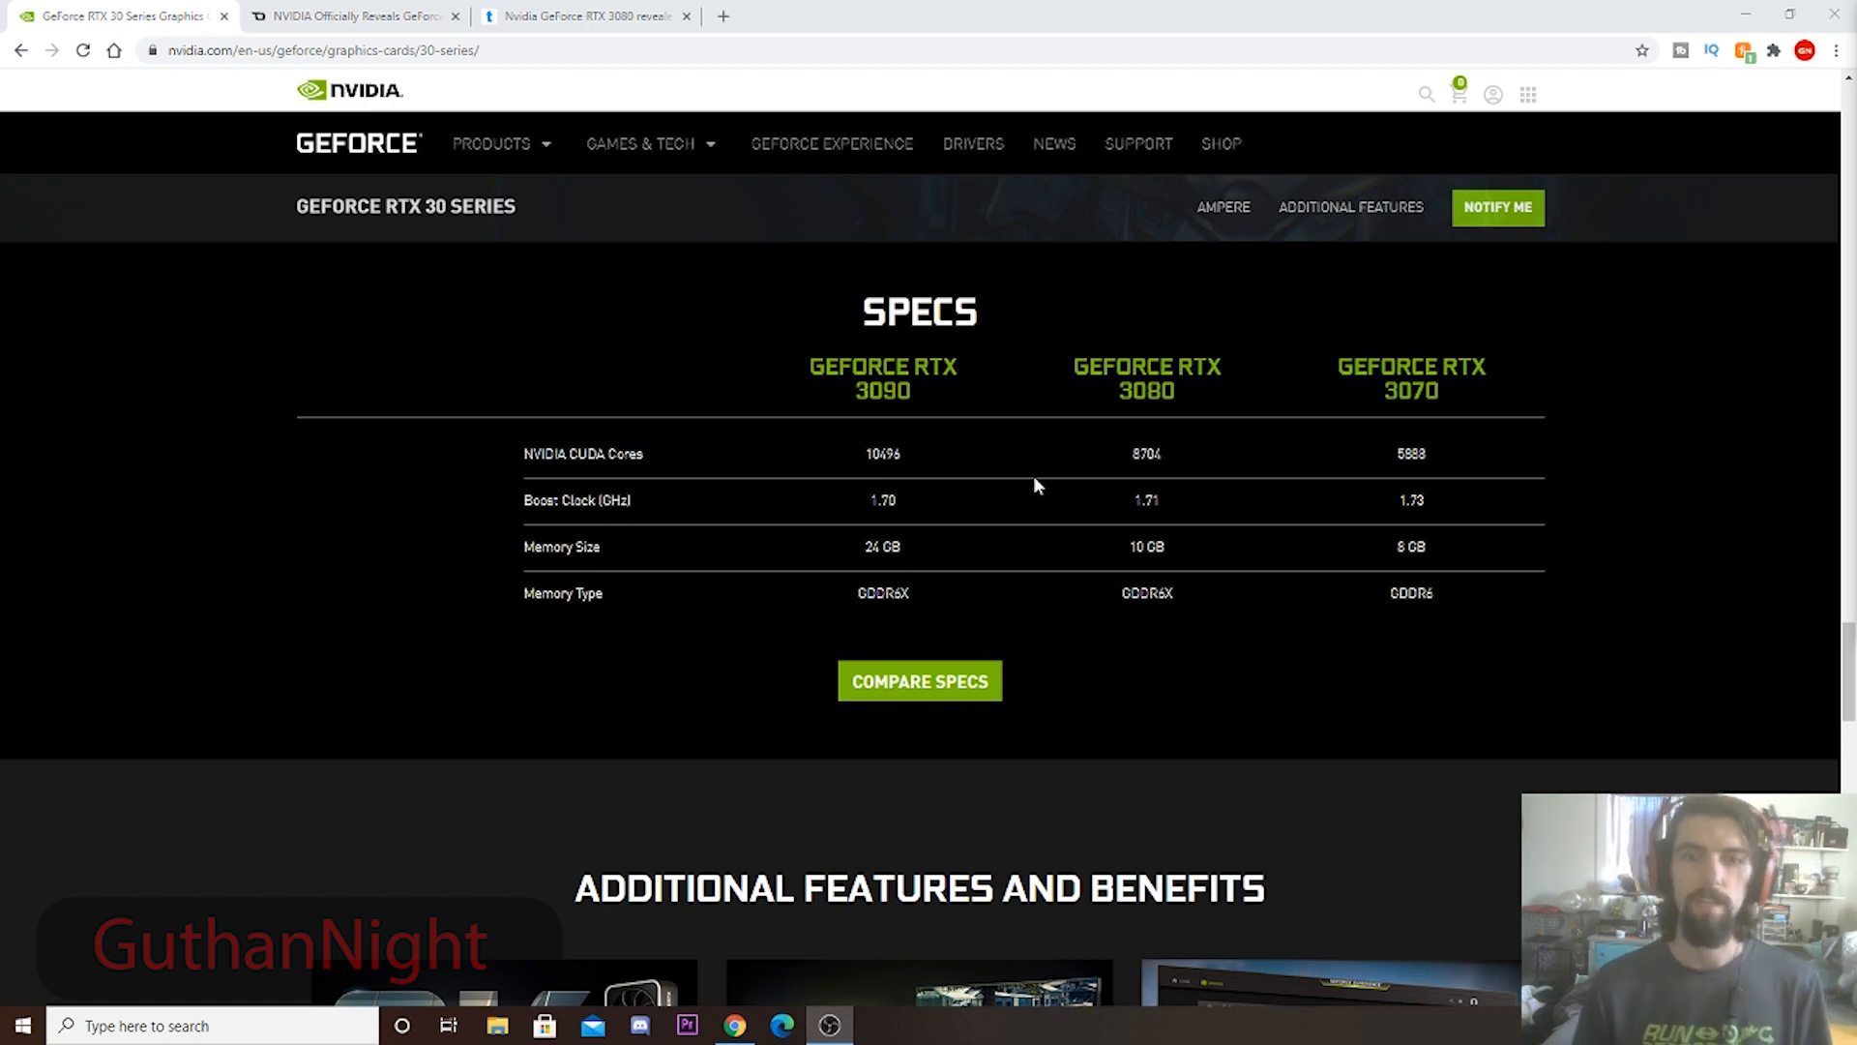
mouse_move(1232, 173)
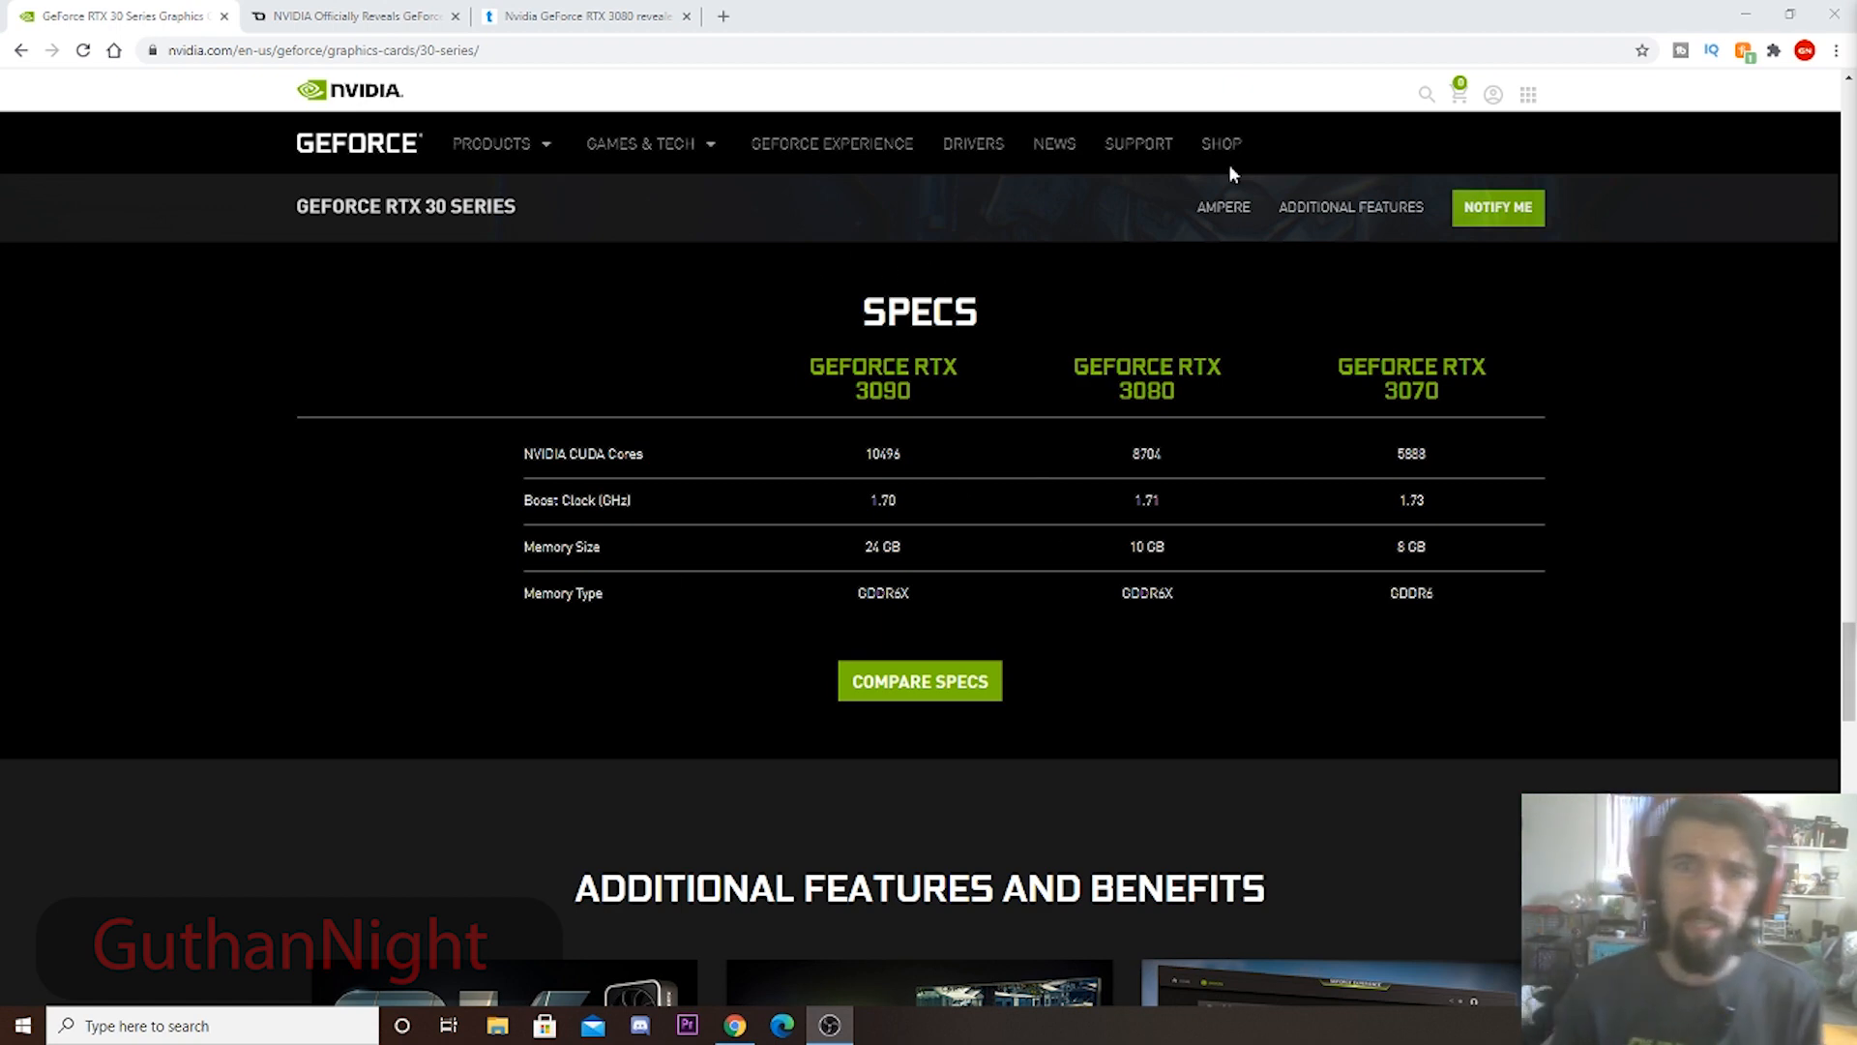
mouse_move(700, 431)
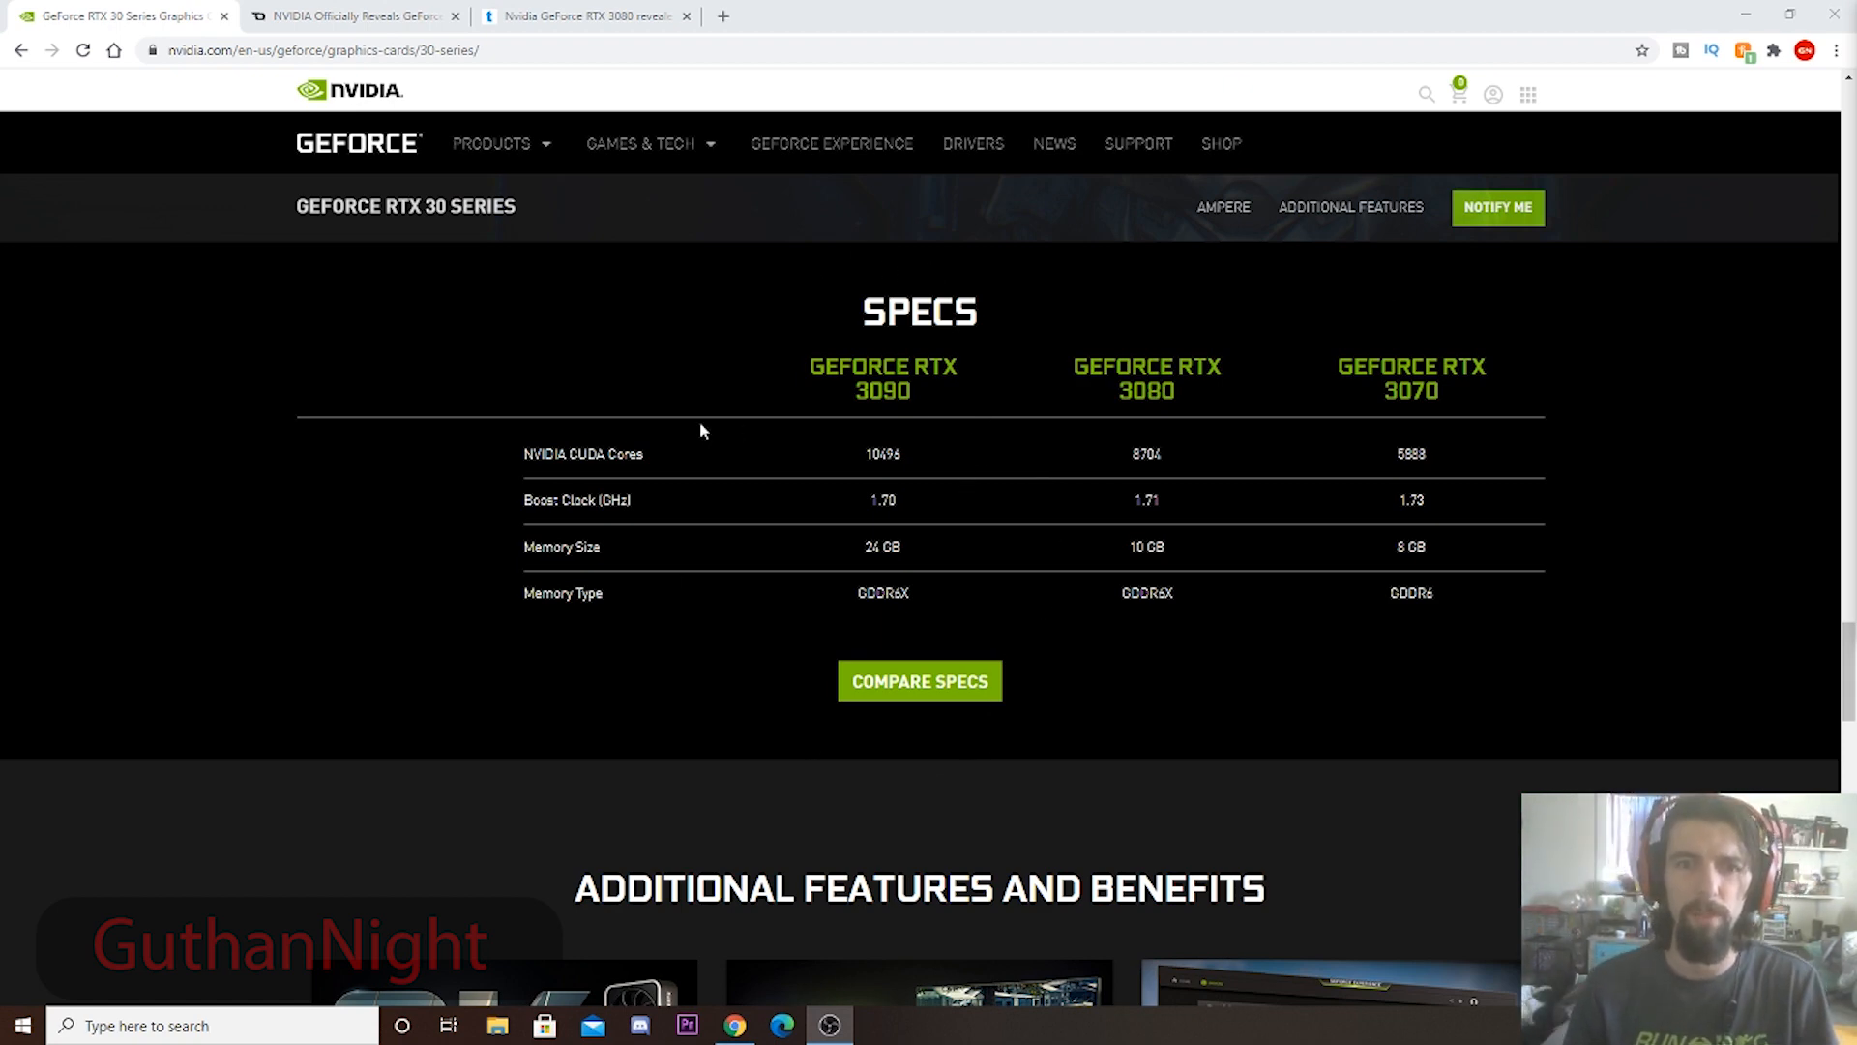
mouse_move(1524, 432)
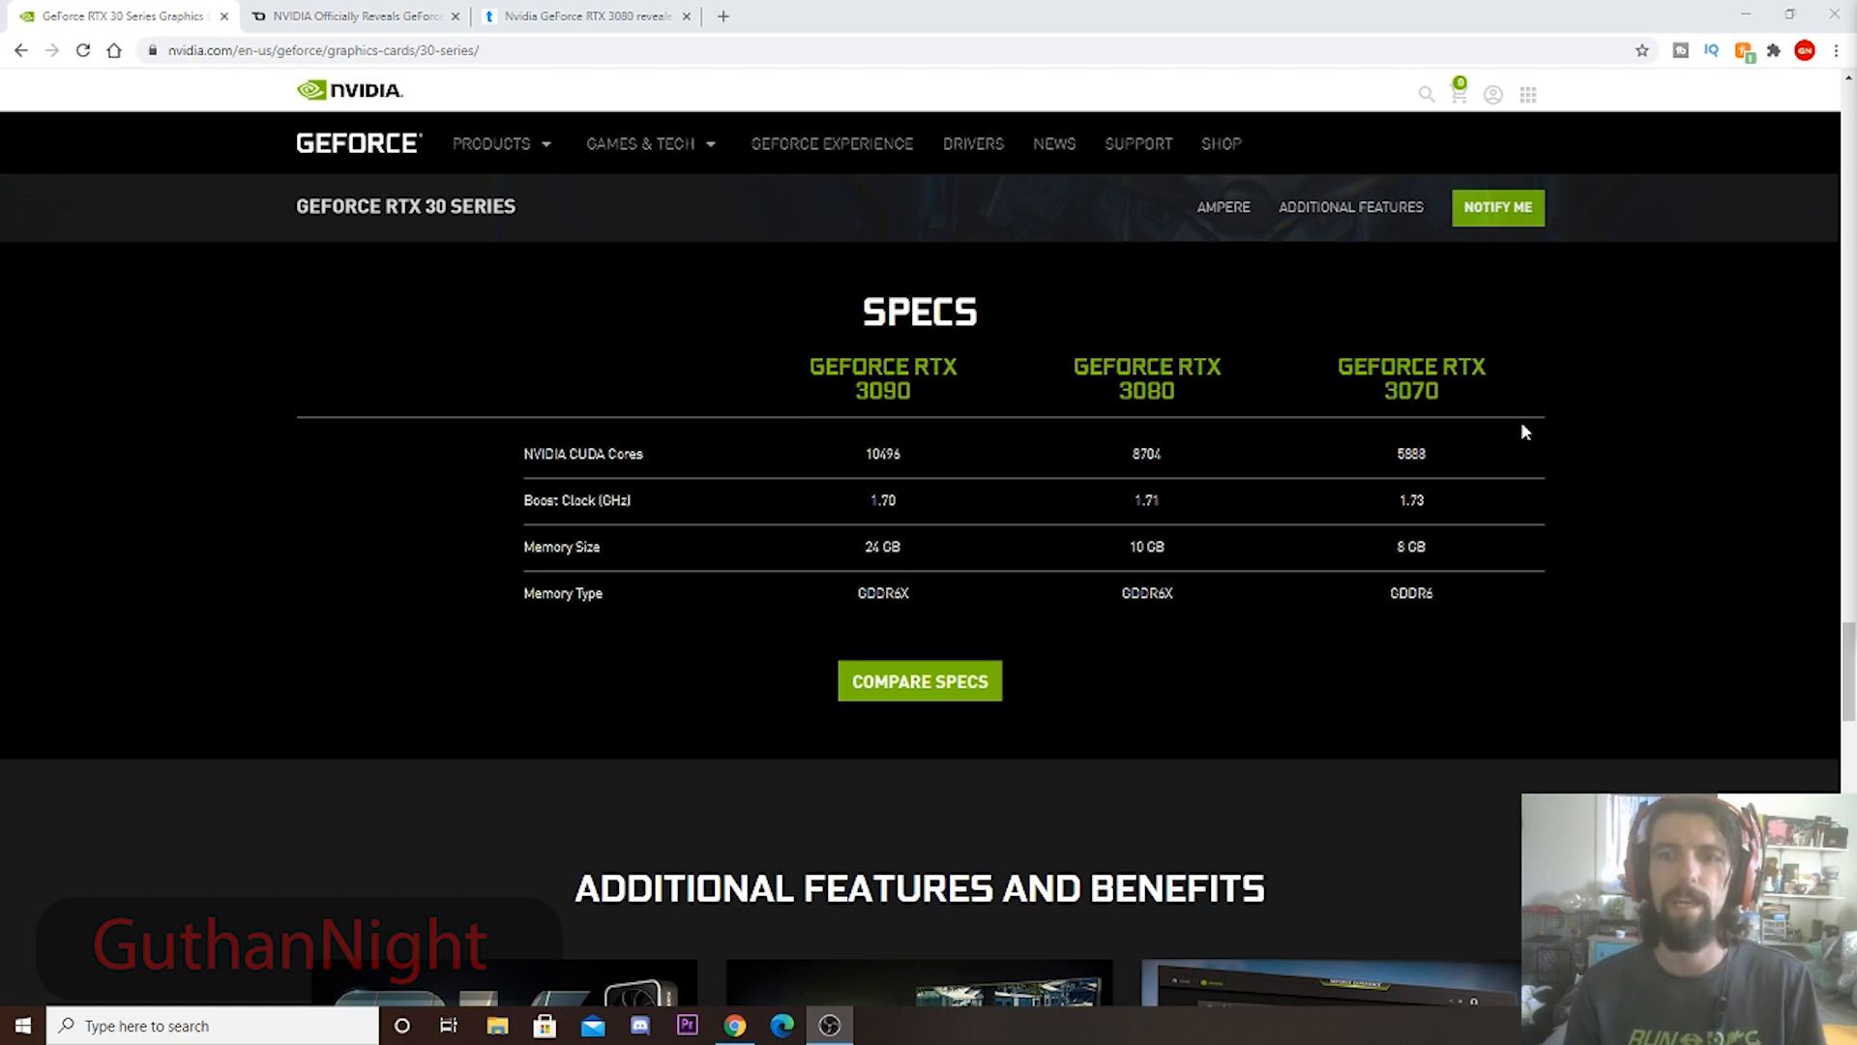
mouse_move(1512, 679)
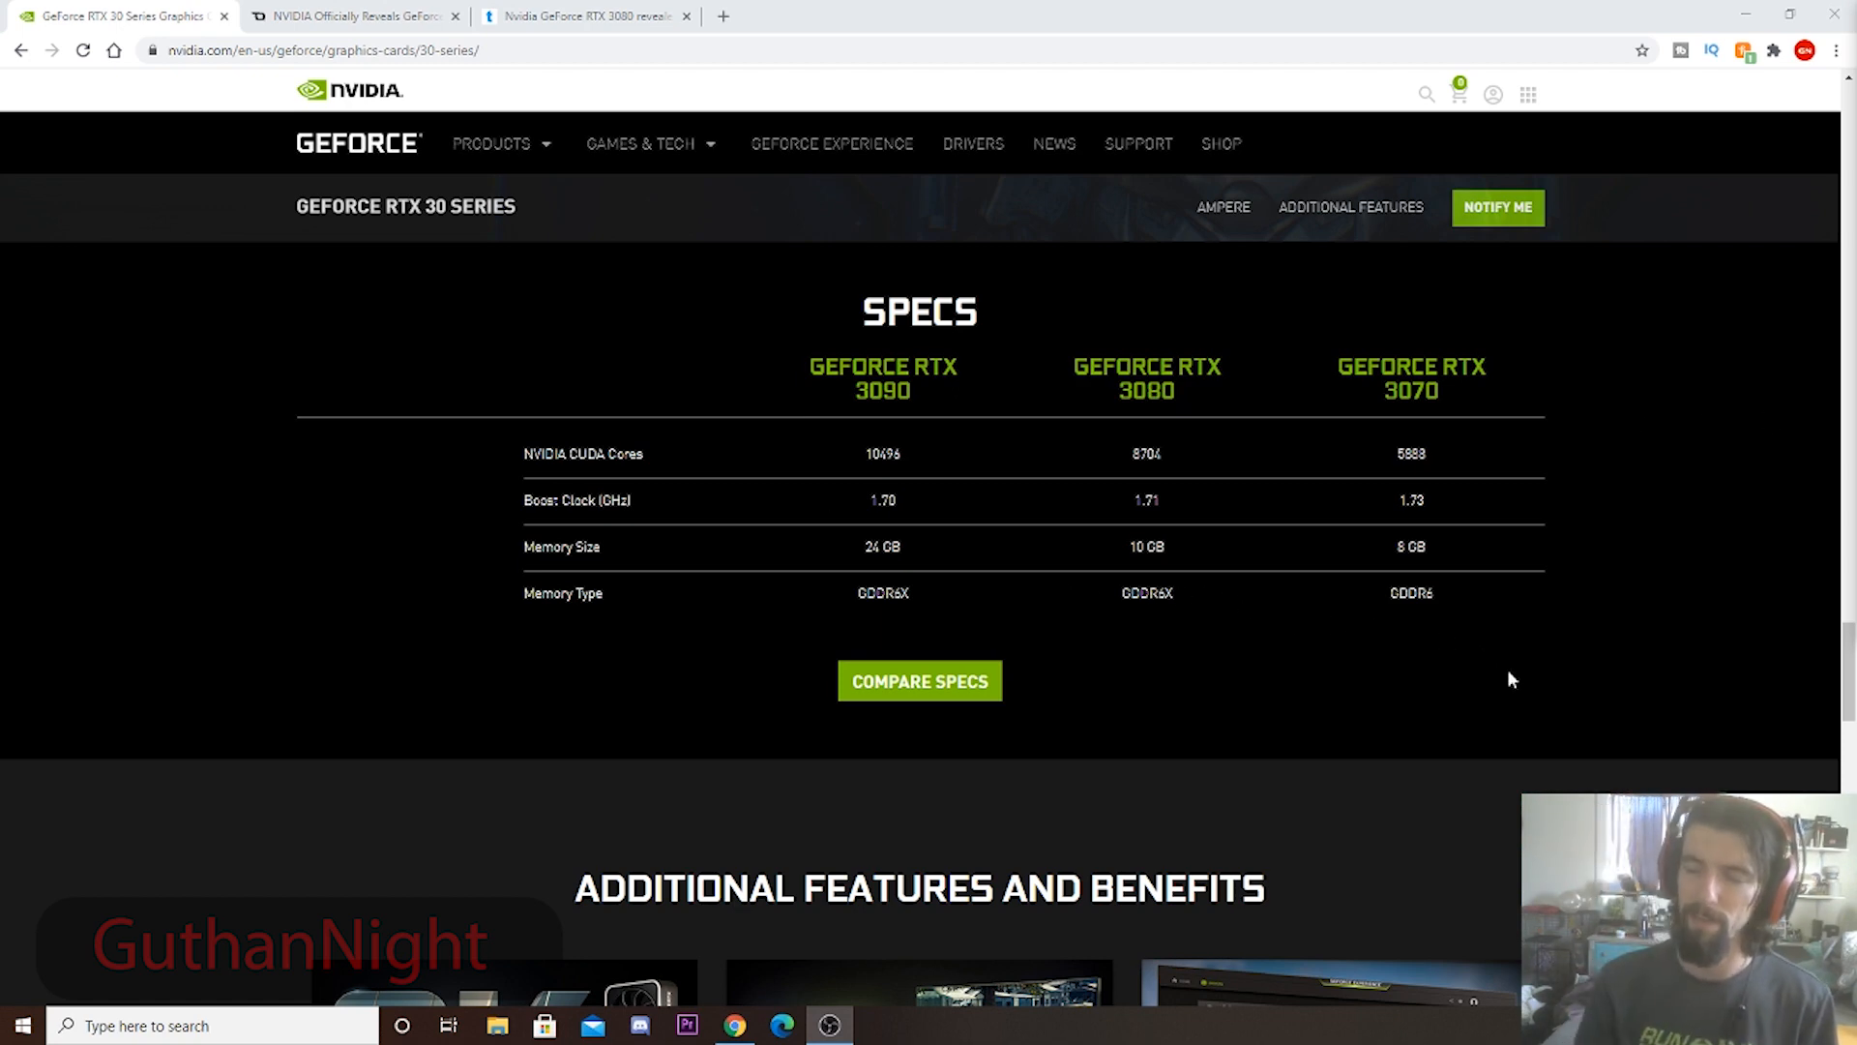
mouse_move(306, 11)
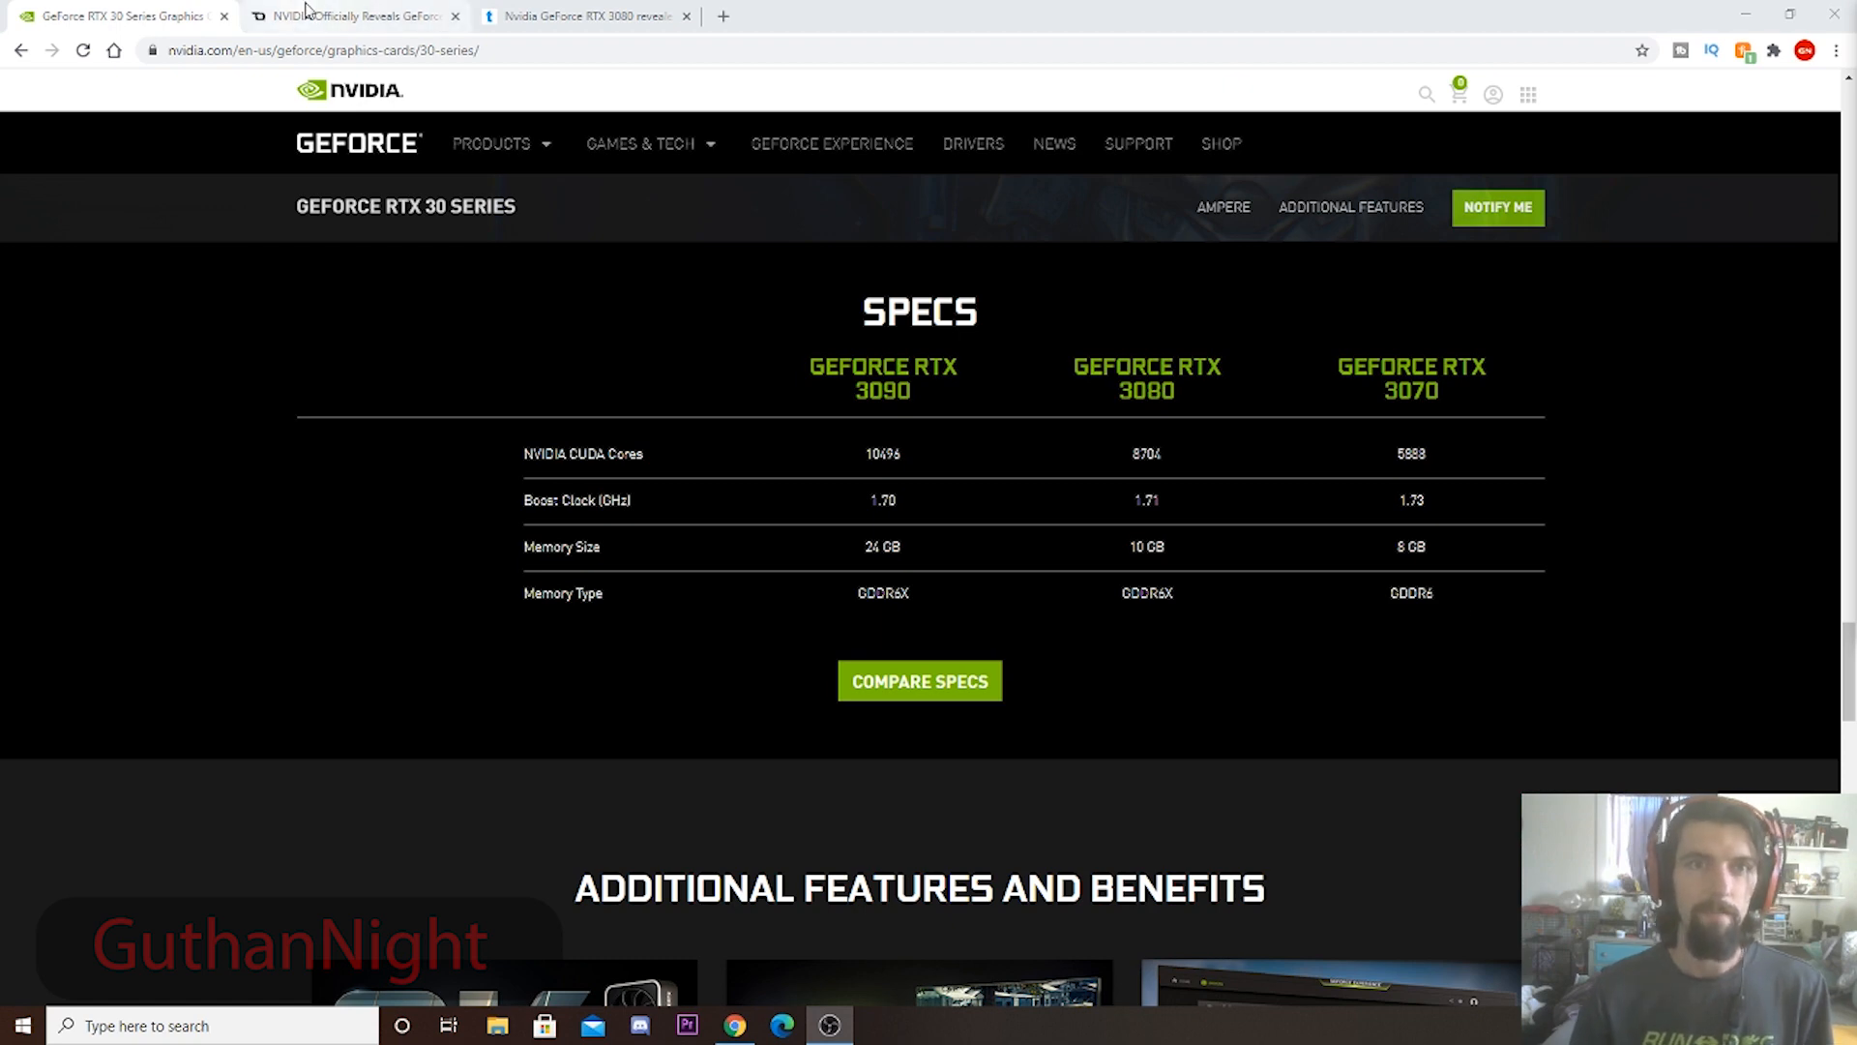
Switch to the Tom's Guide article and highlight the RTX 3080's $699 starting price.
click(580, 16)
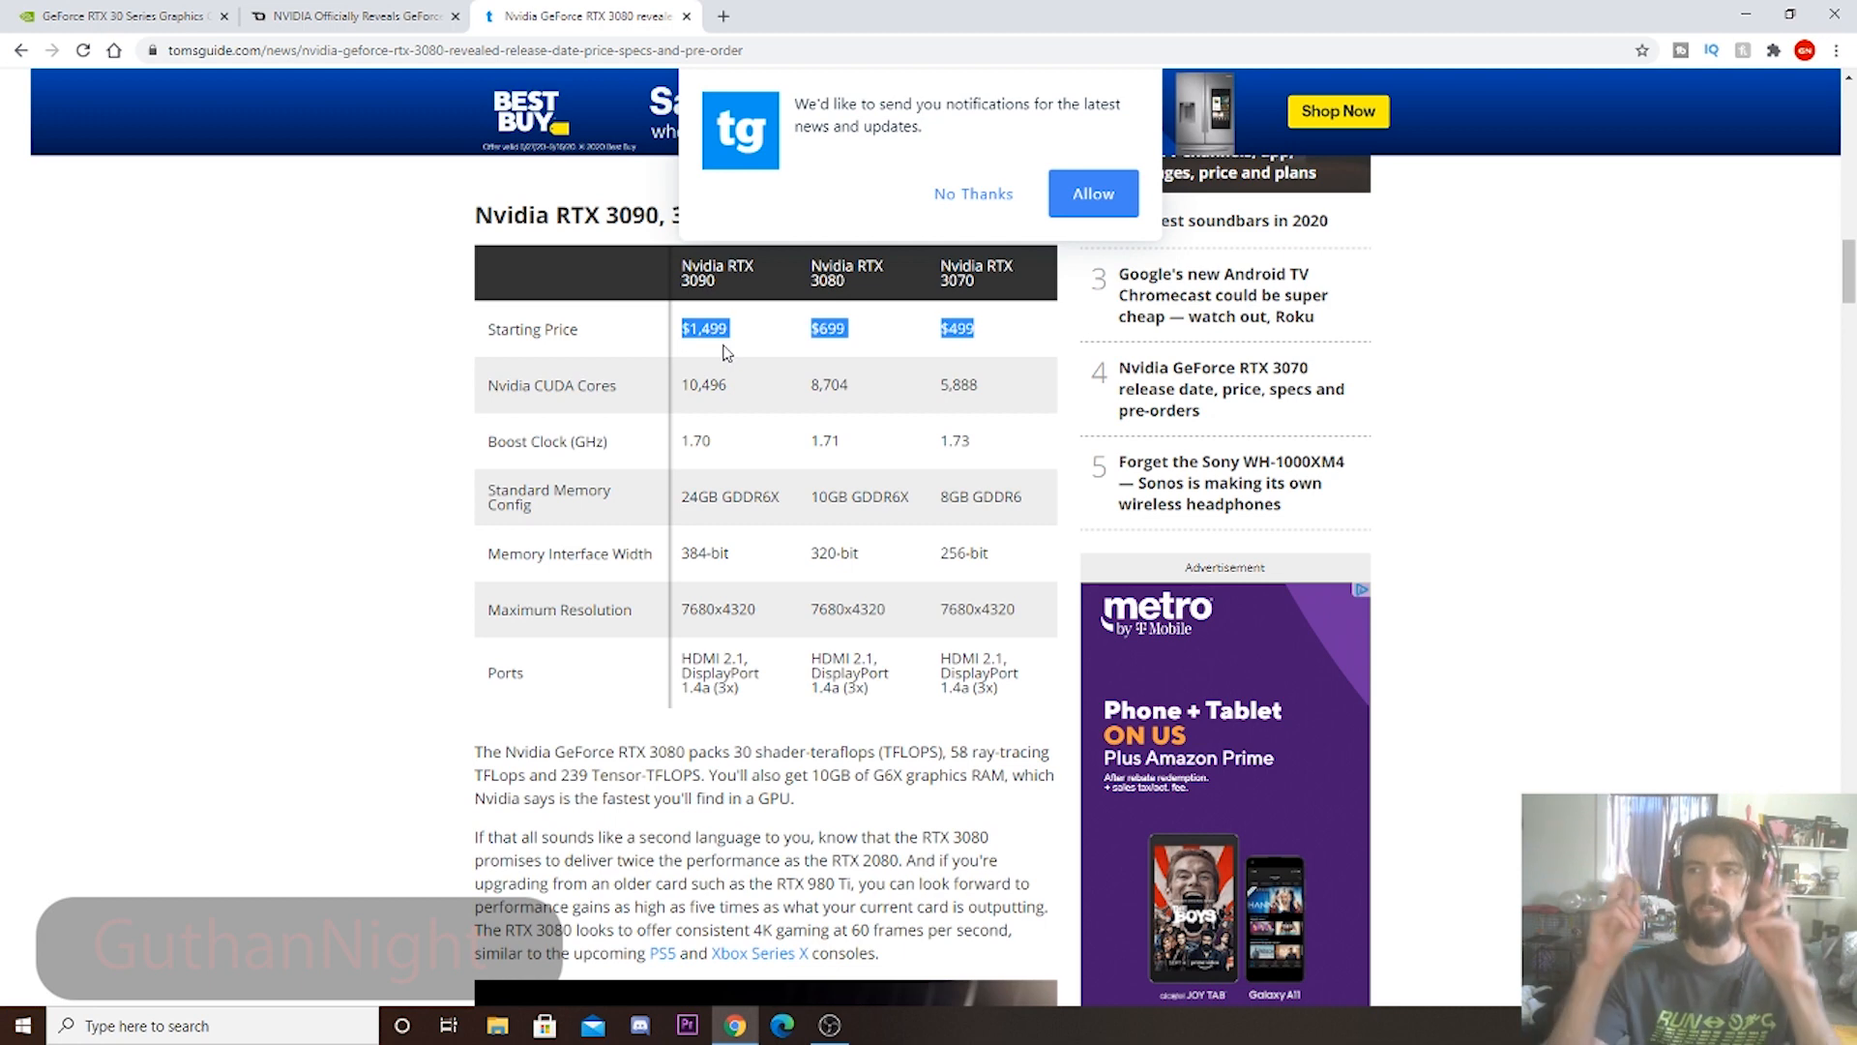
mouse_move(872, 354)
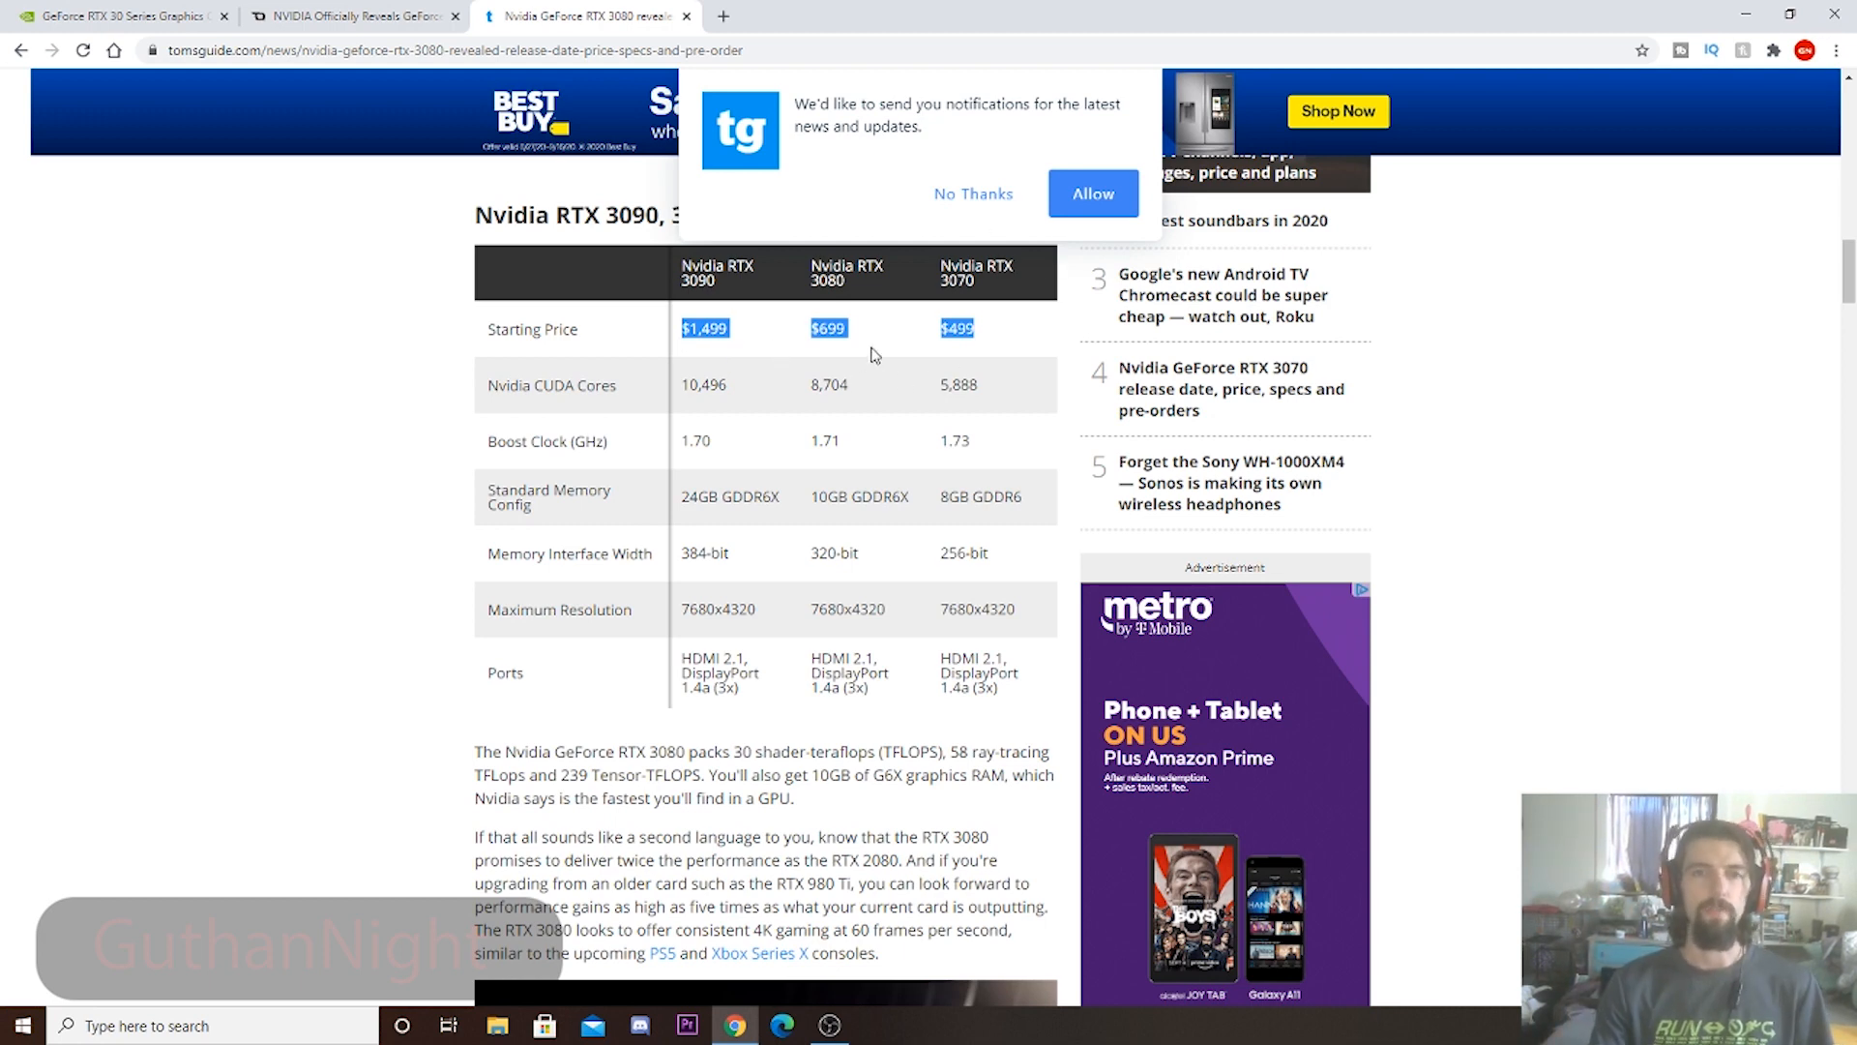
click(828, 328)
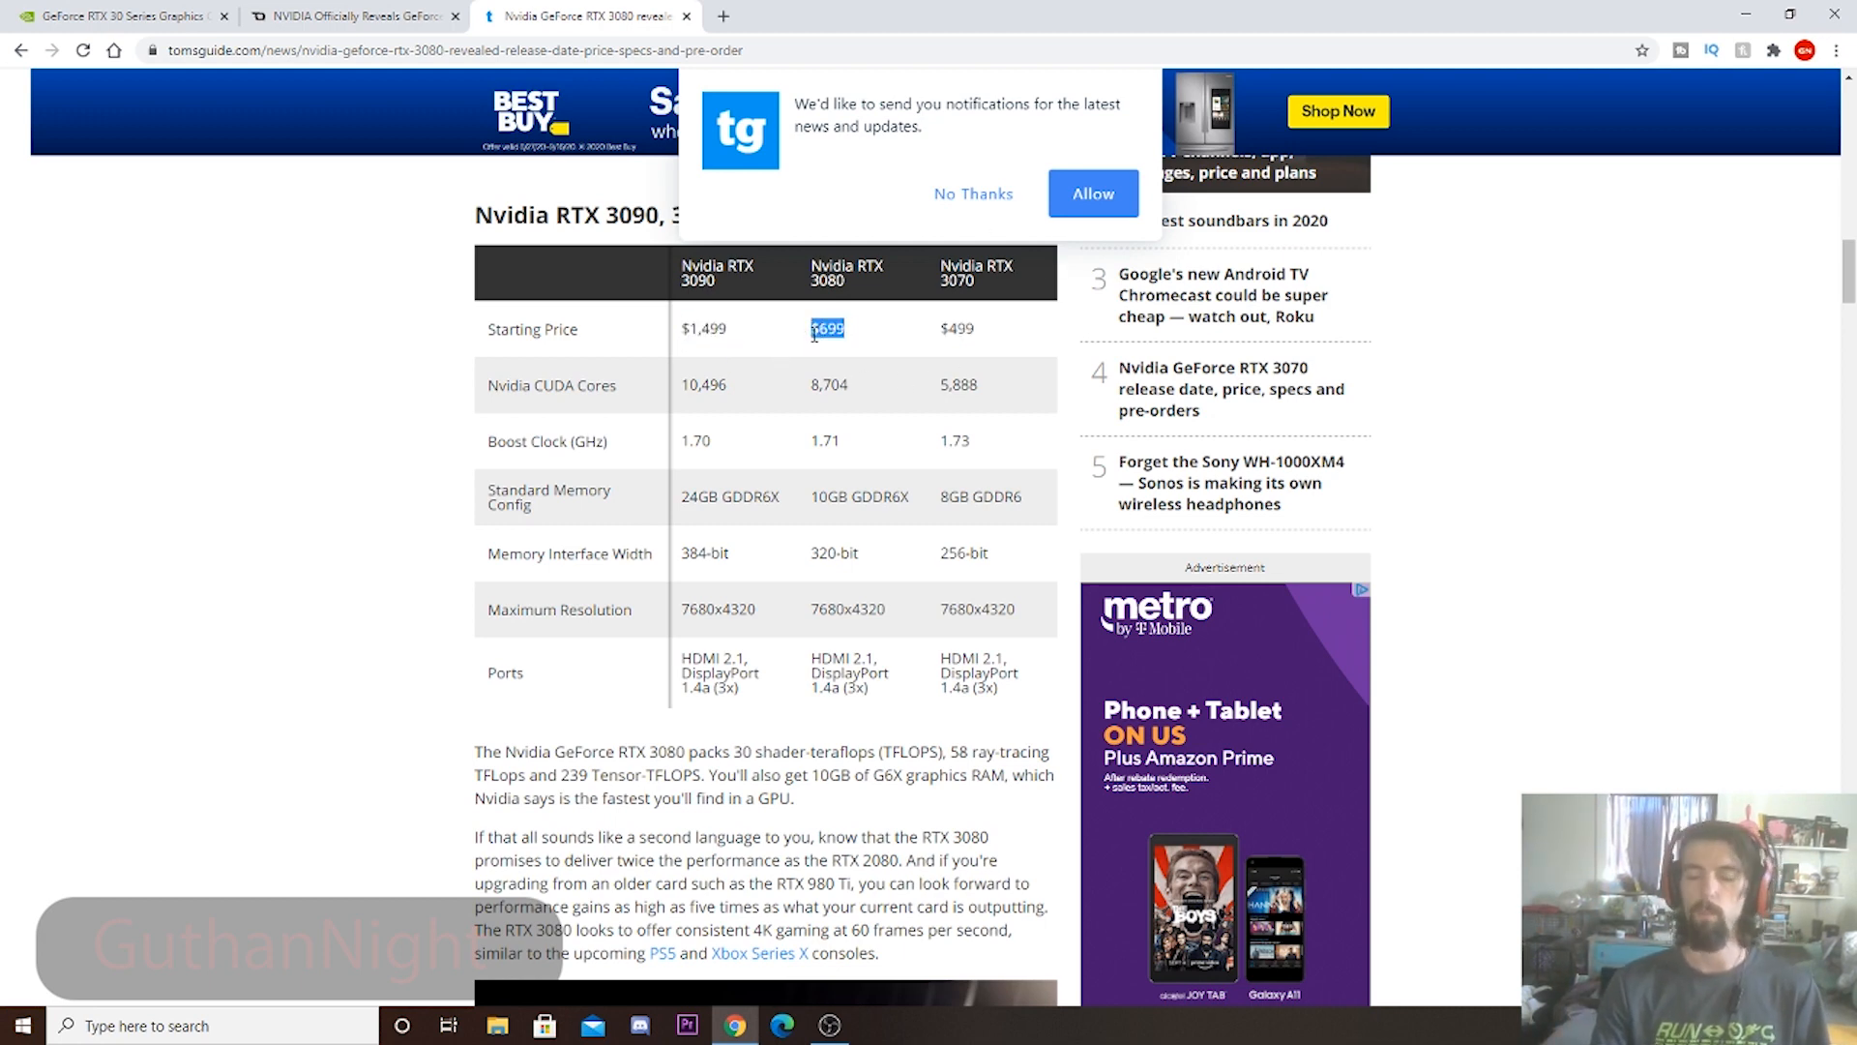
scroll(down, 3)
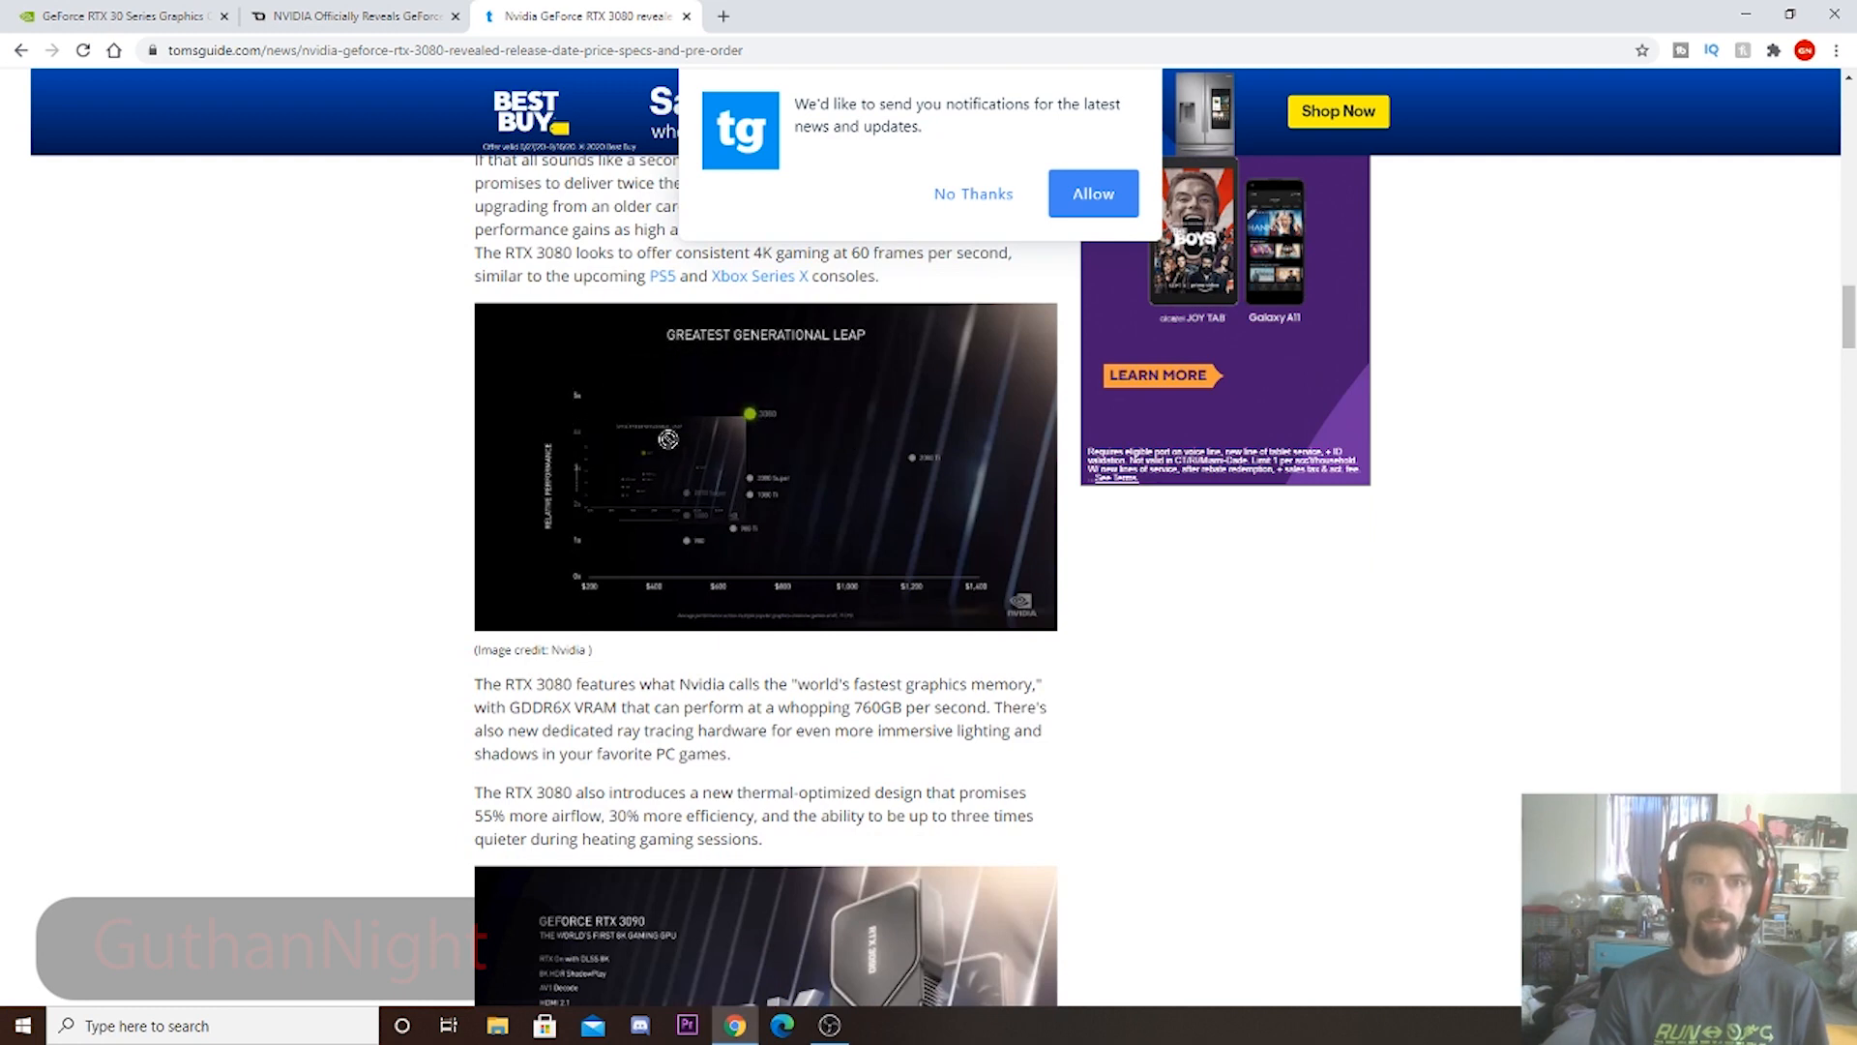
mouse_move(903, 444)
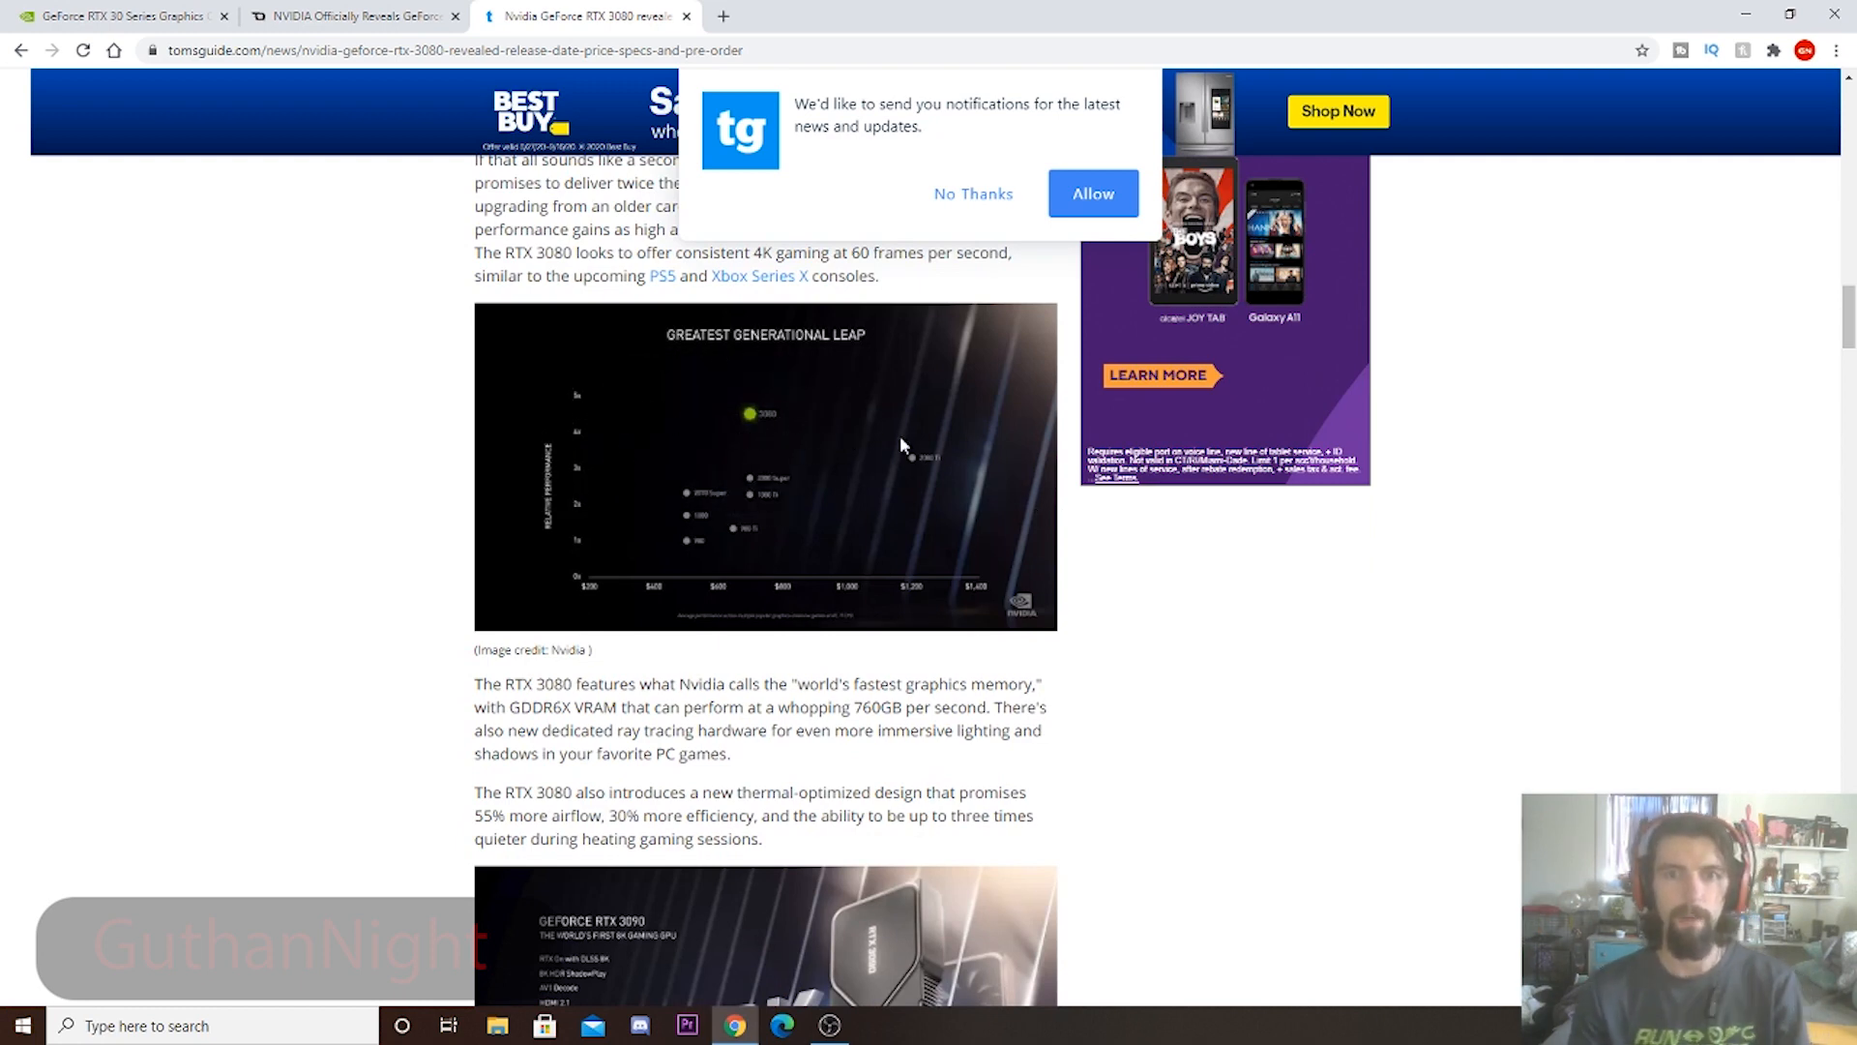
mouse_move(963, 416)
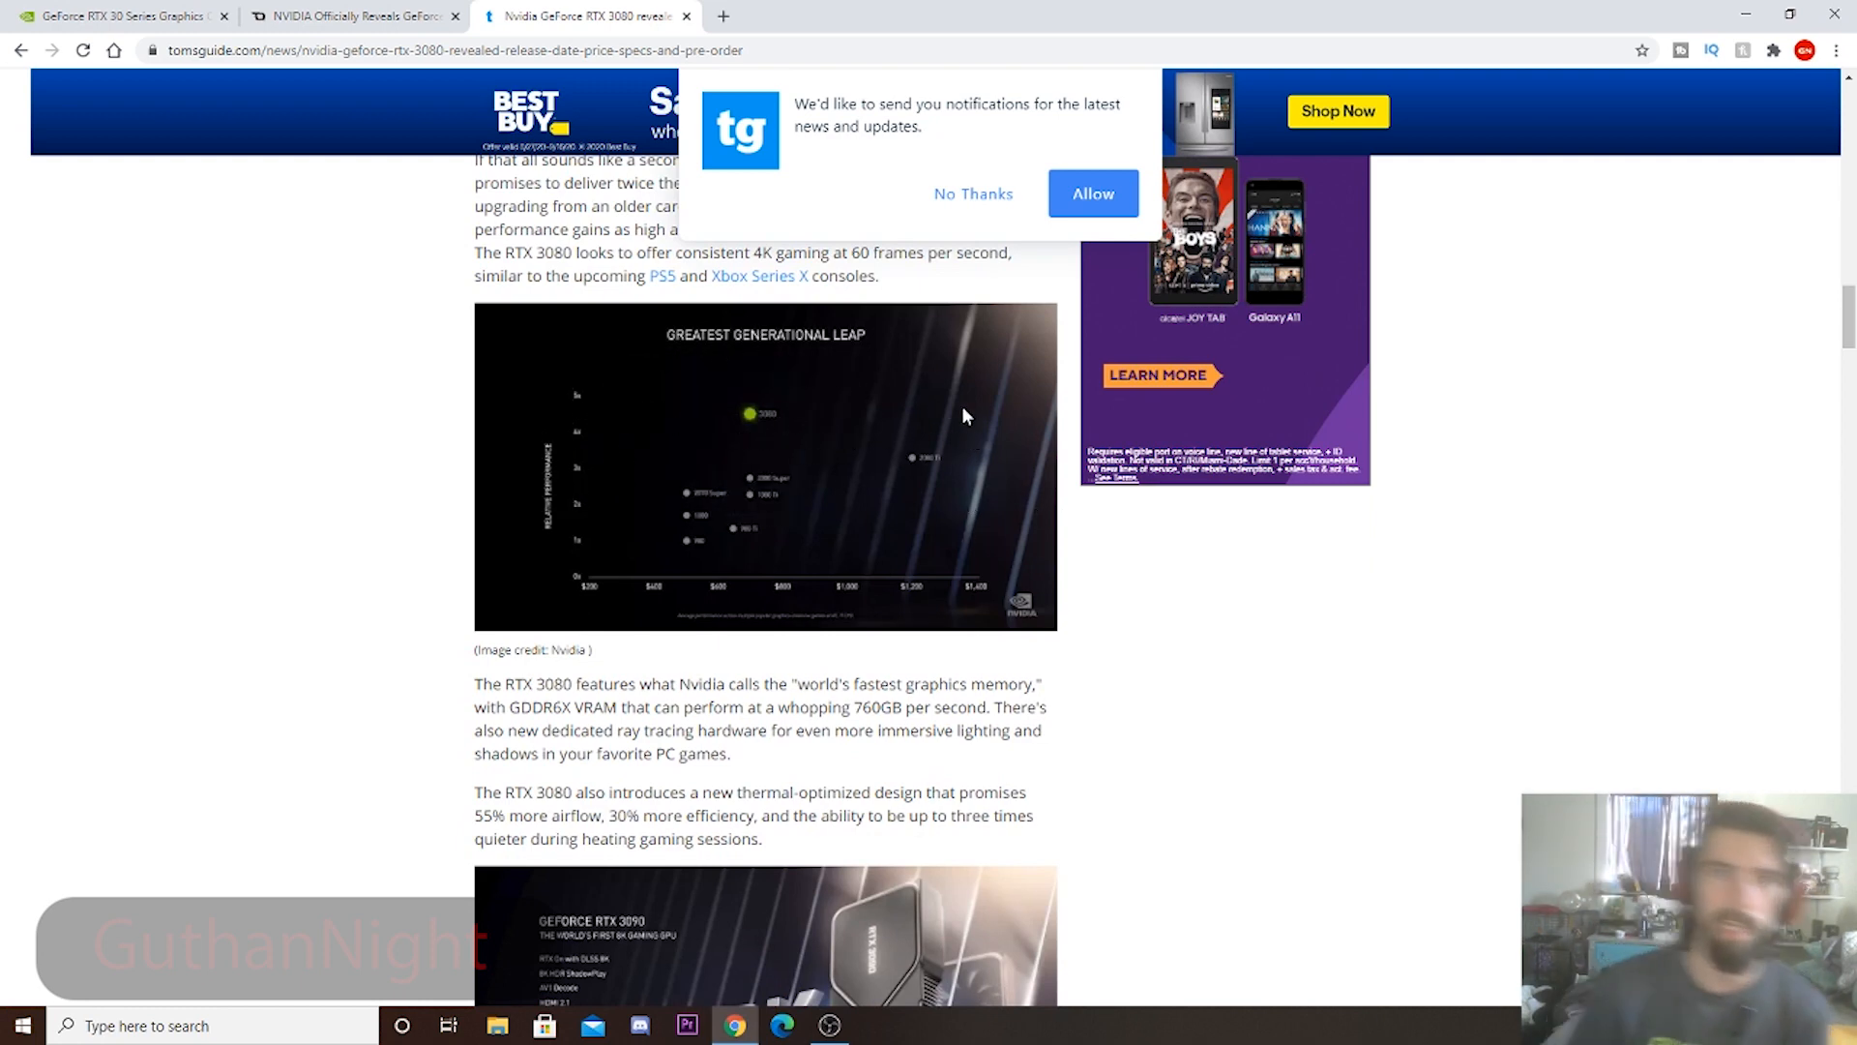
Decline the notification prompt and scroll to the RTX 3080 performance chart.
click(972, 193)
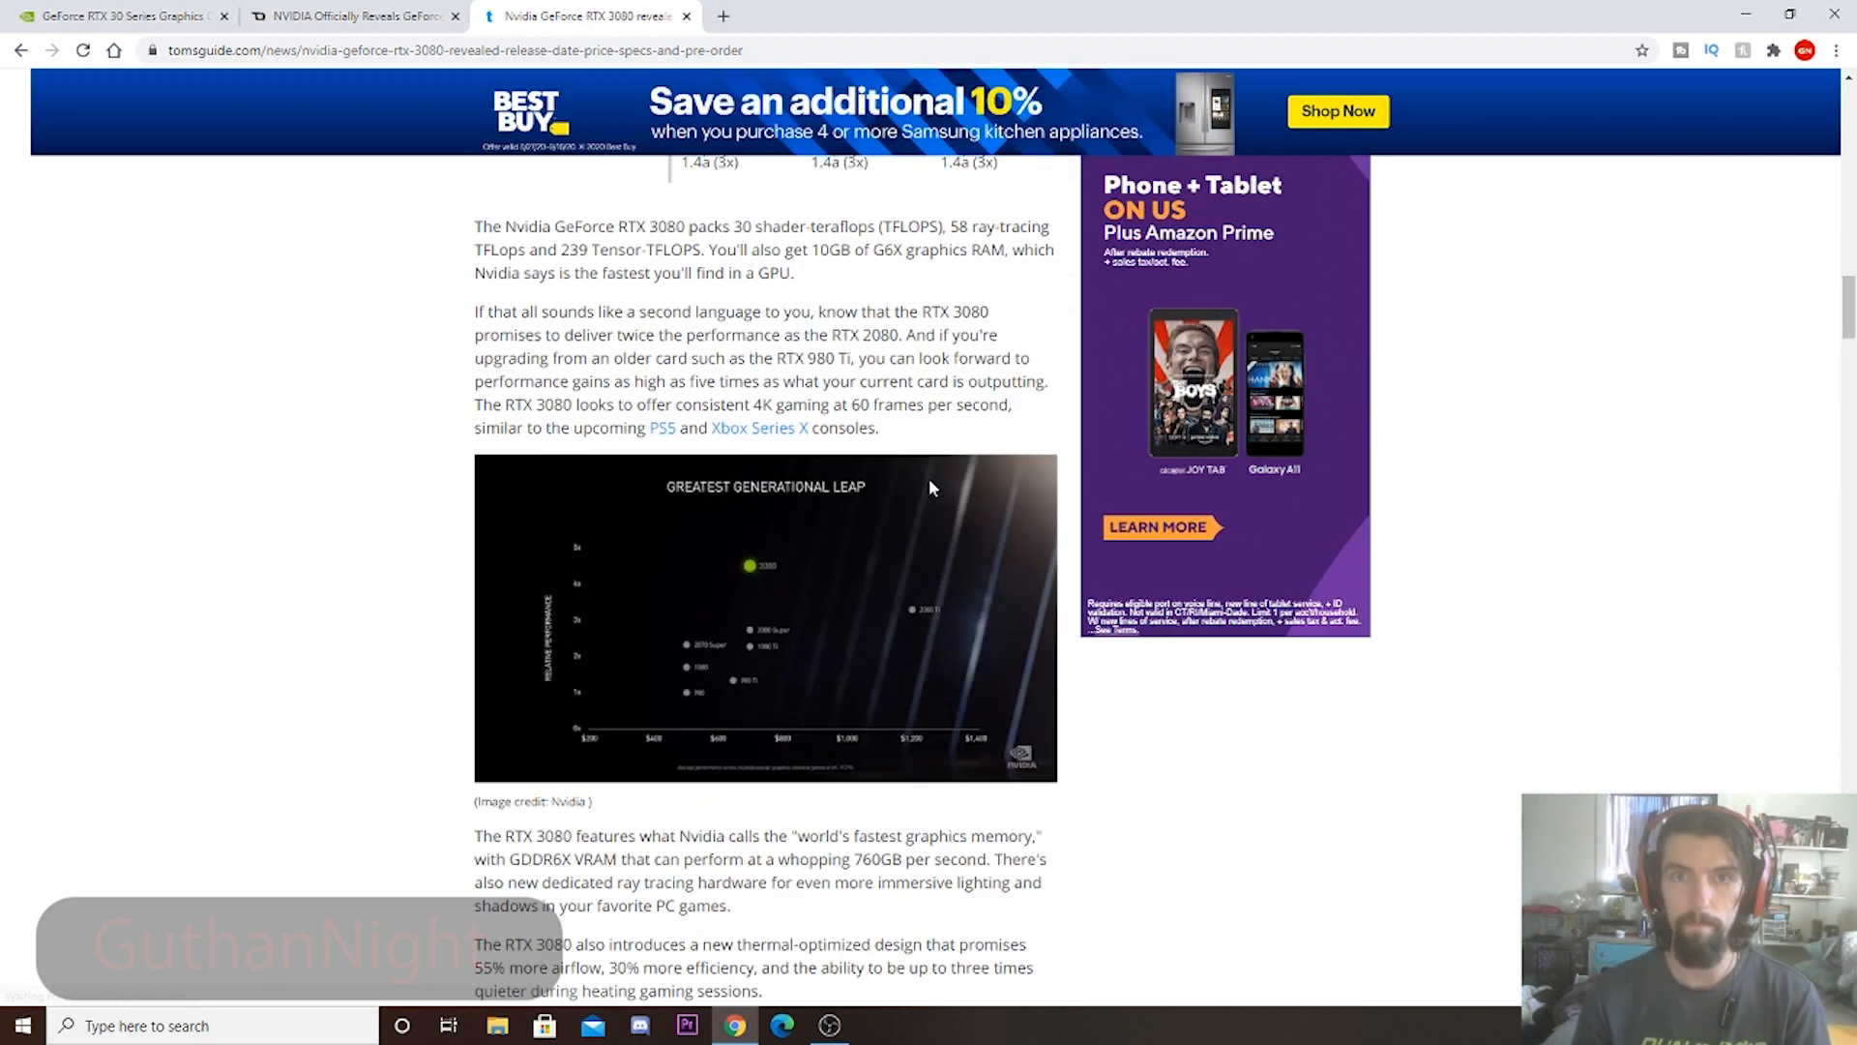
scroll(up, 3)
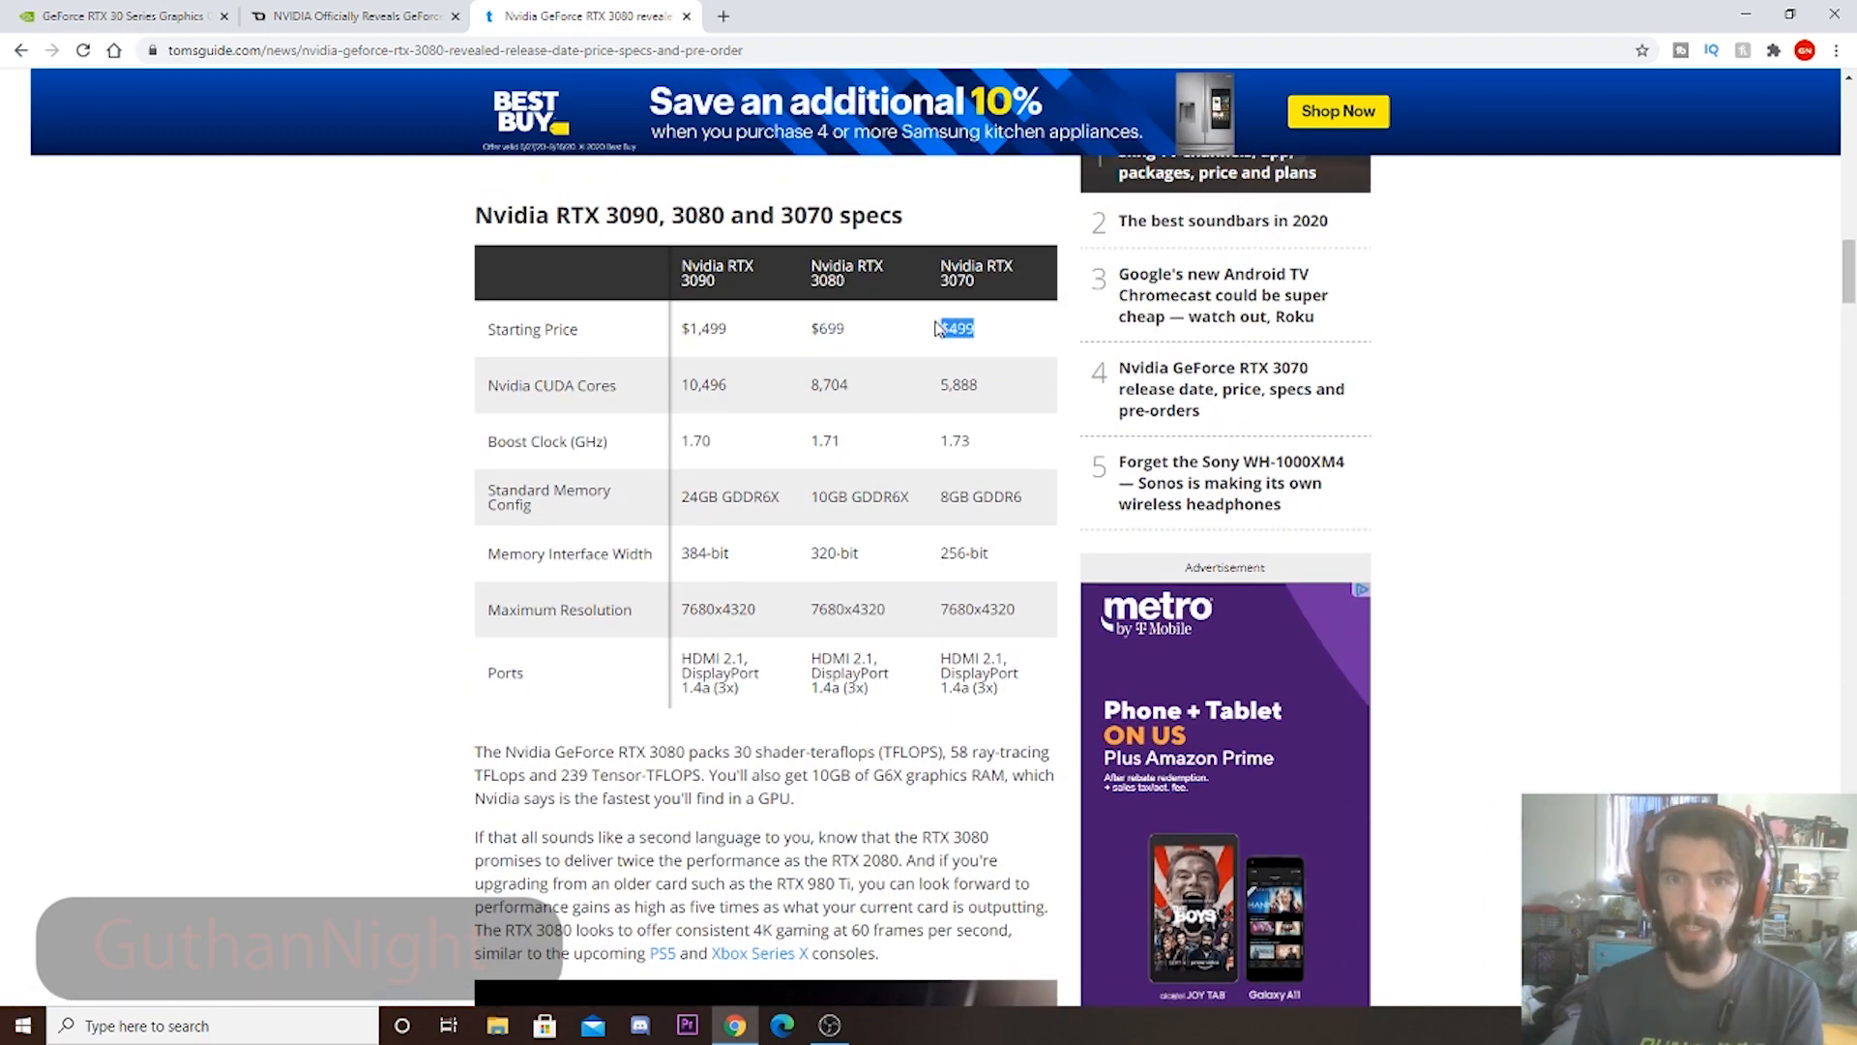
scroll(down, 3)
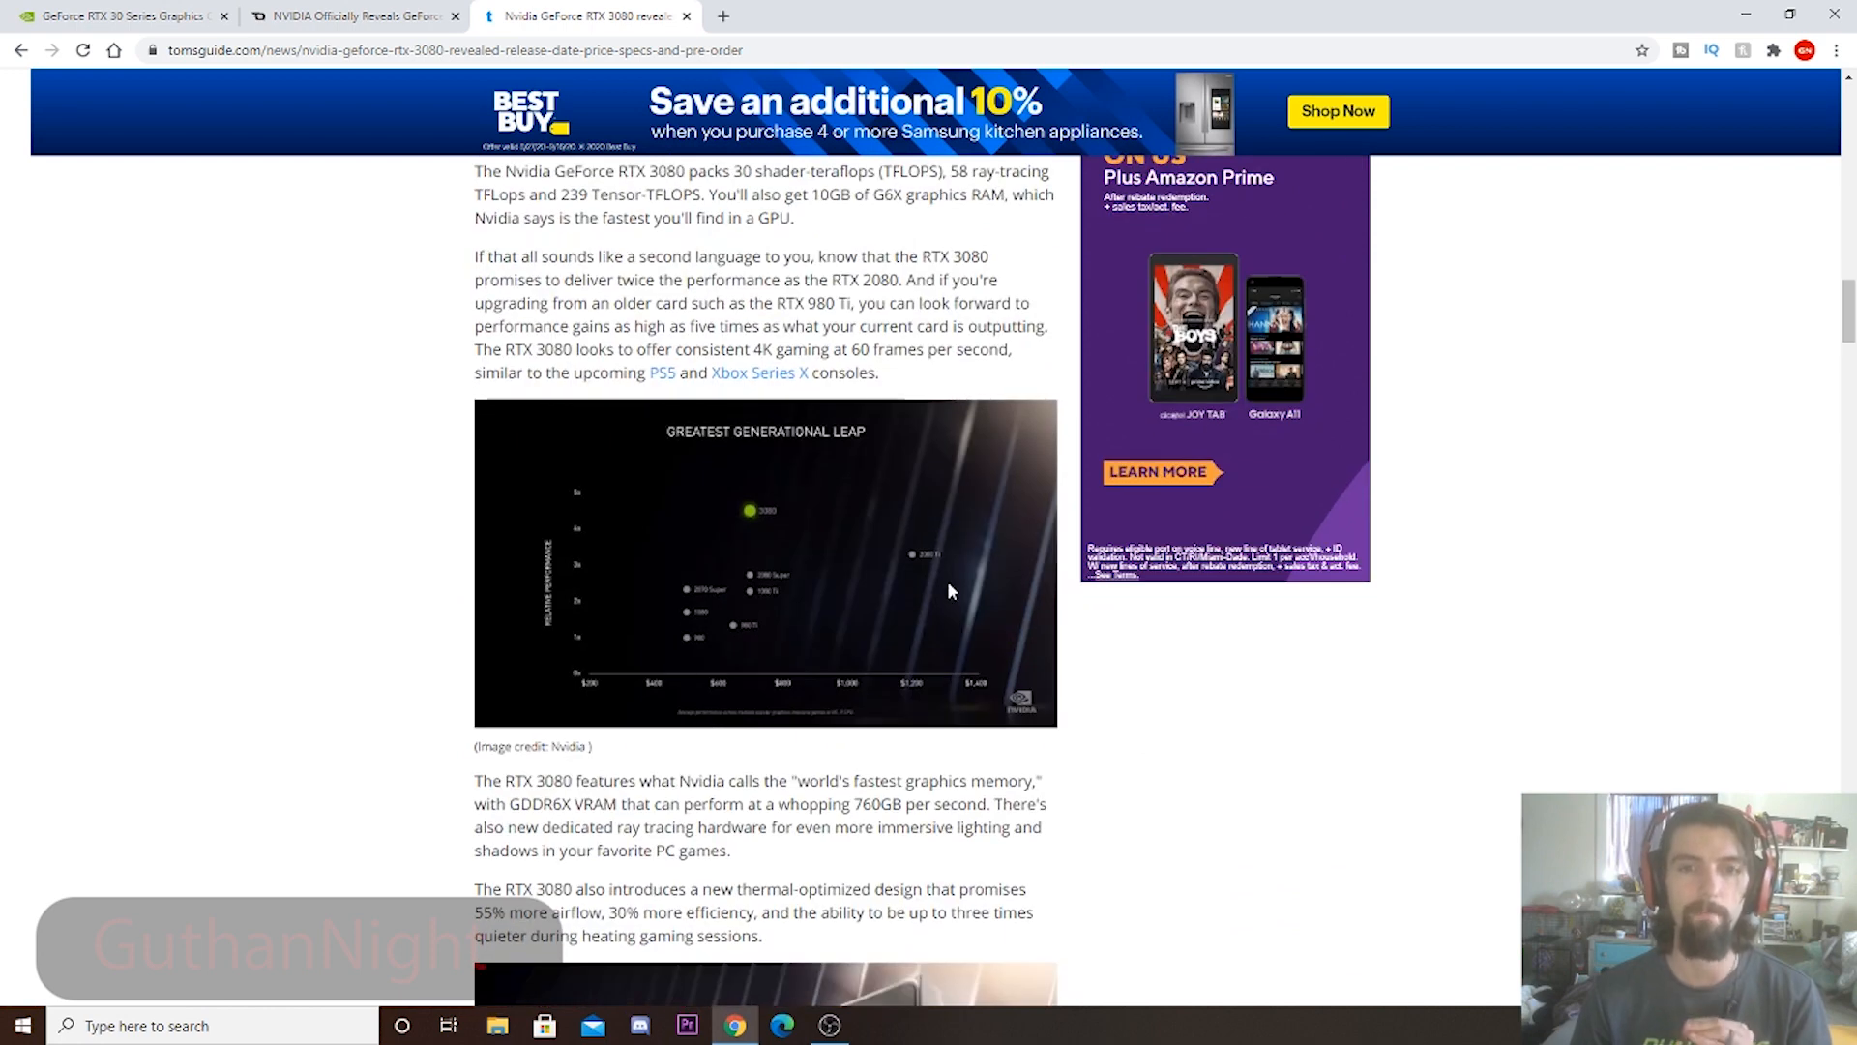
mouse_move(924, 550)
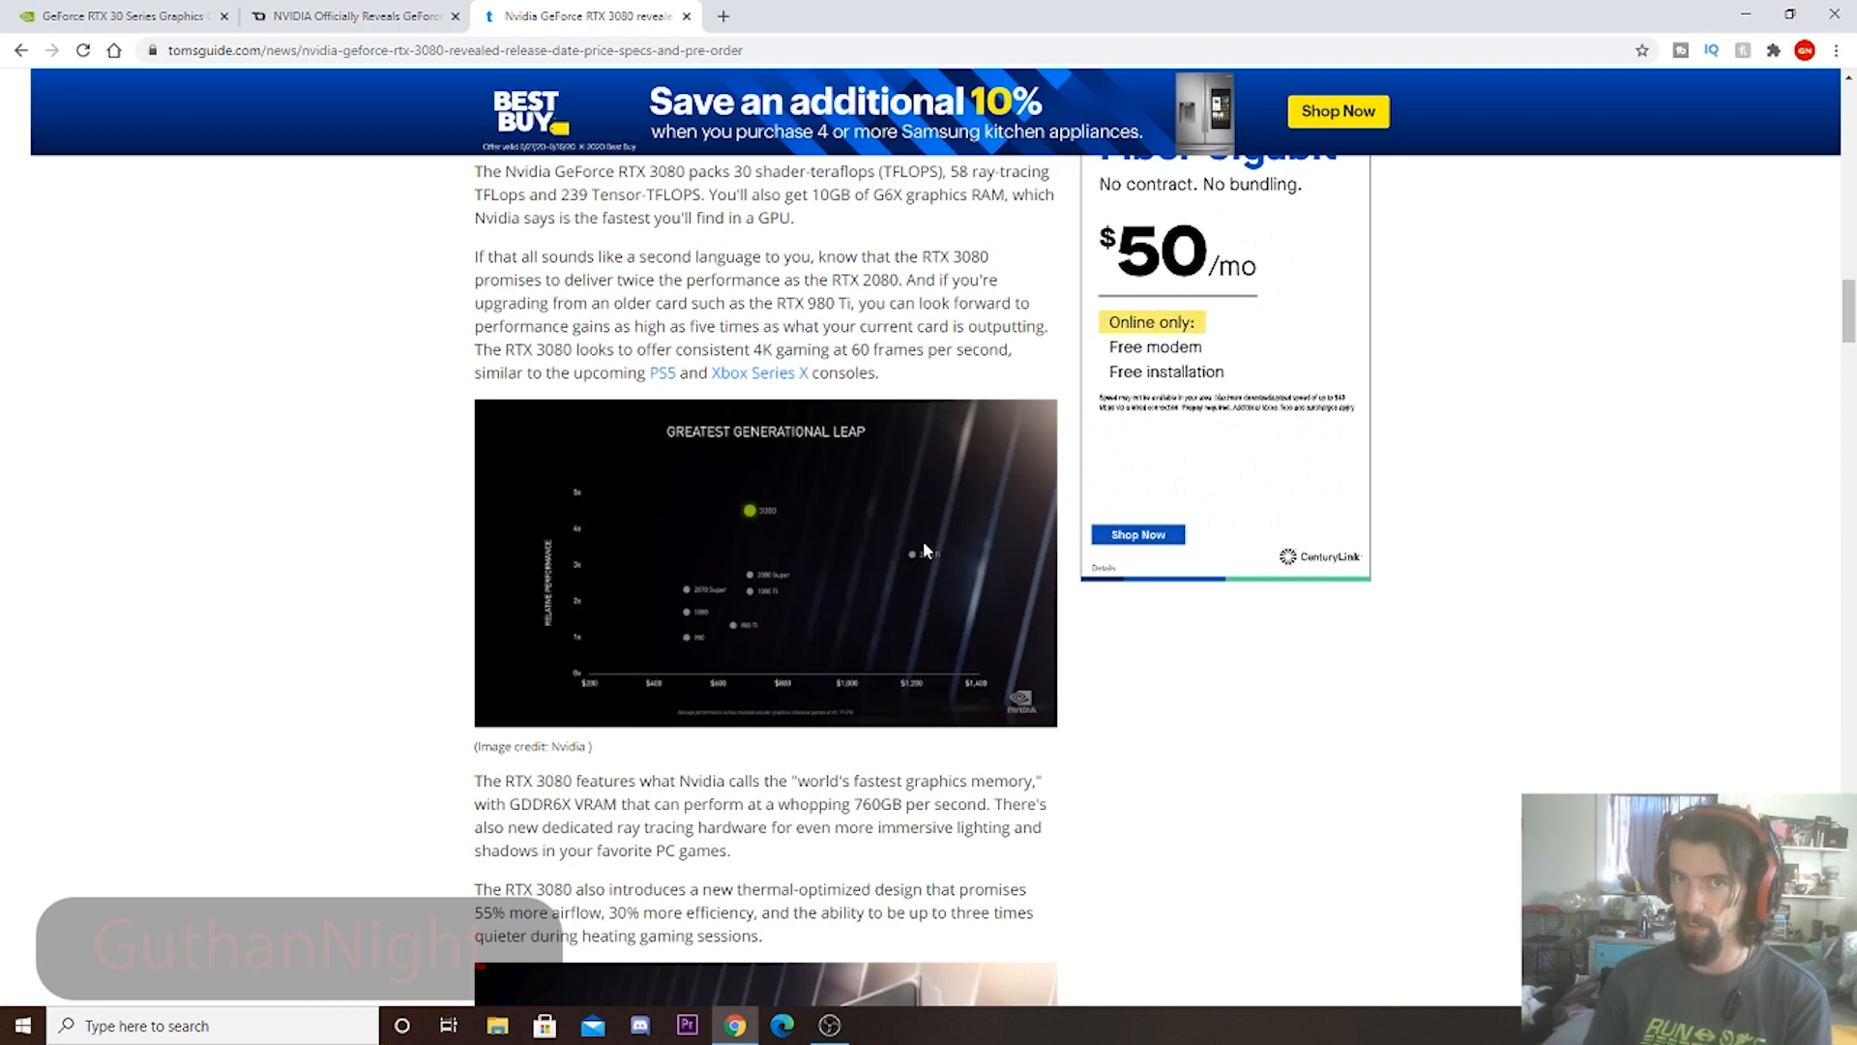
mouse_move(894, 506)
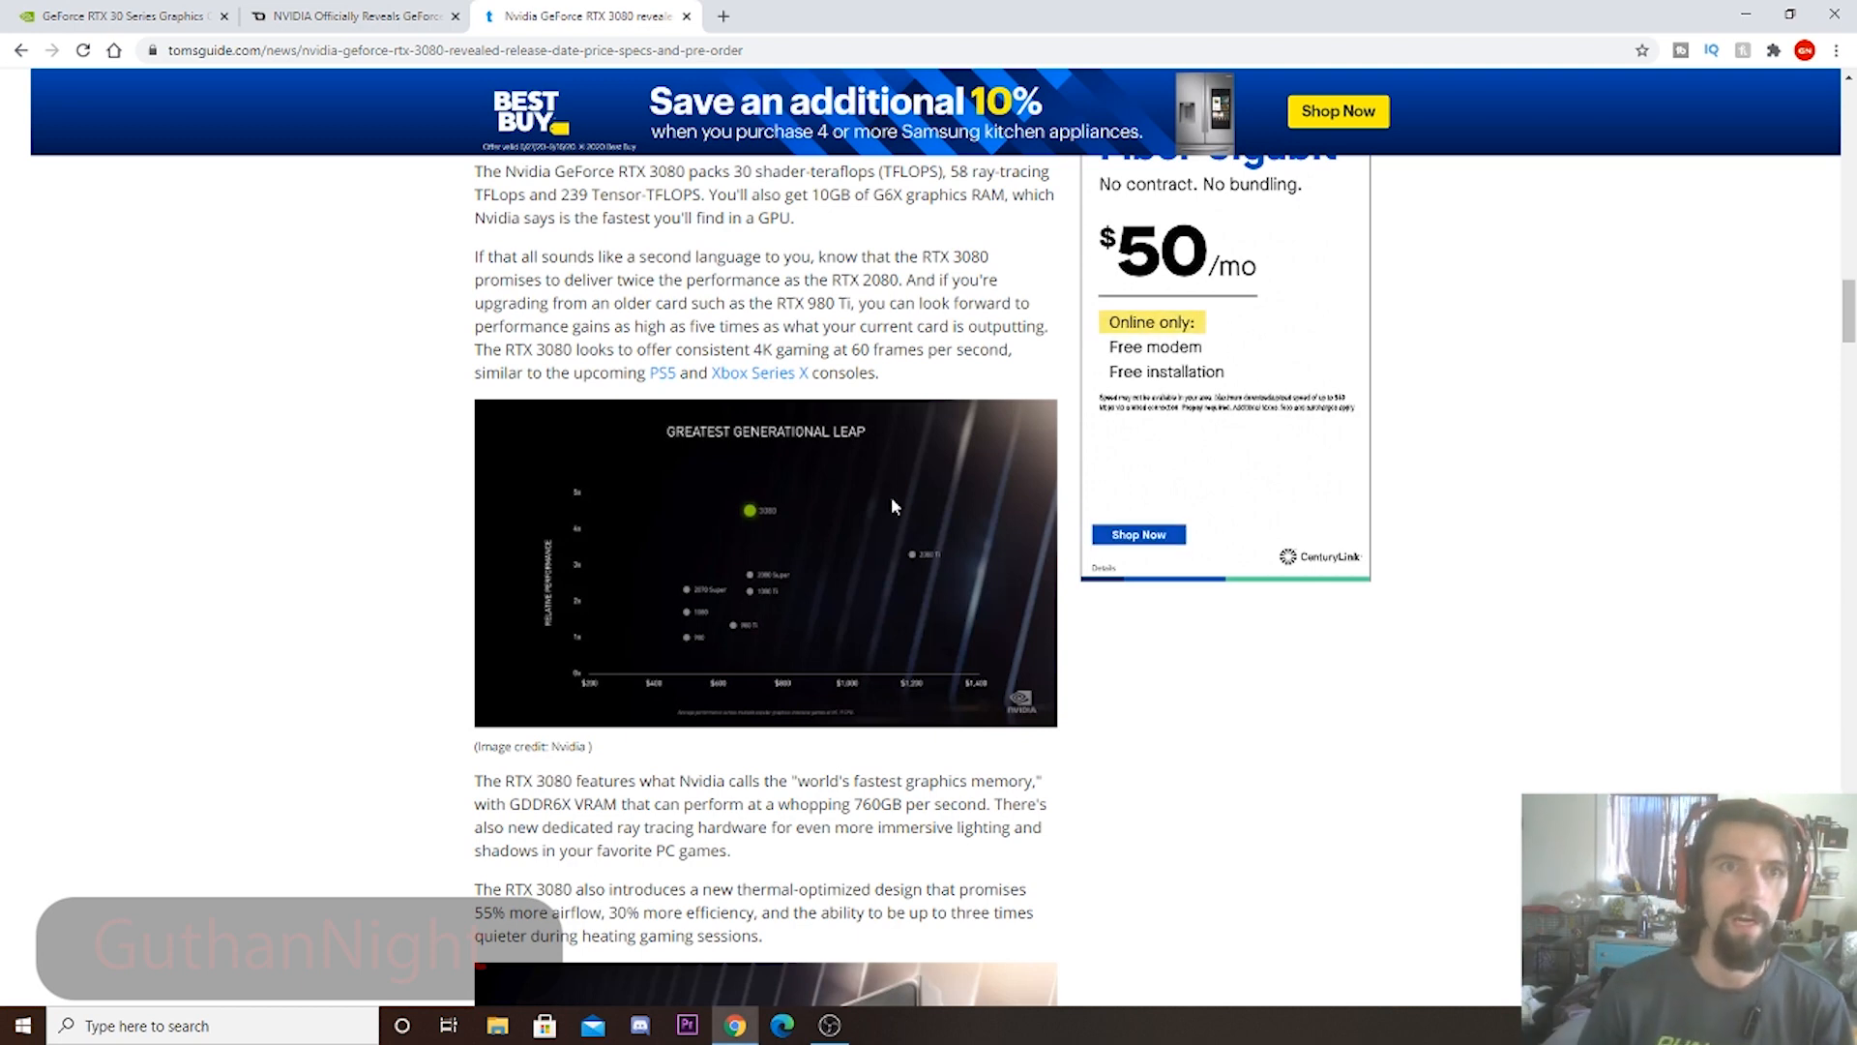
On the NVIDIA RTX 30 series page, highlight the 10 GB and 8 GB memory sizes.
click(118, 16)
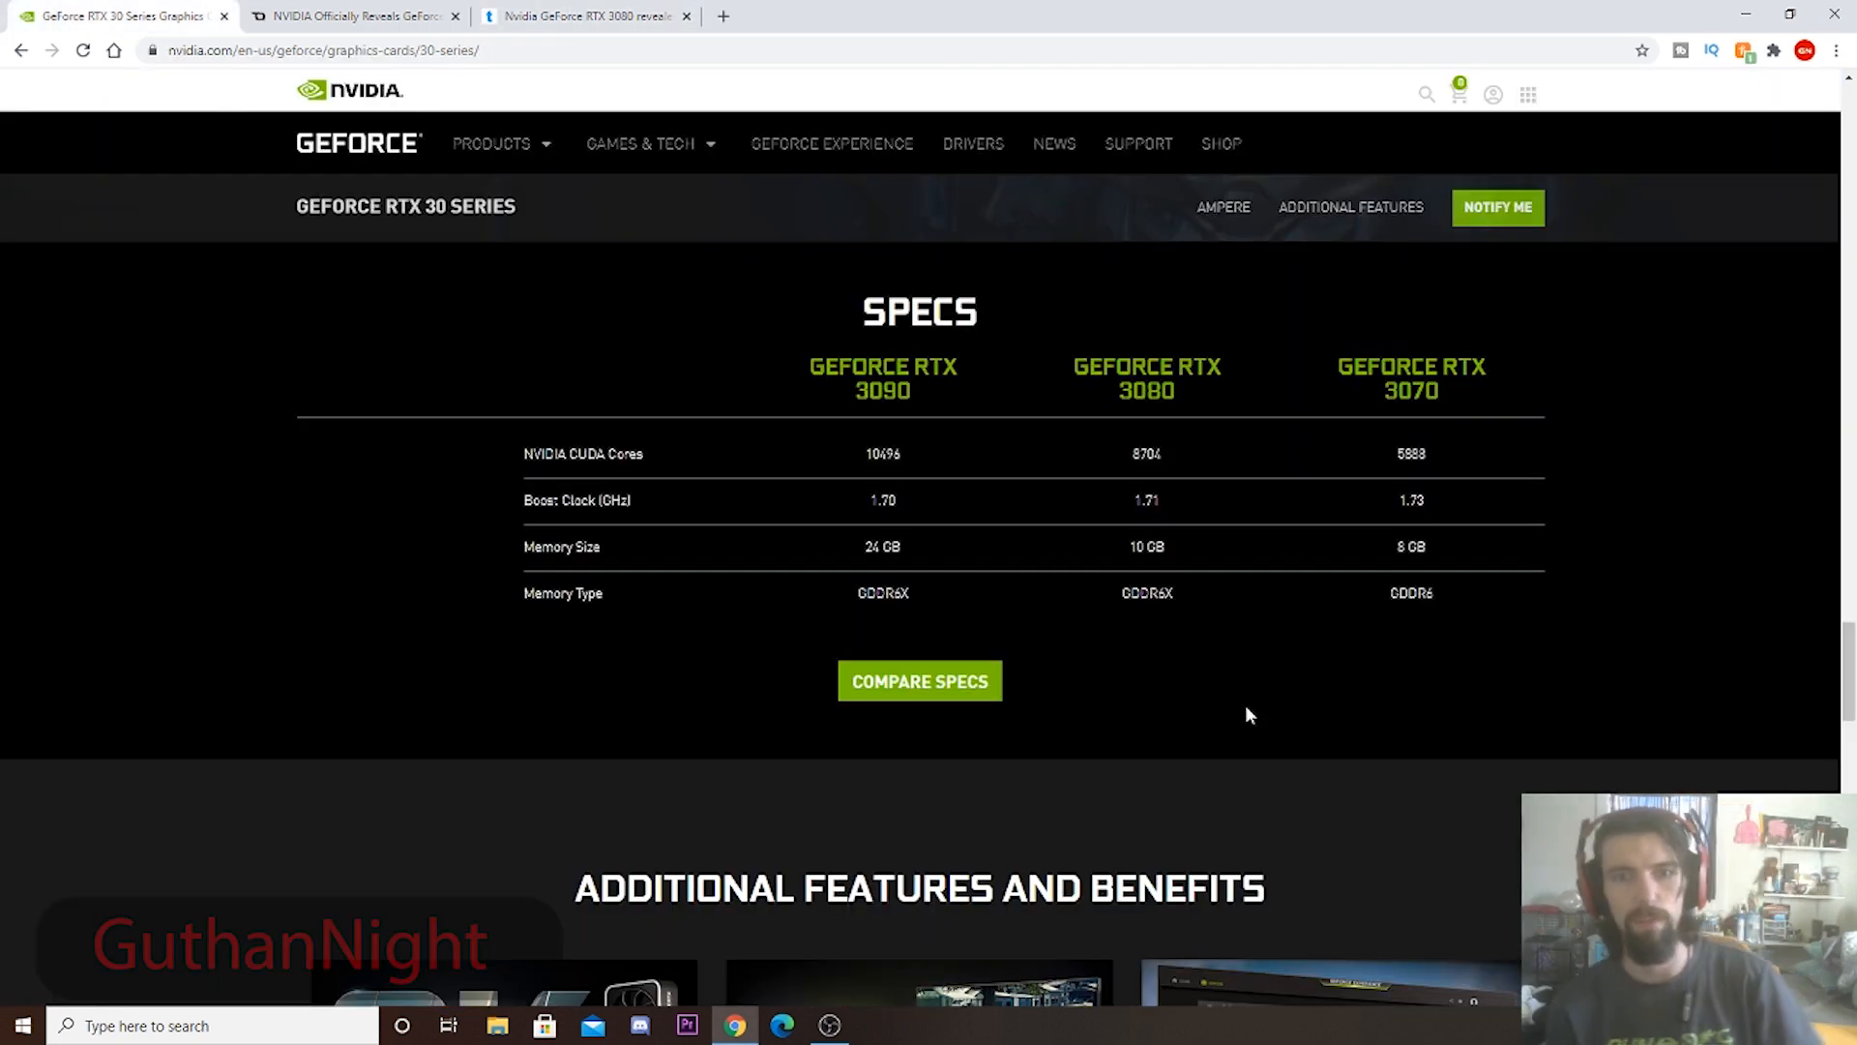
mouse_move(959, 579)
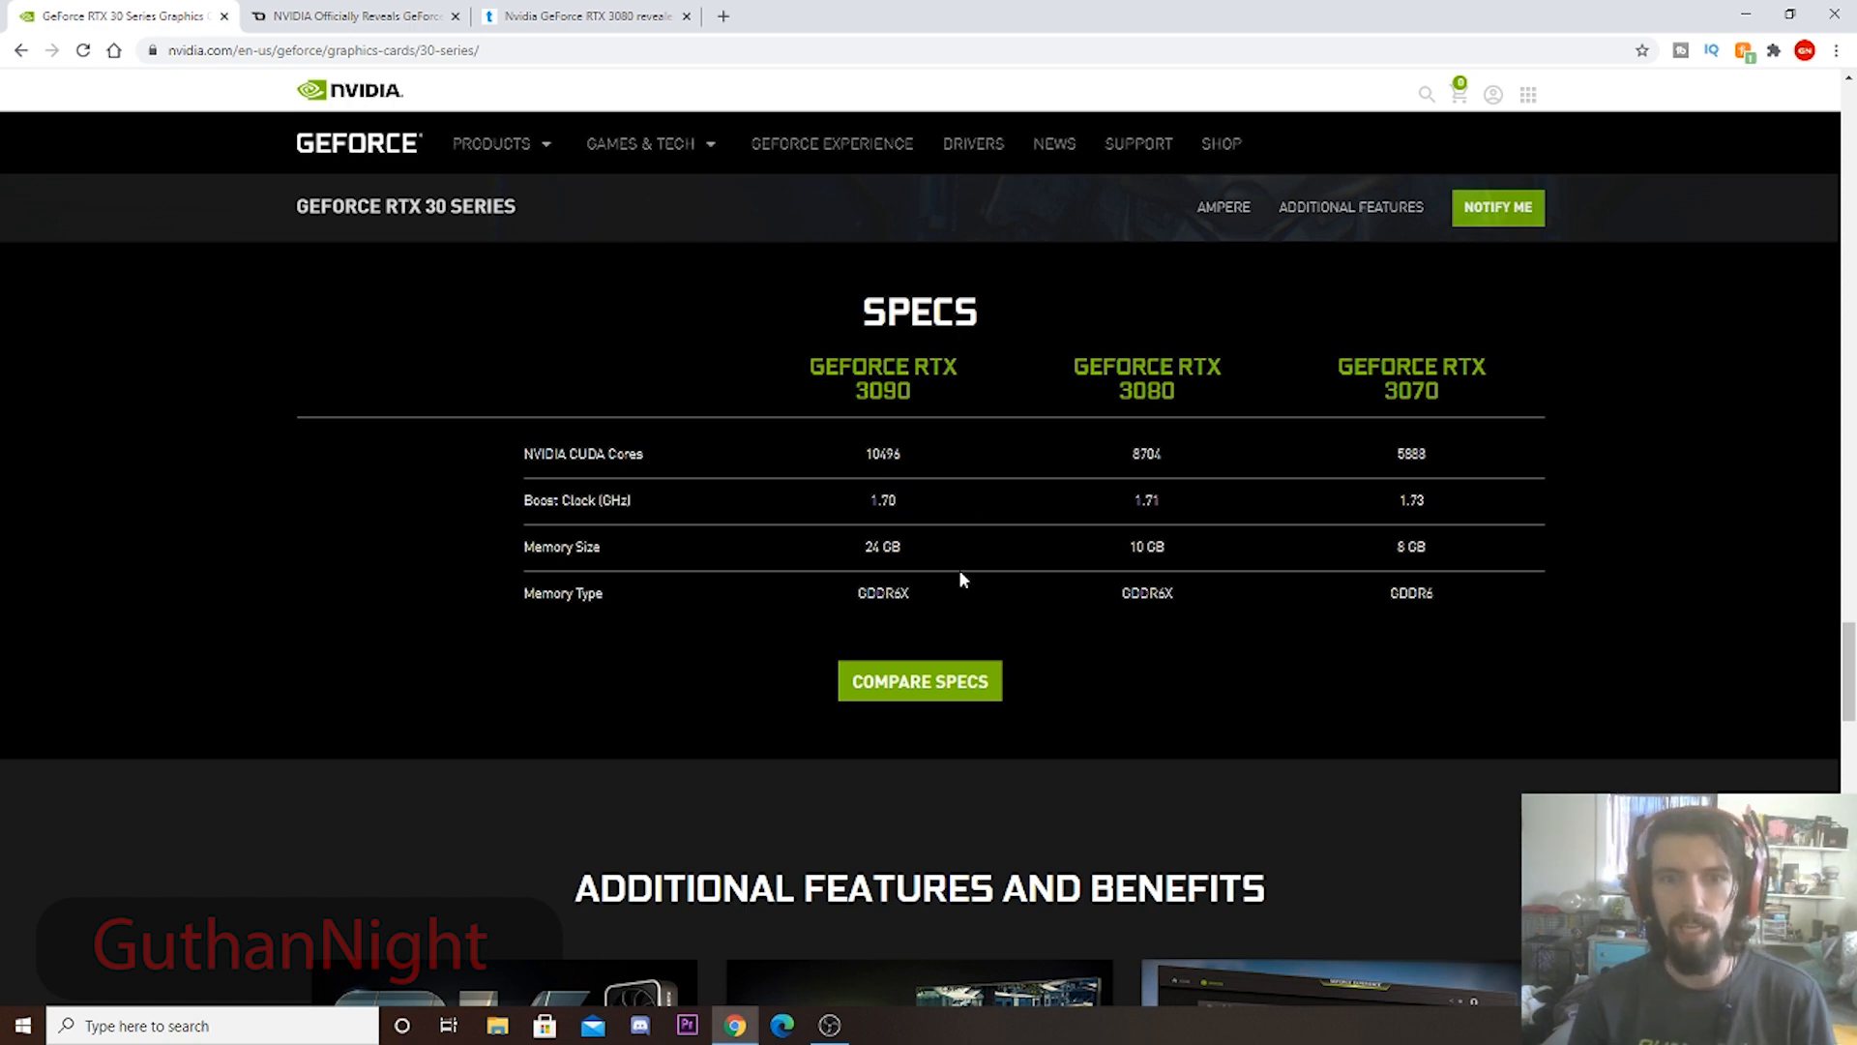
double_click(883, 546)
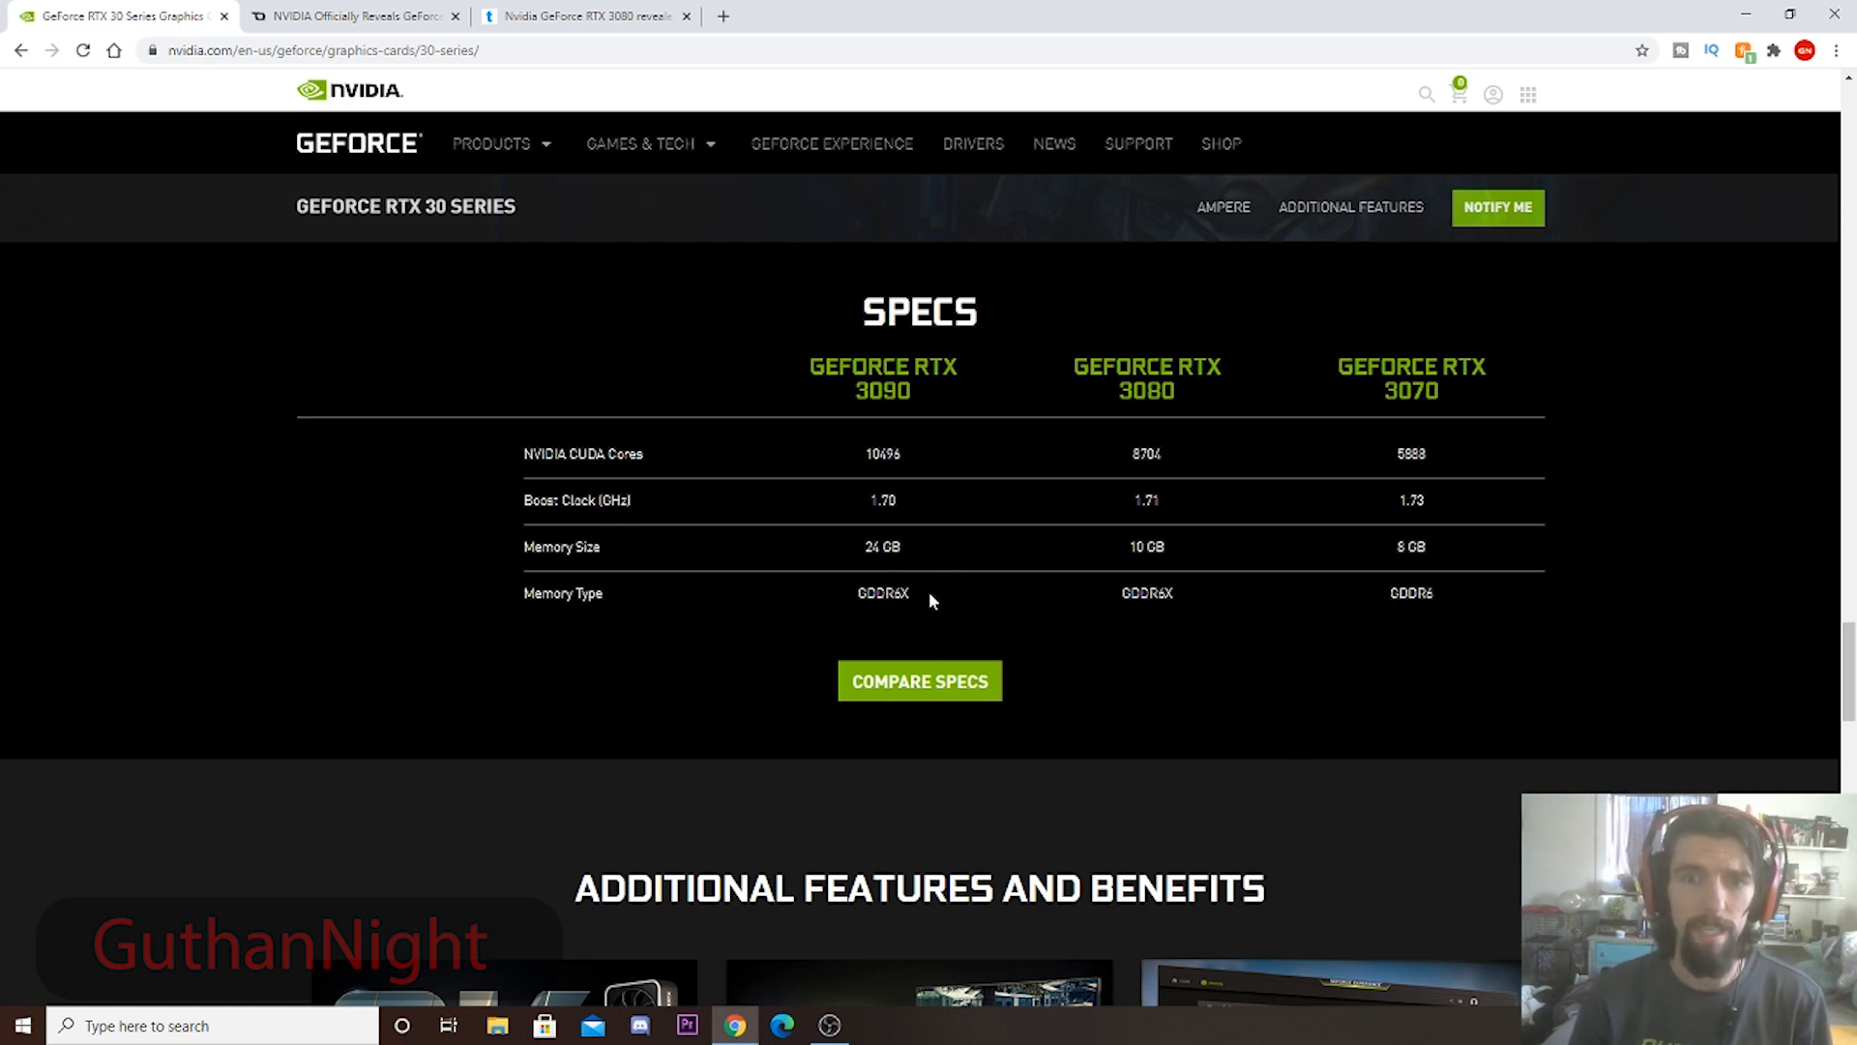
mouse_move(716, 707)
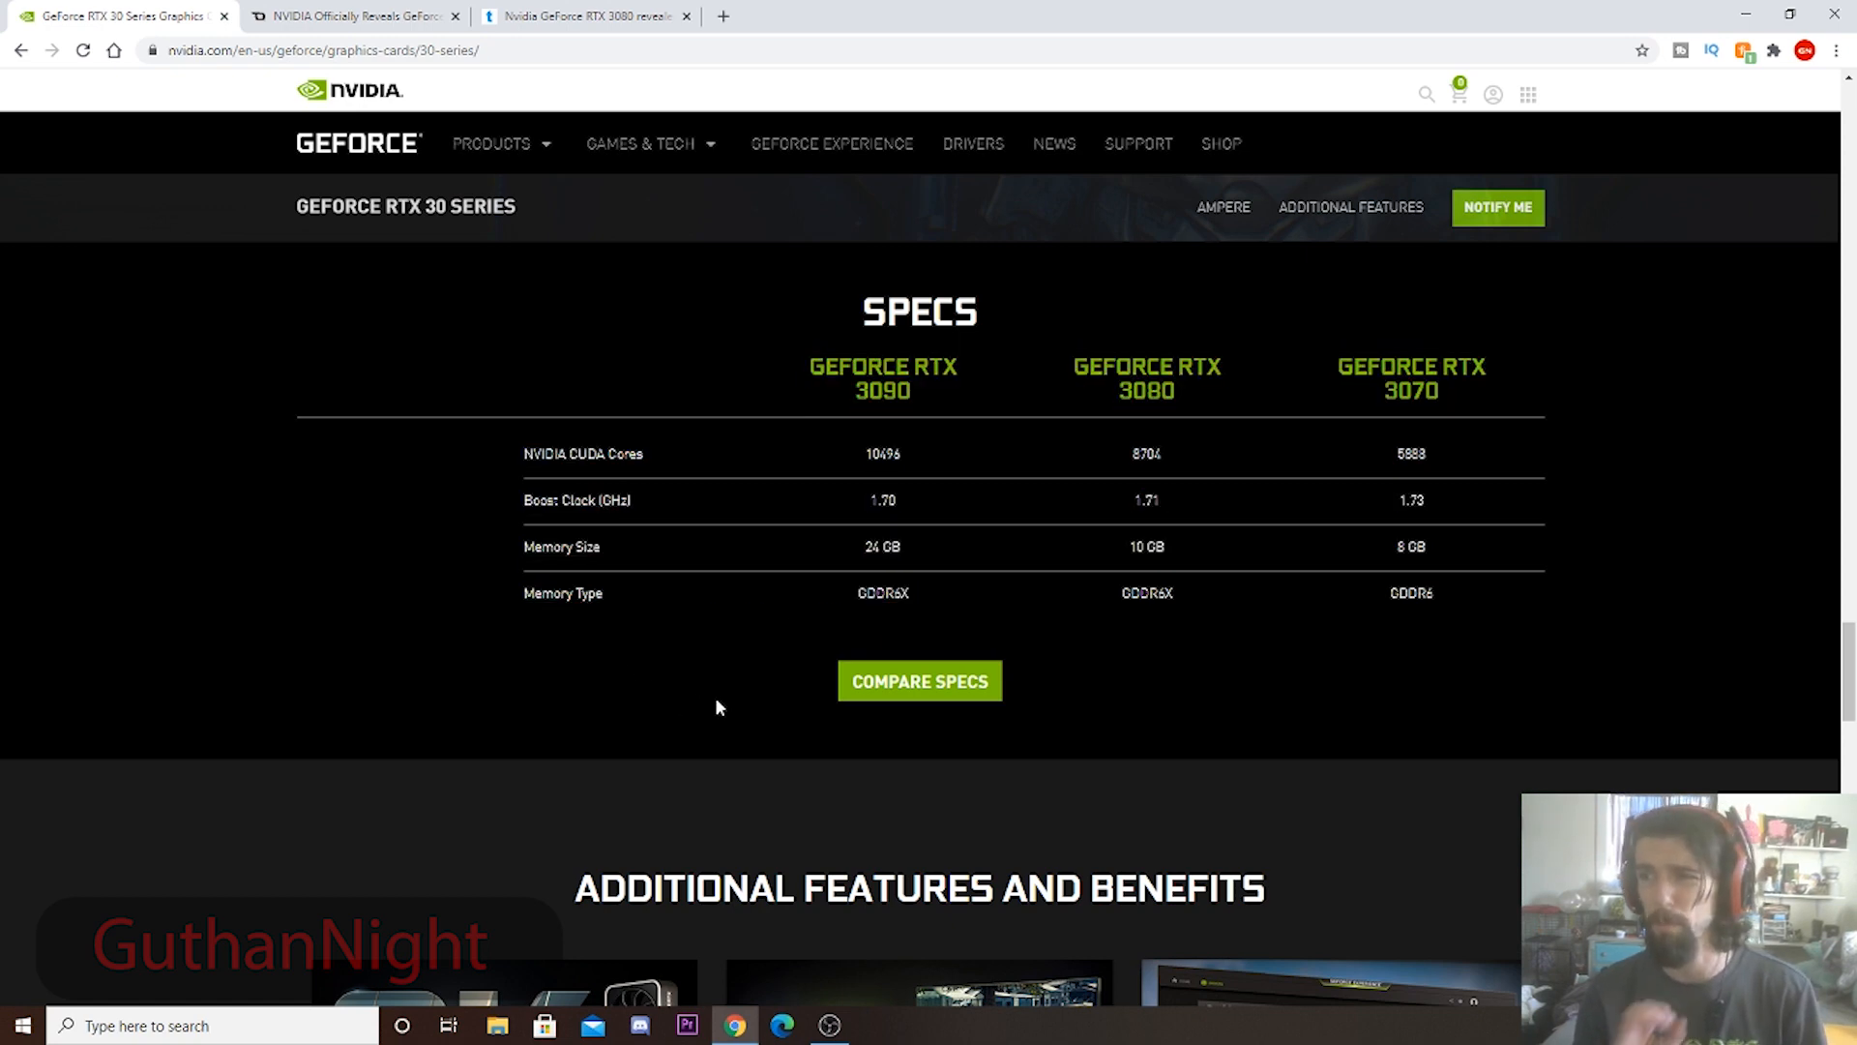
double_click(1146, 548)
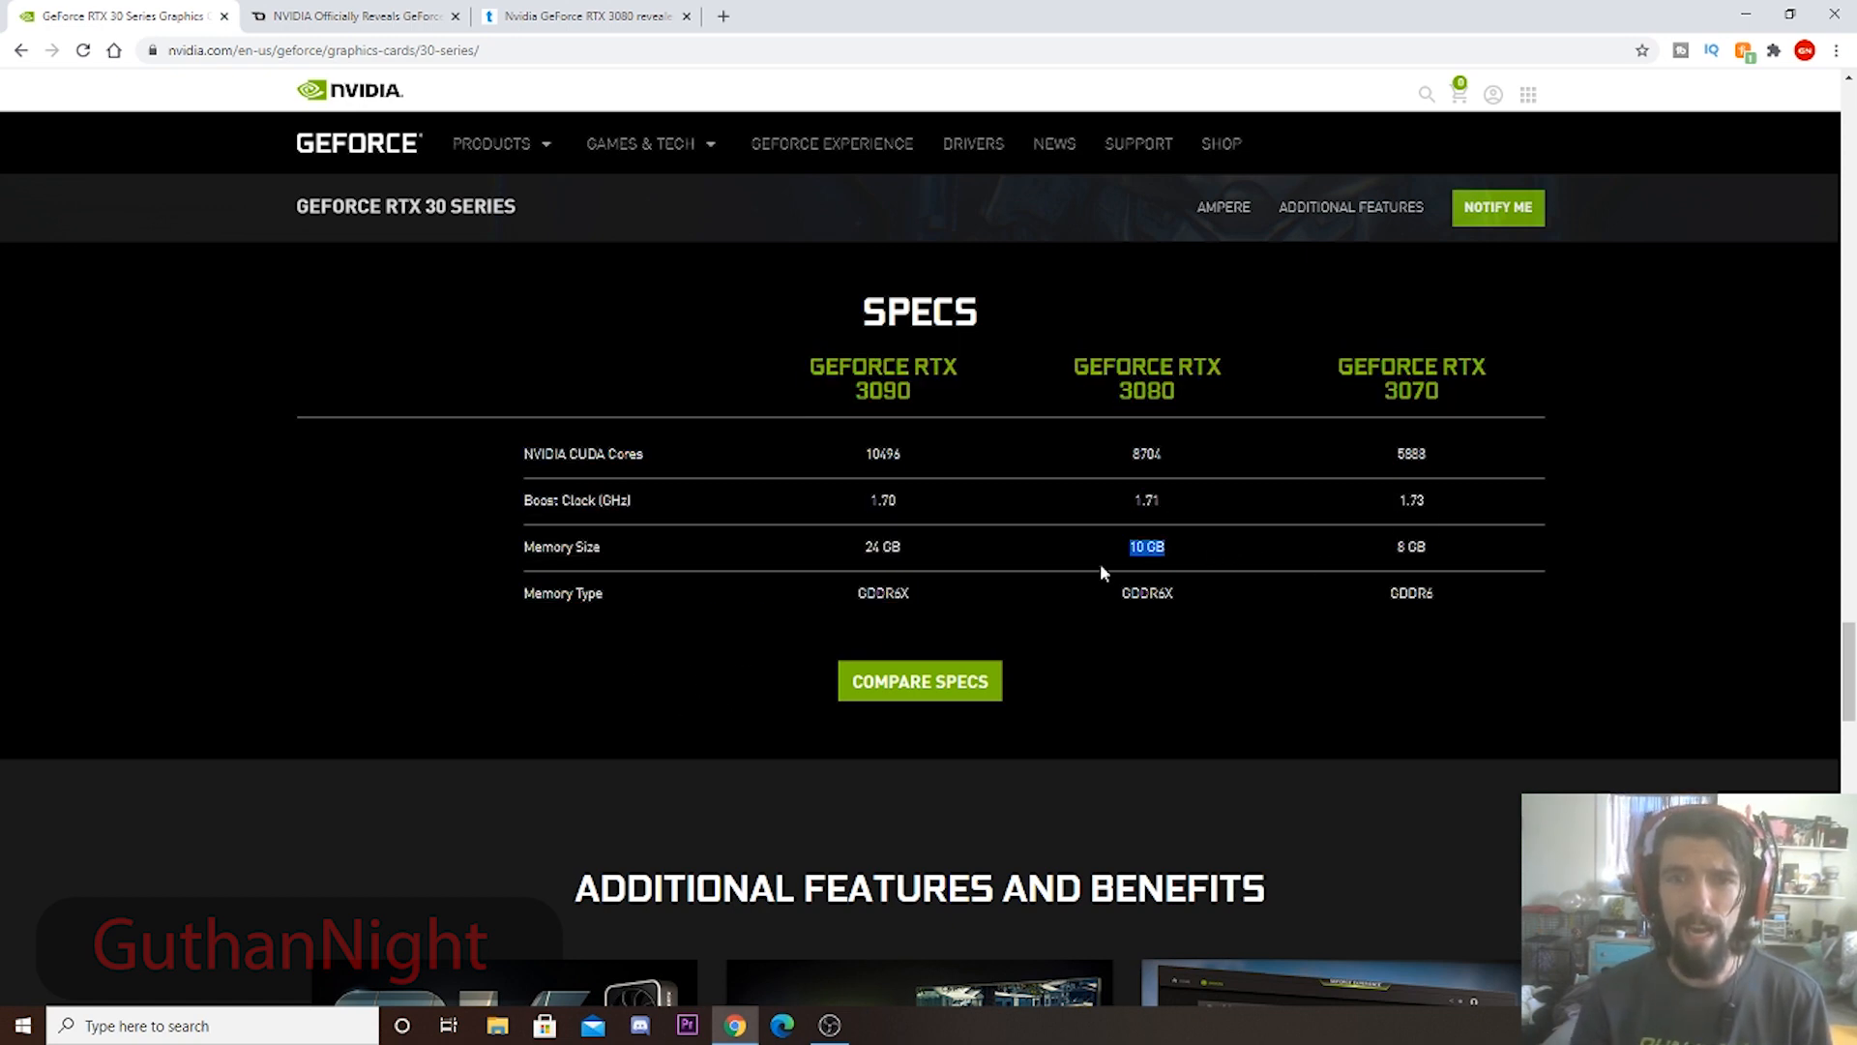
mouse_move(1240, 434)
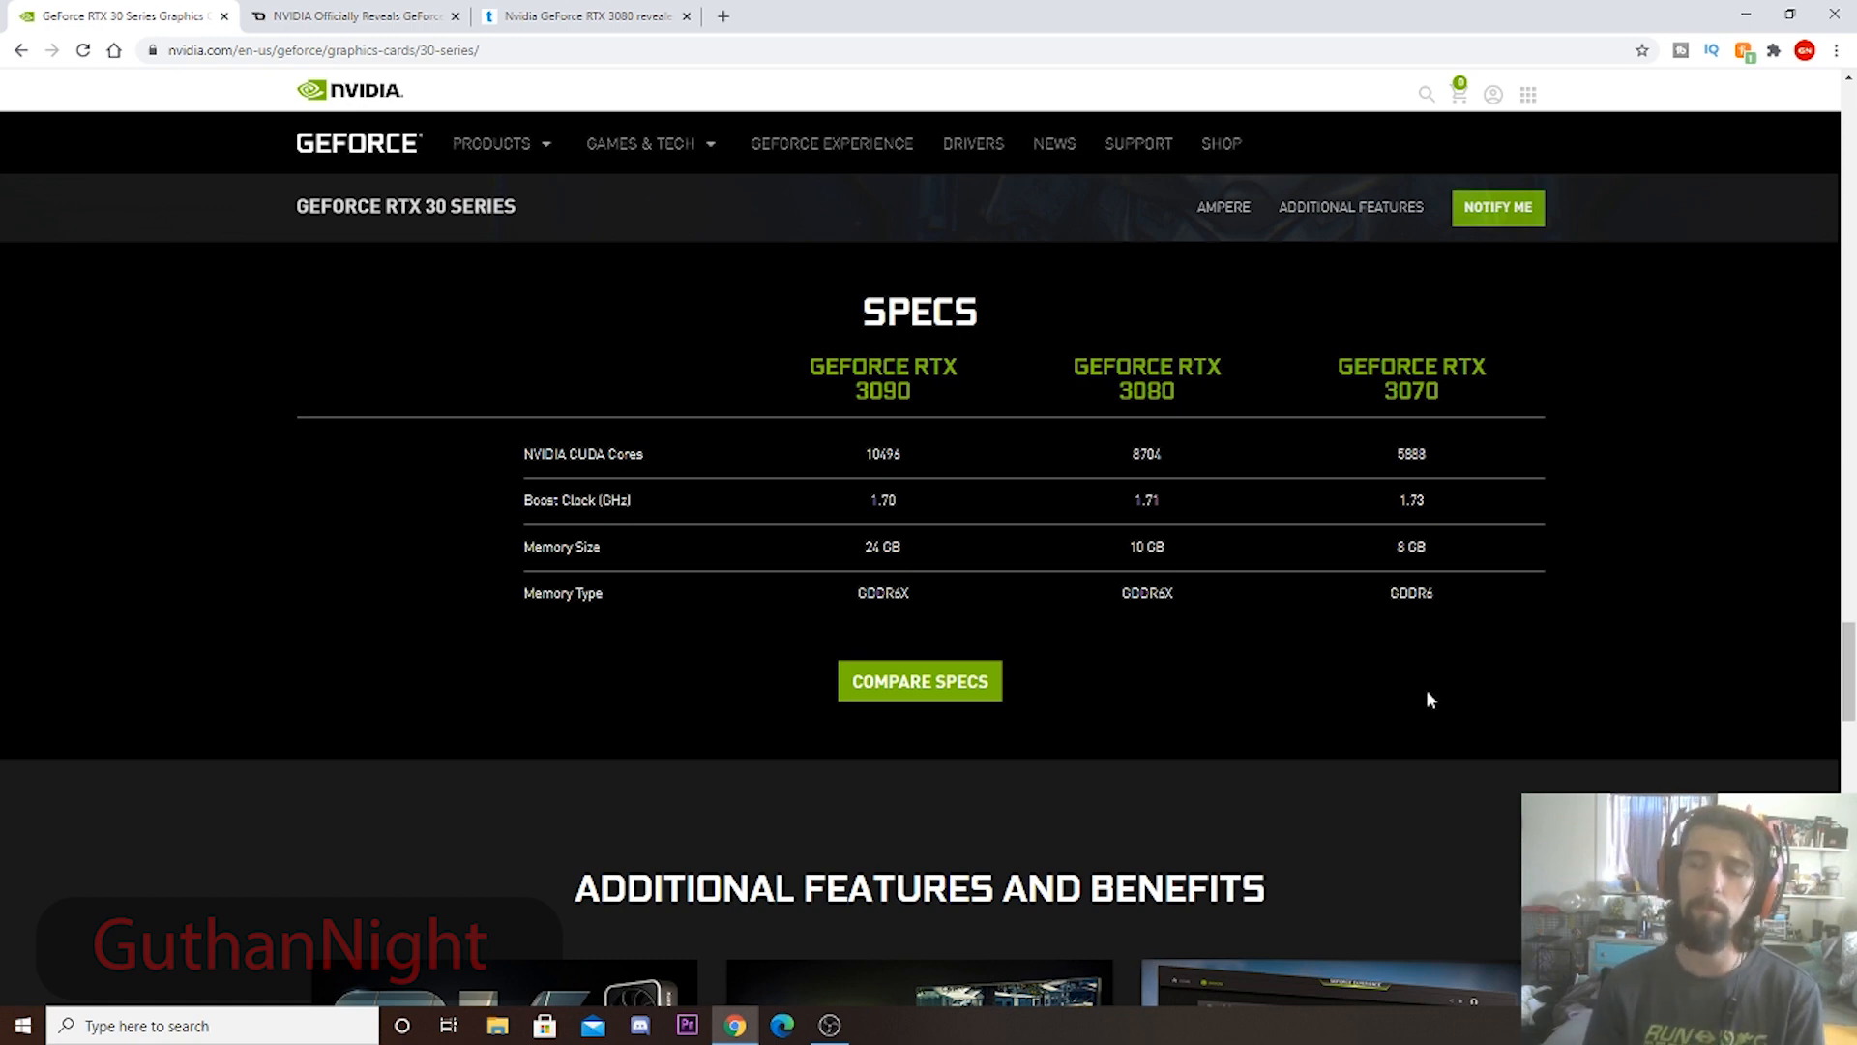
double_click(1409, 546)
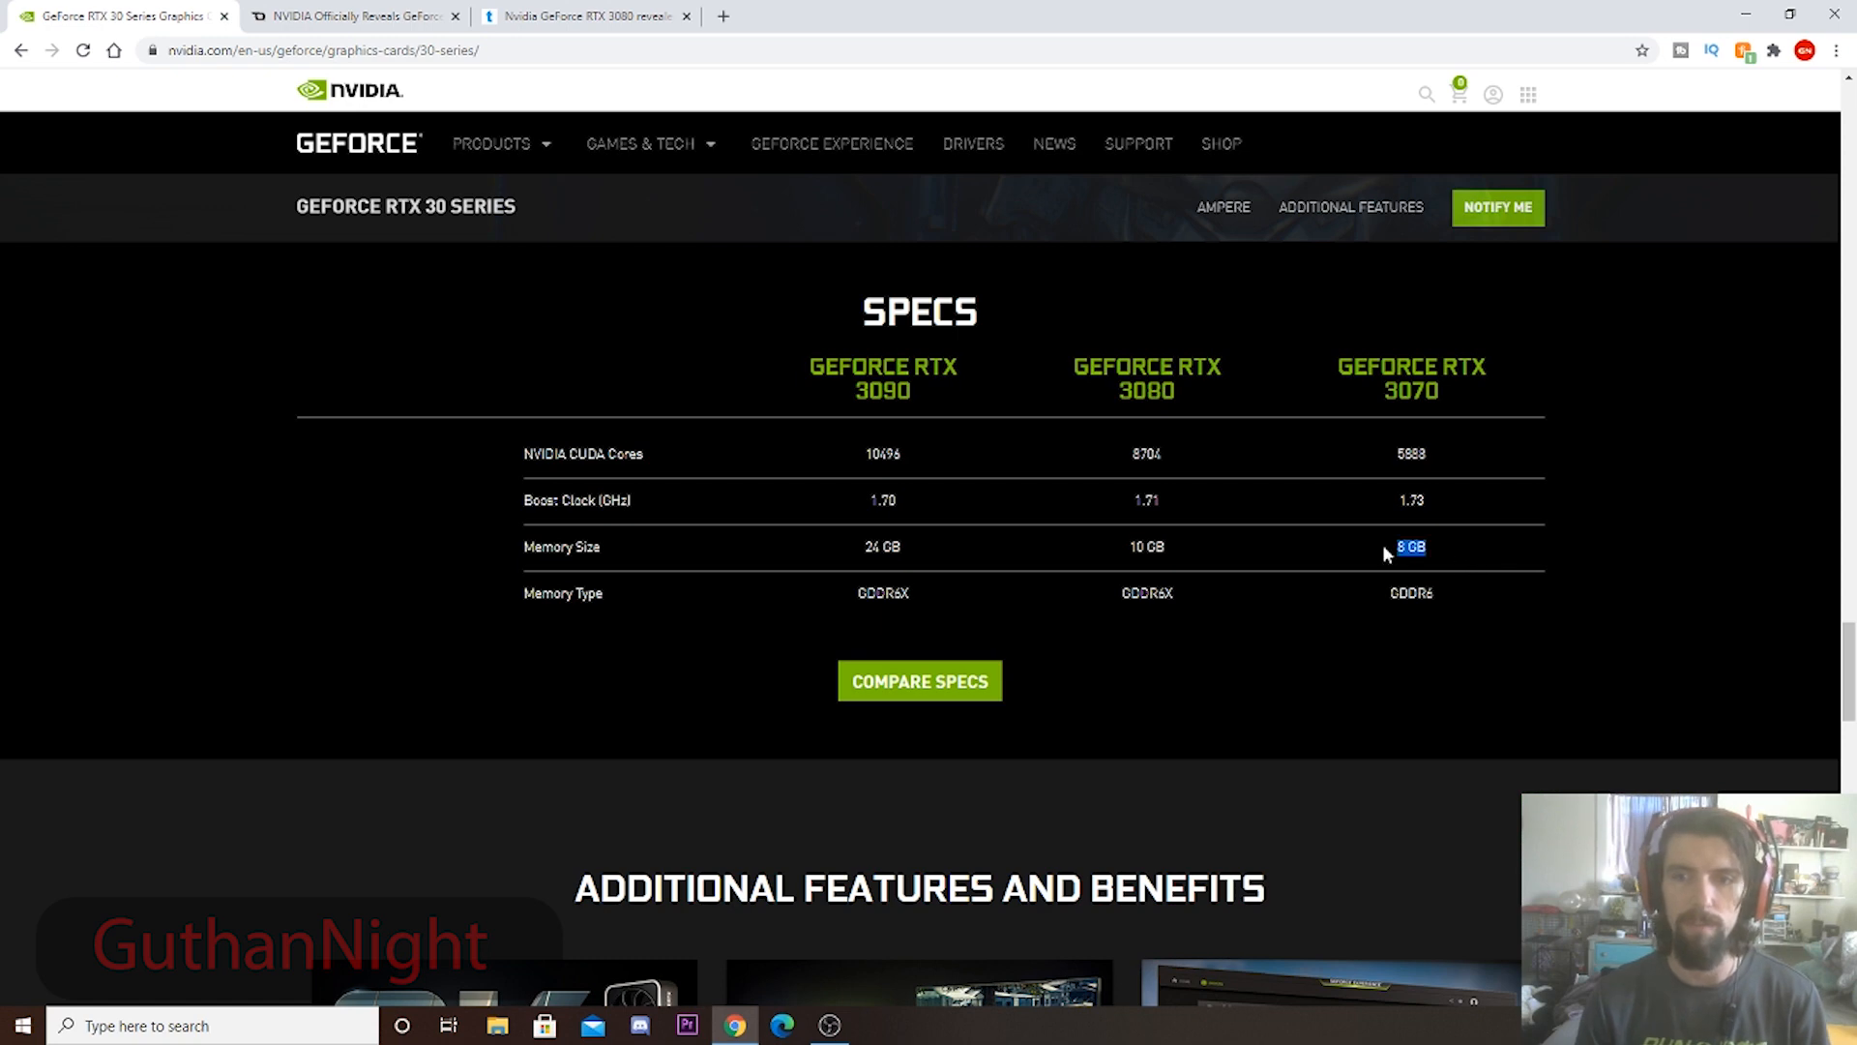
mouse_move(777, 644)
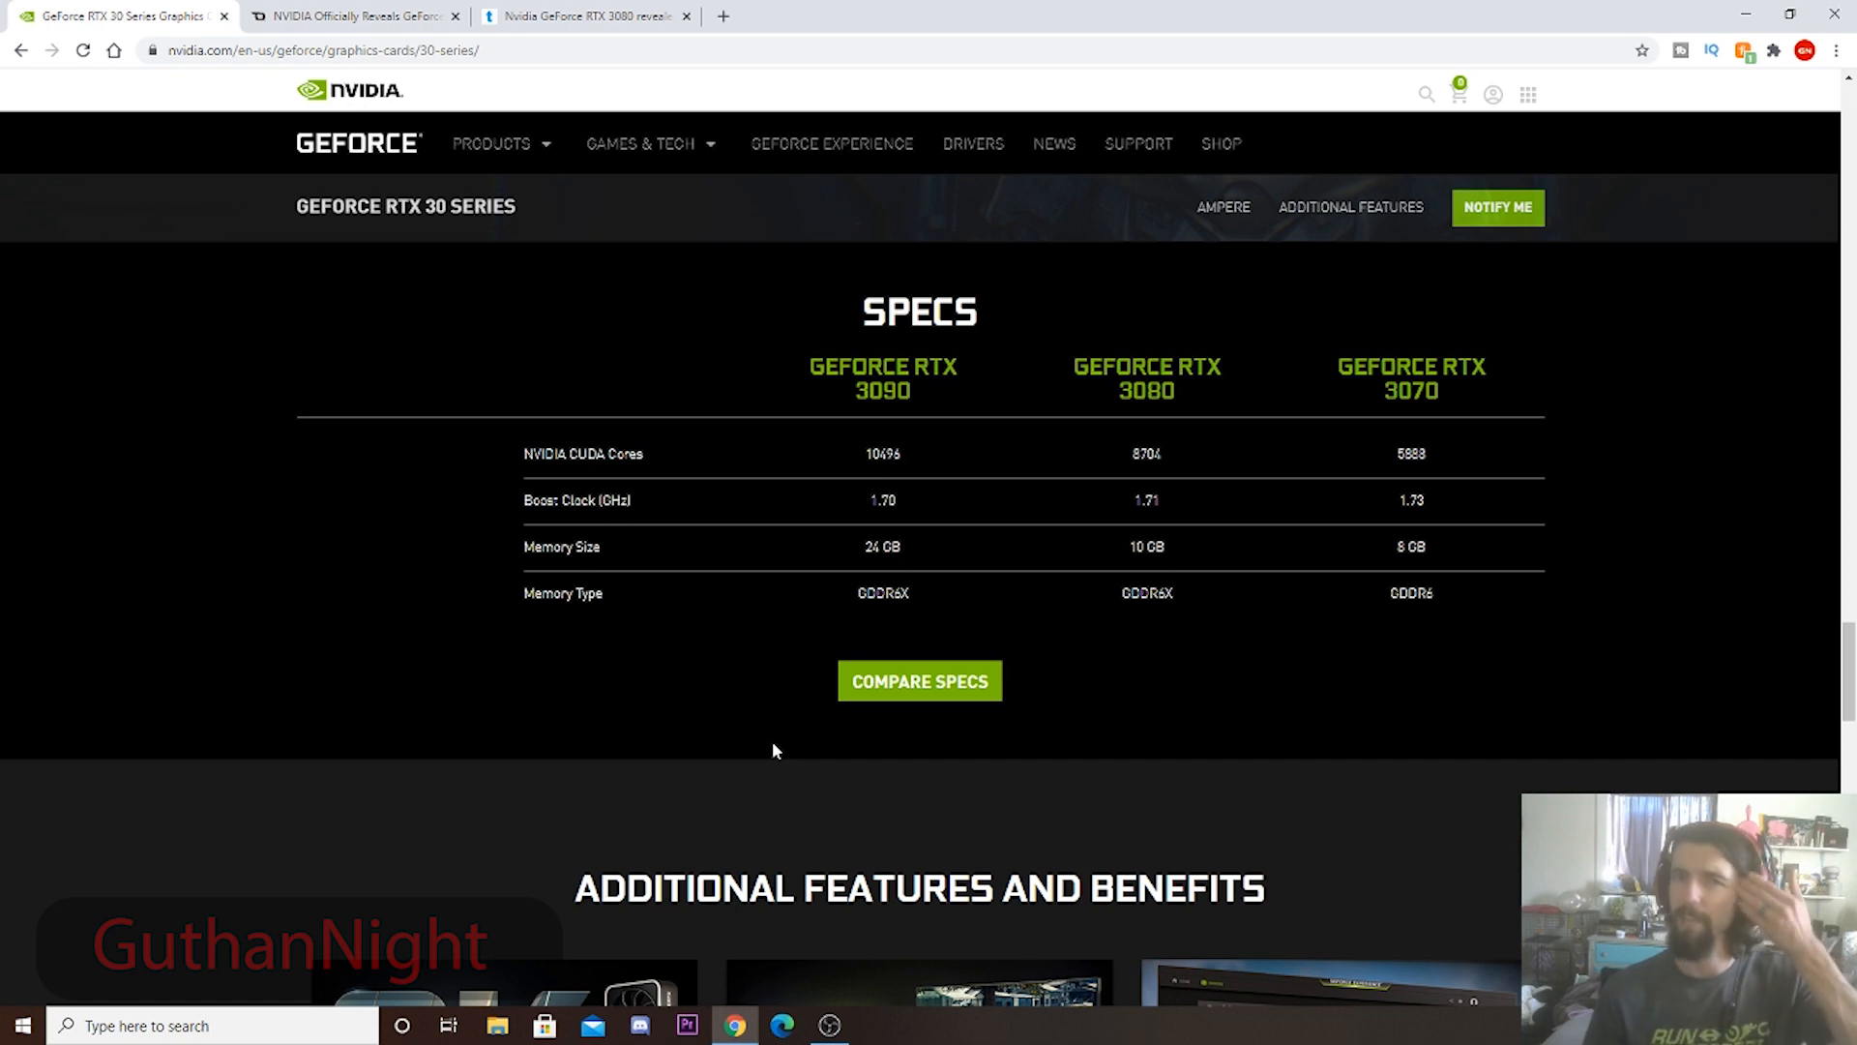
mouse_move(930, 10)
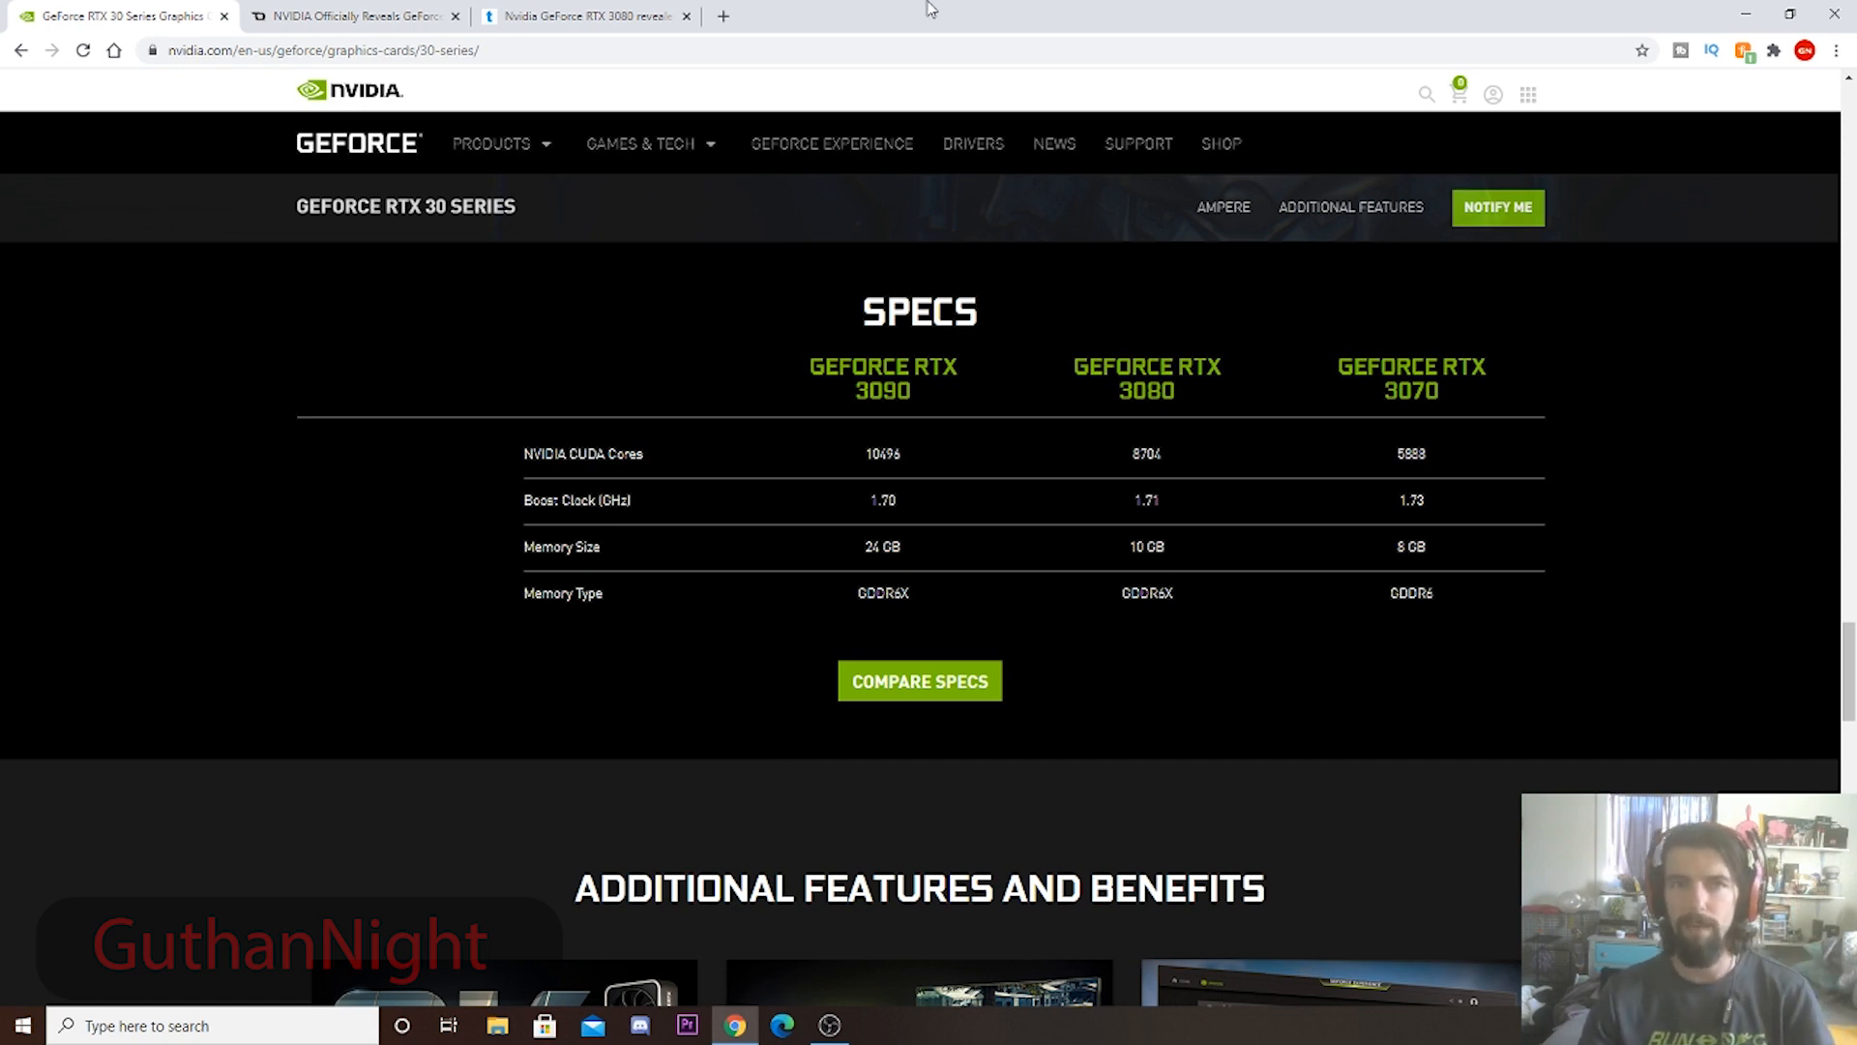
mouse_move(1013, 384)
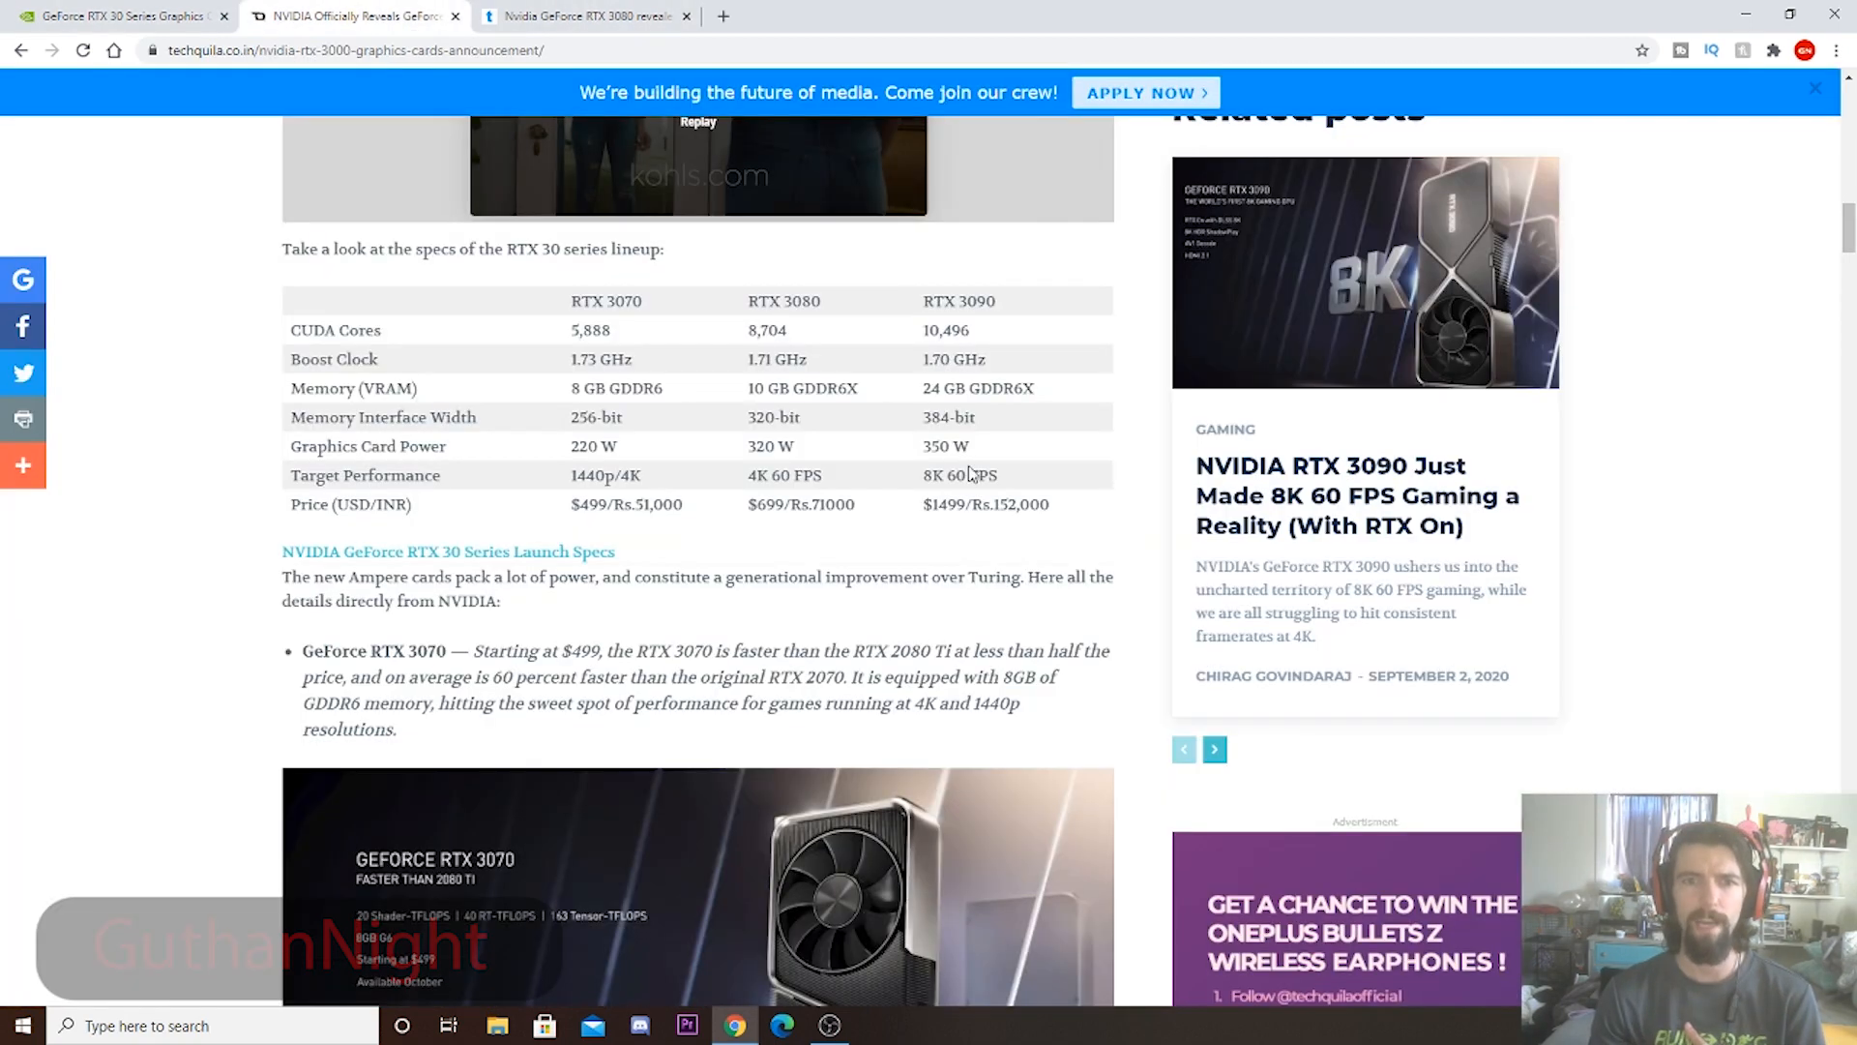
scroll(up, 3)
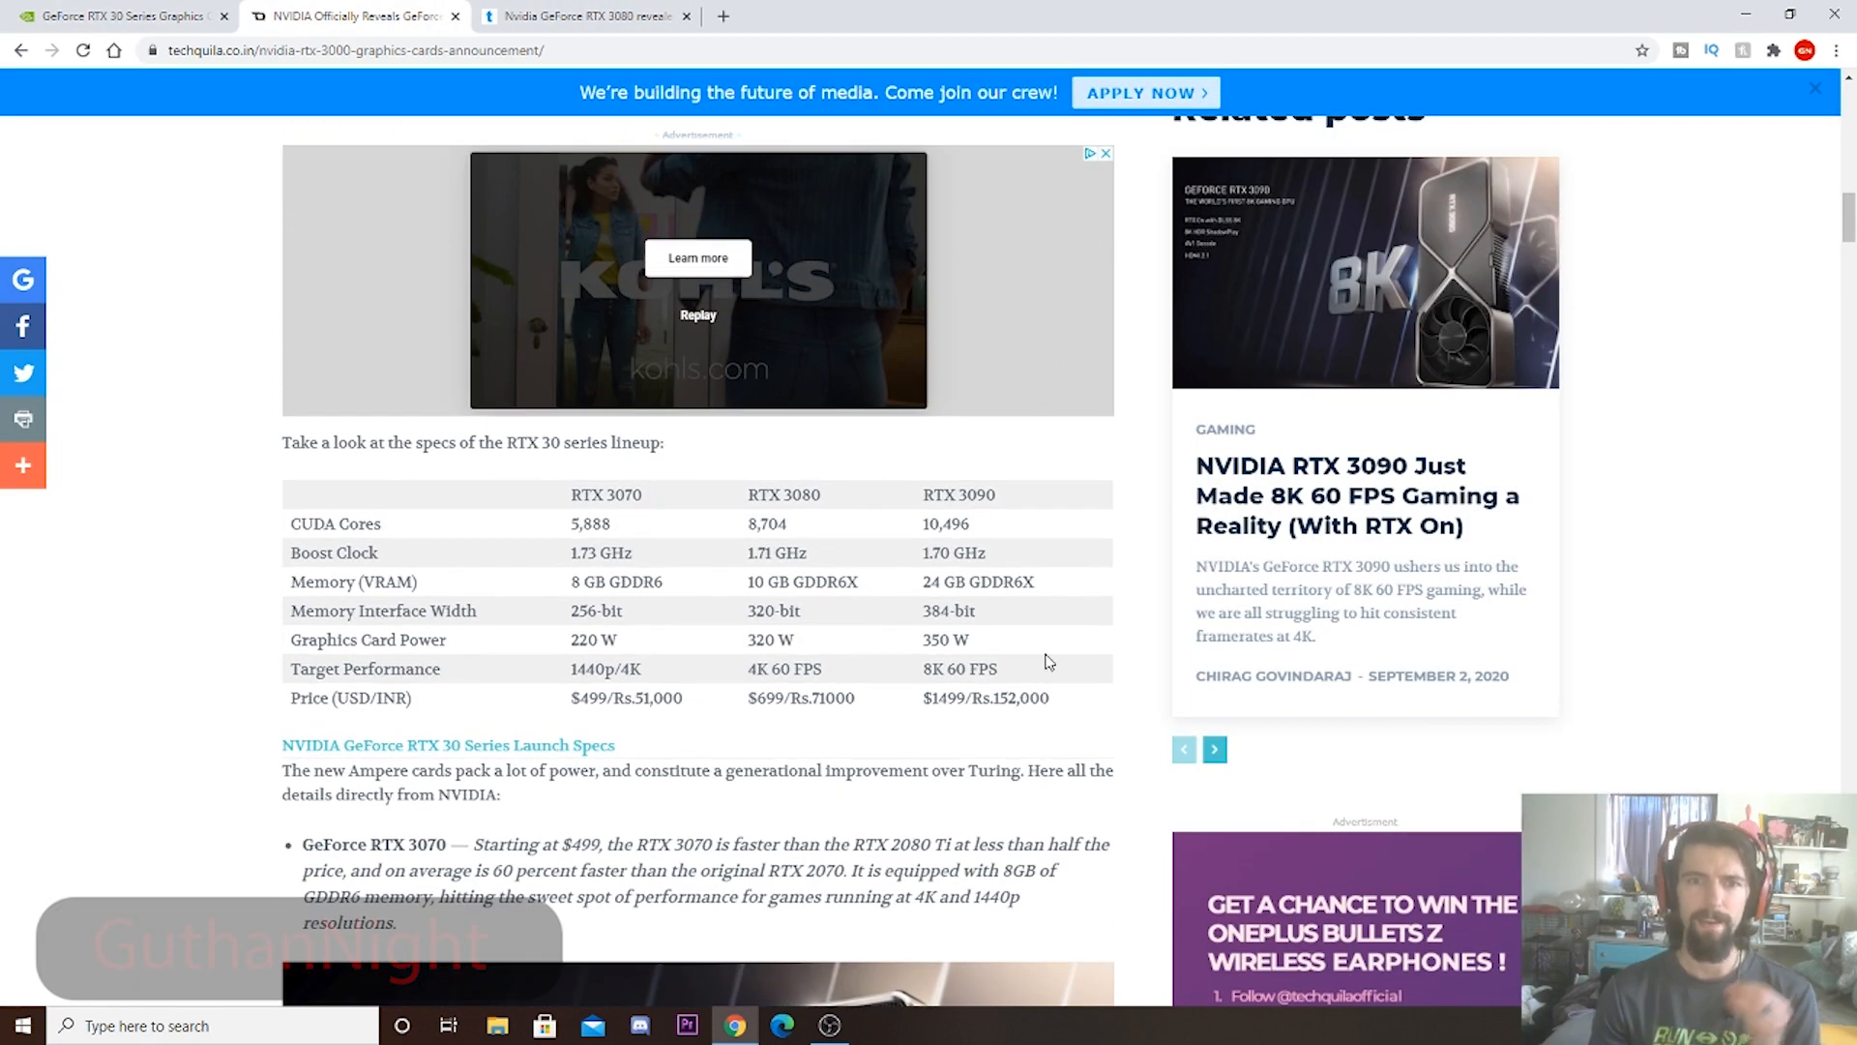
mouse_move(1077, 481)
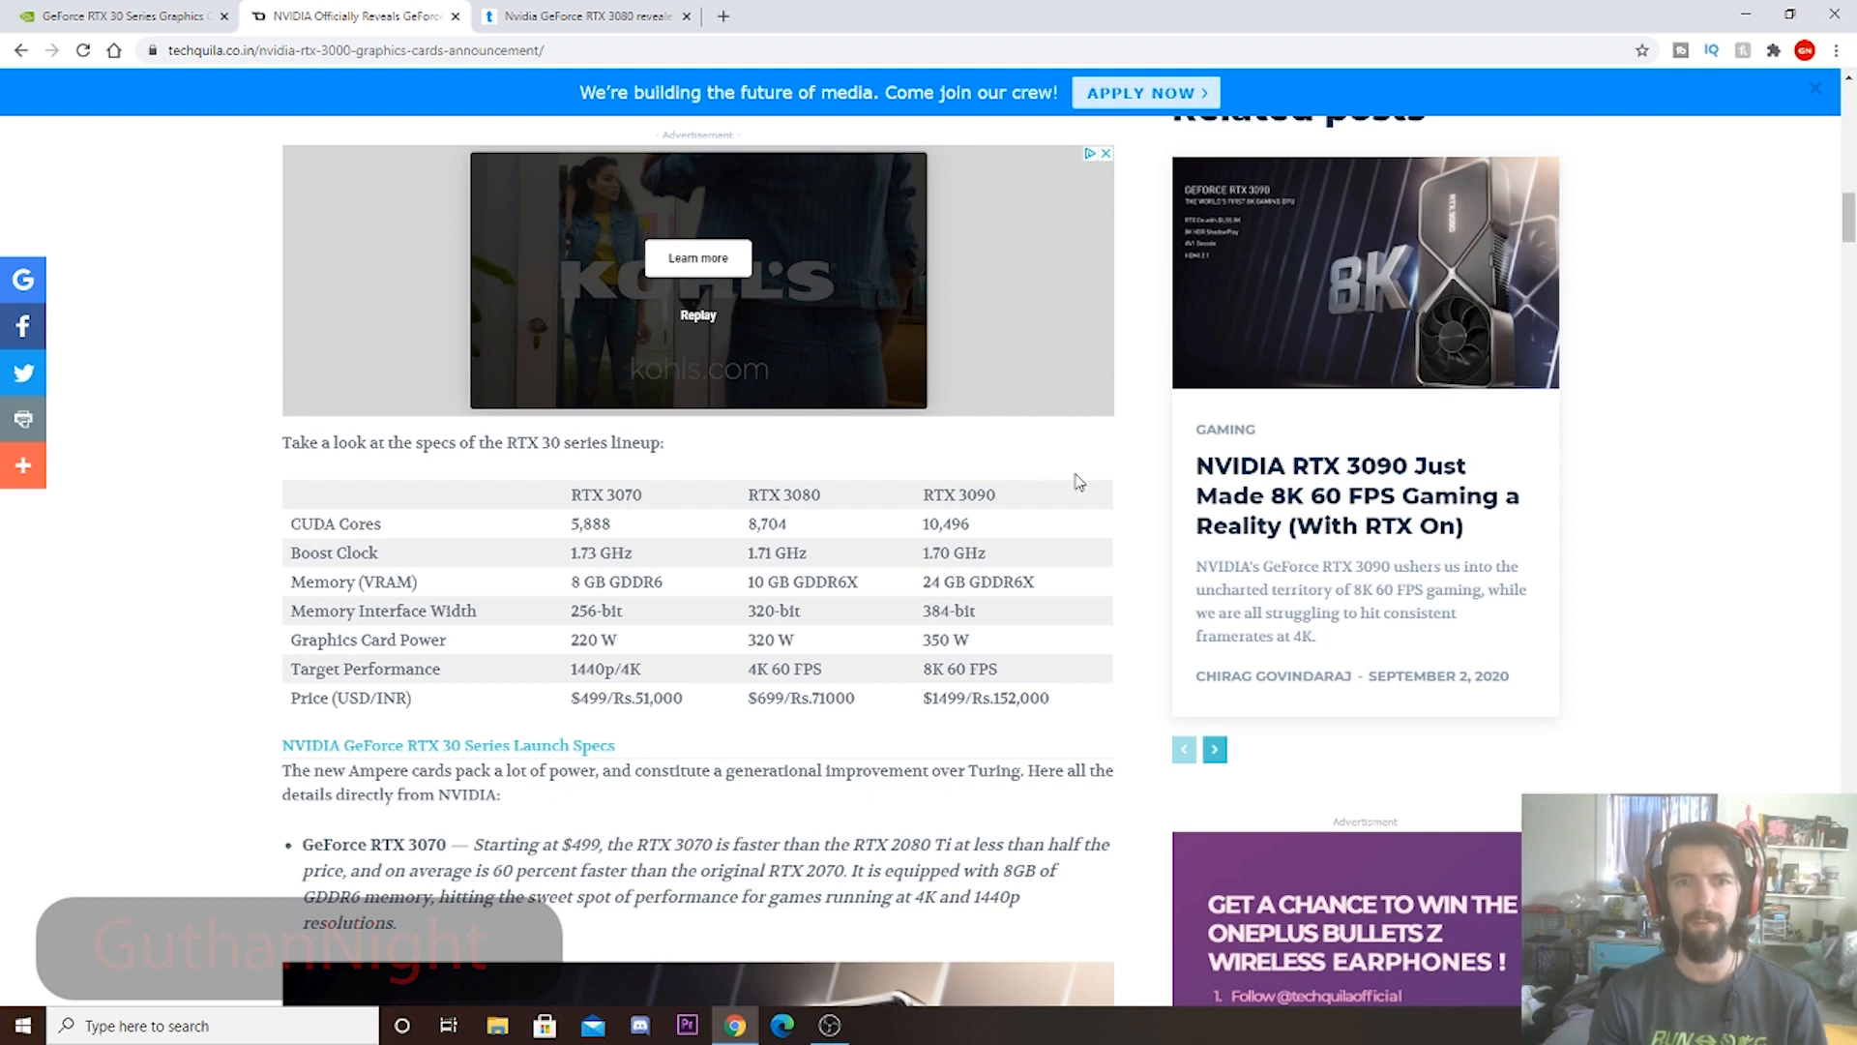
mouse_move(1023, 454)
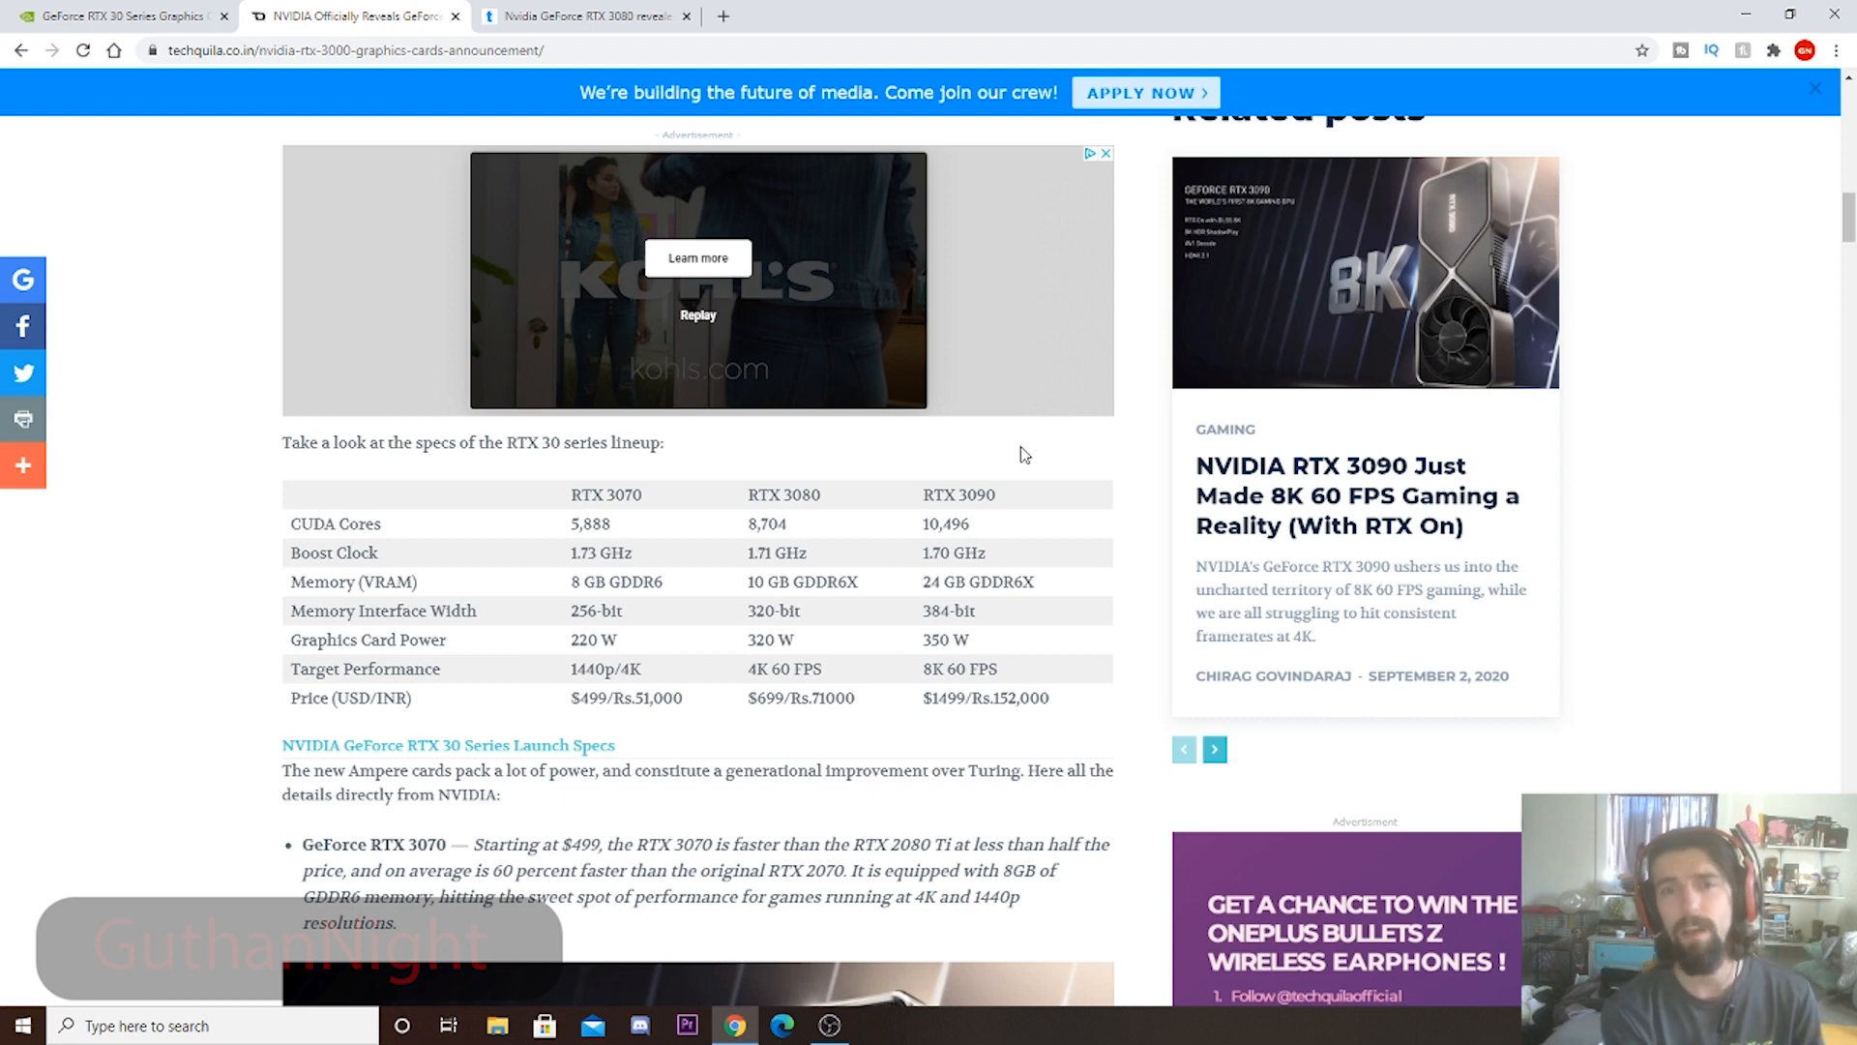
mouse_move(960, 425)
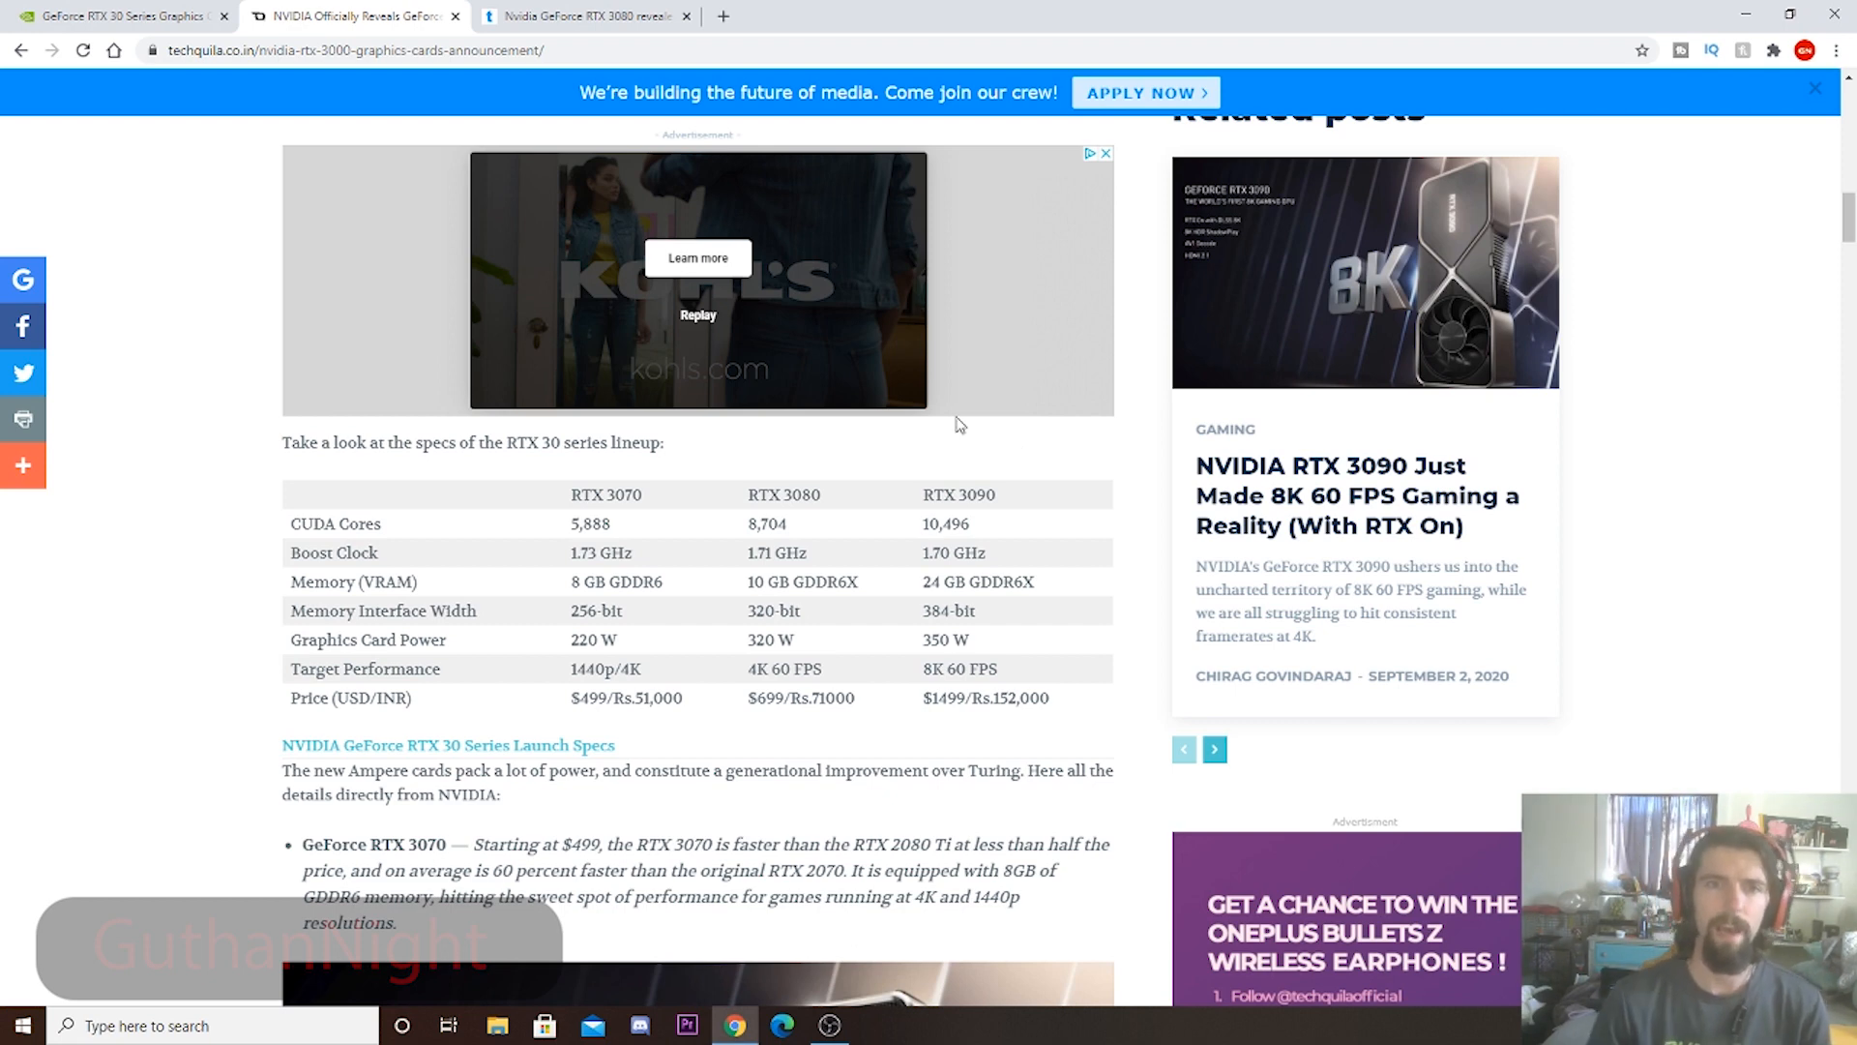
double_click(606, 494)
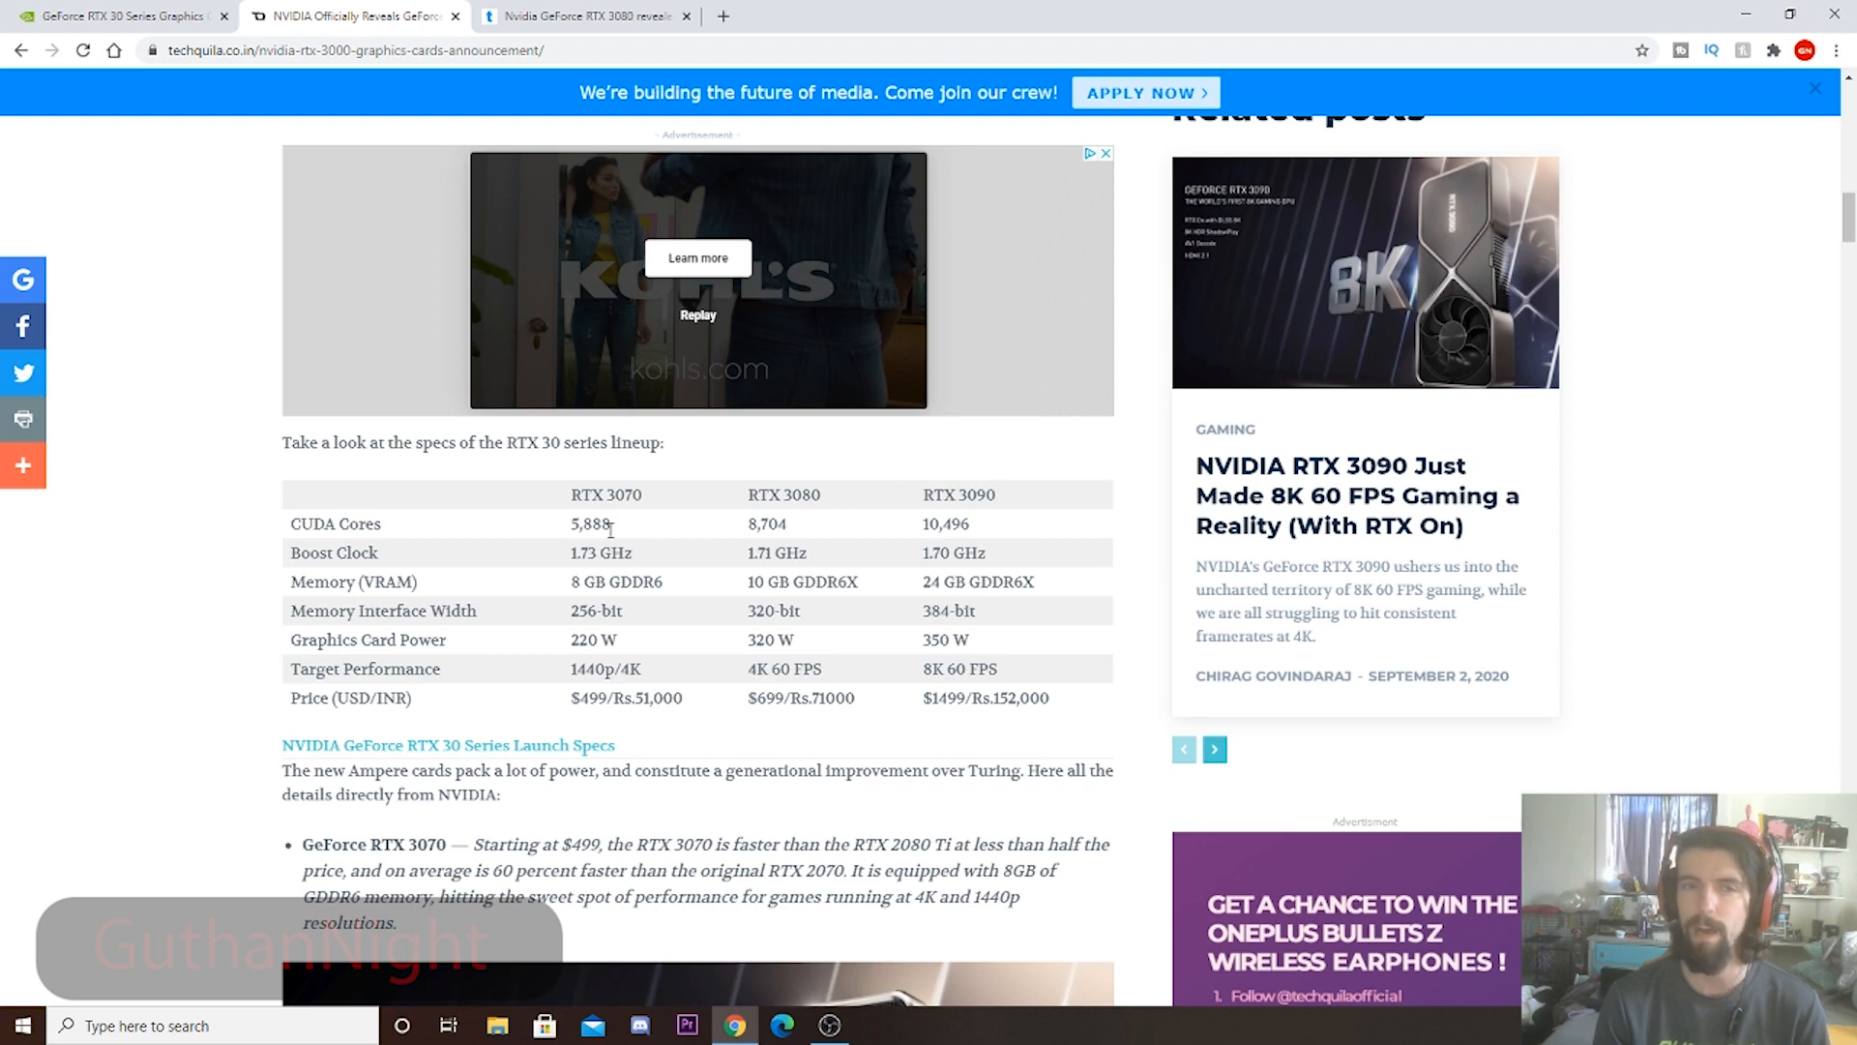
mouse_move(880, 482)
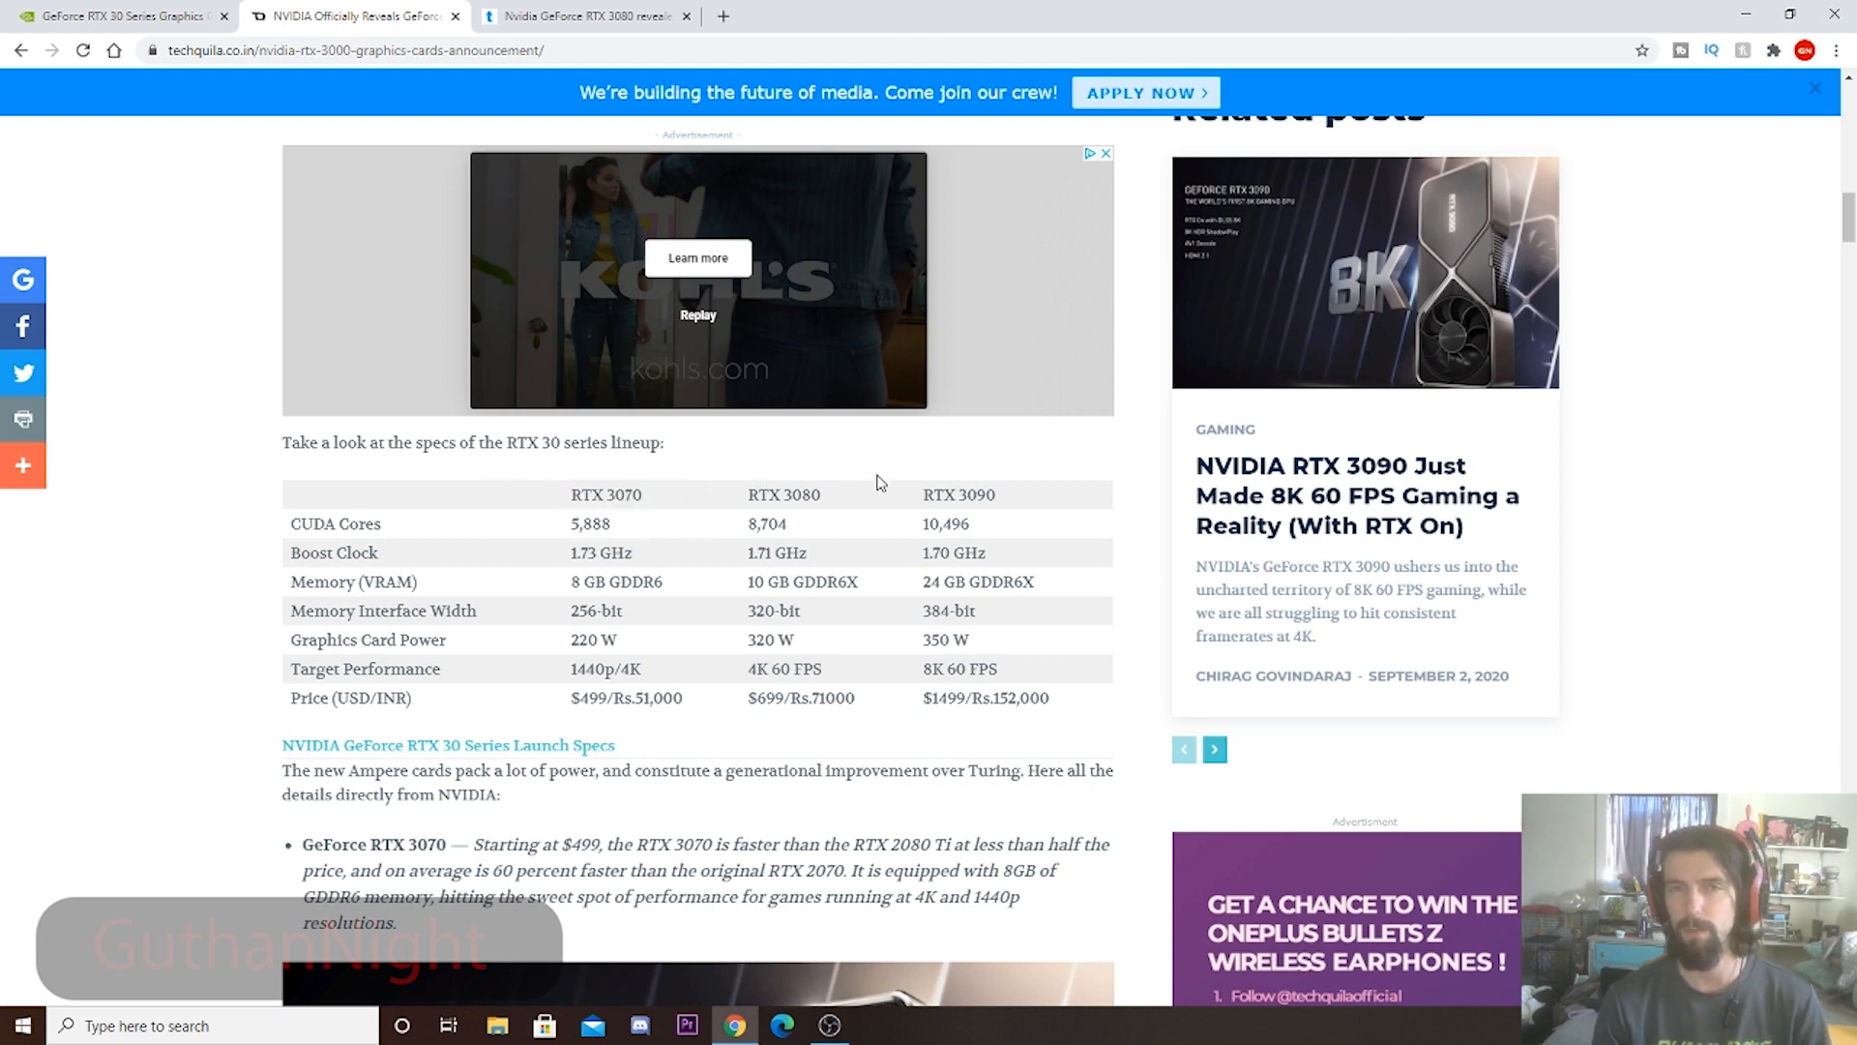
mouse_move(765, 454)
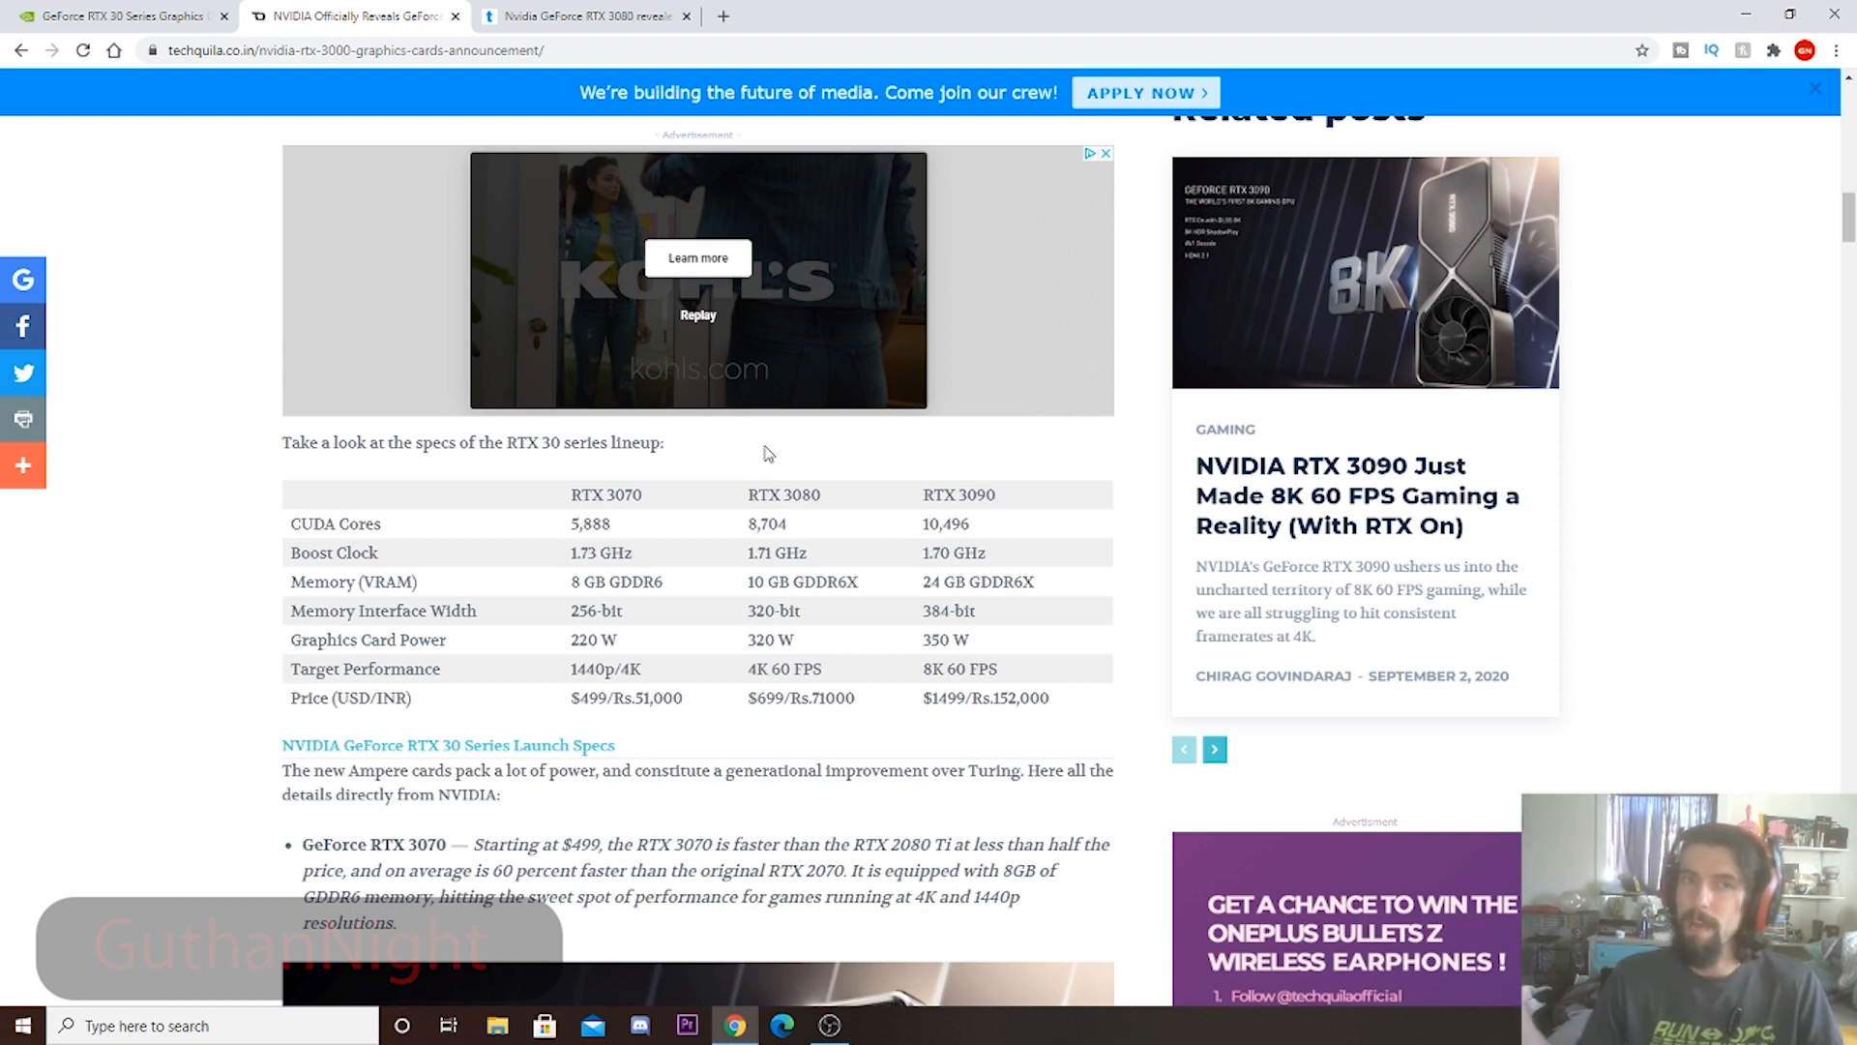
mouse_move(640, 564)
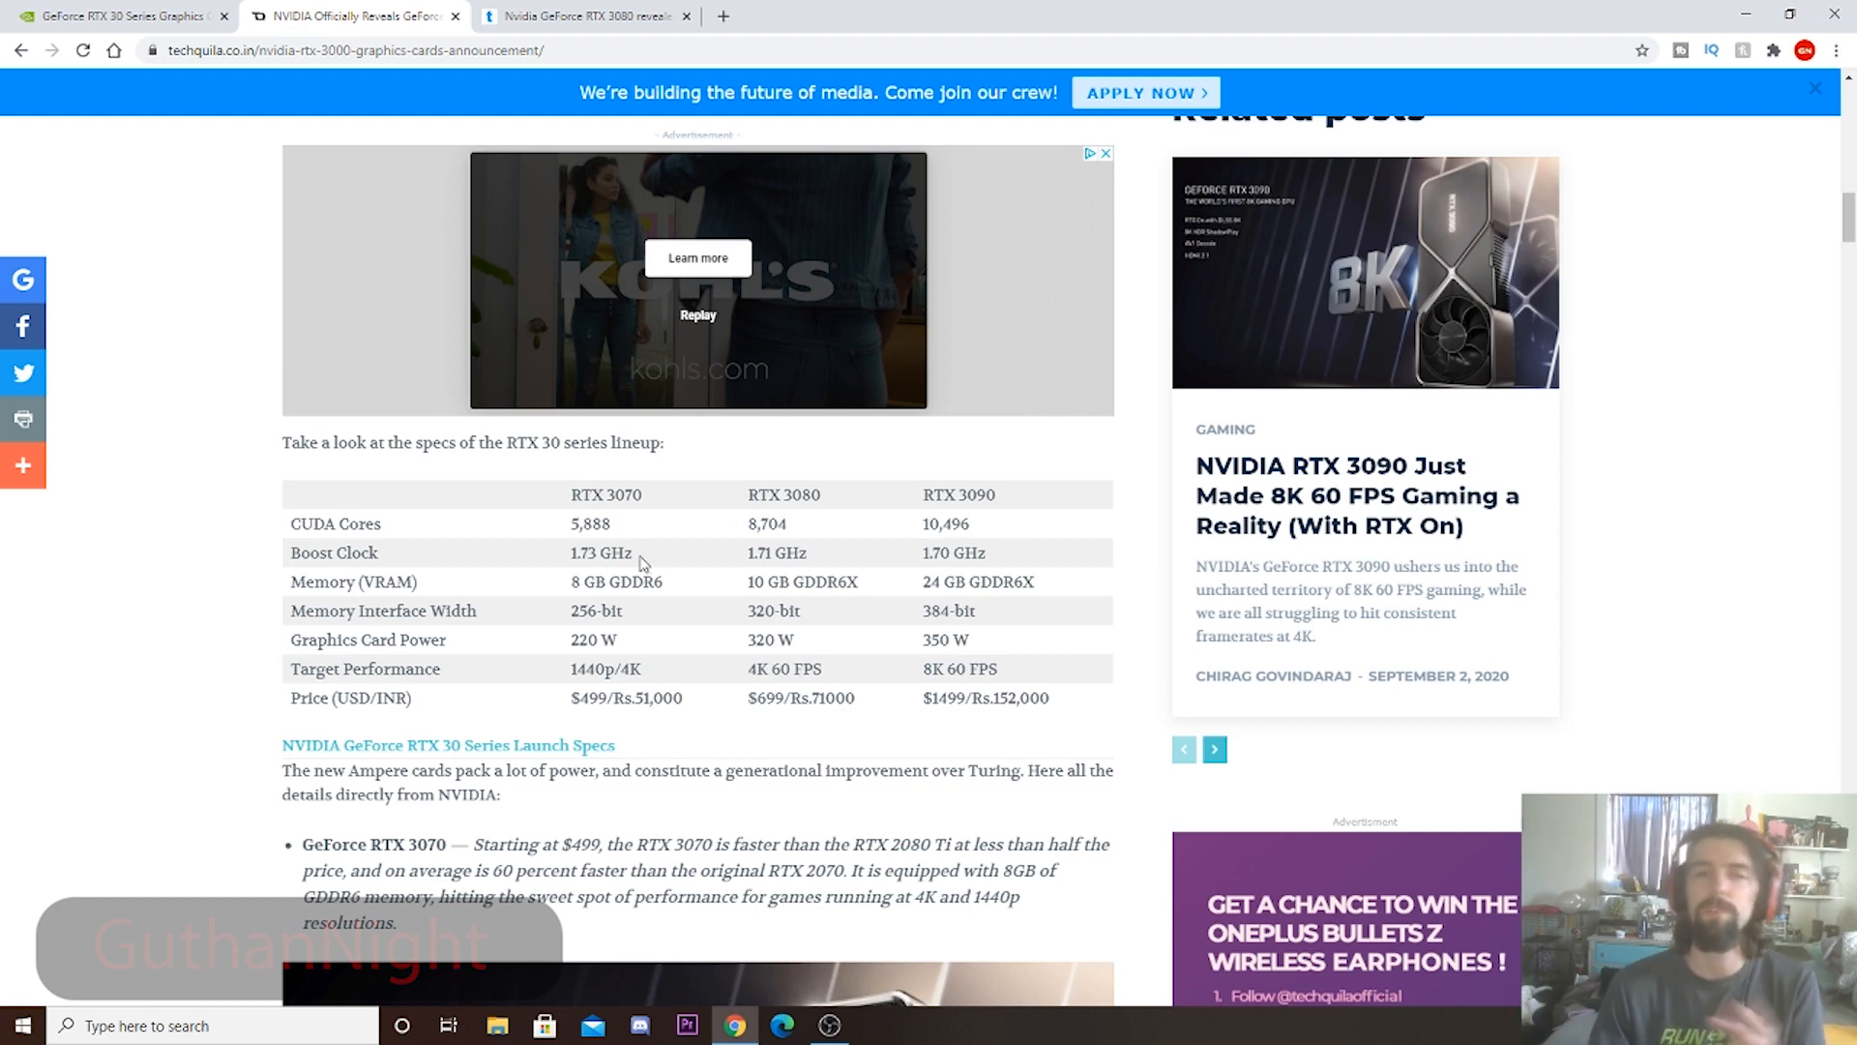
mouse_move(558, 645)
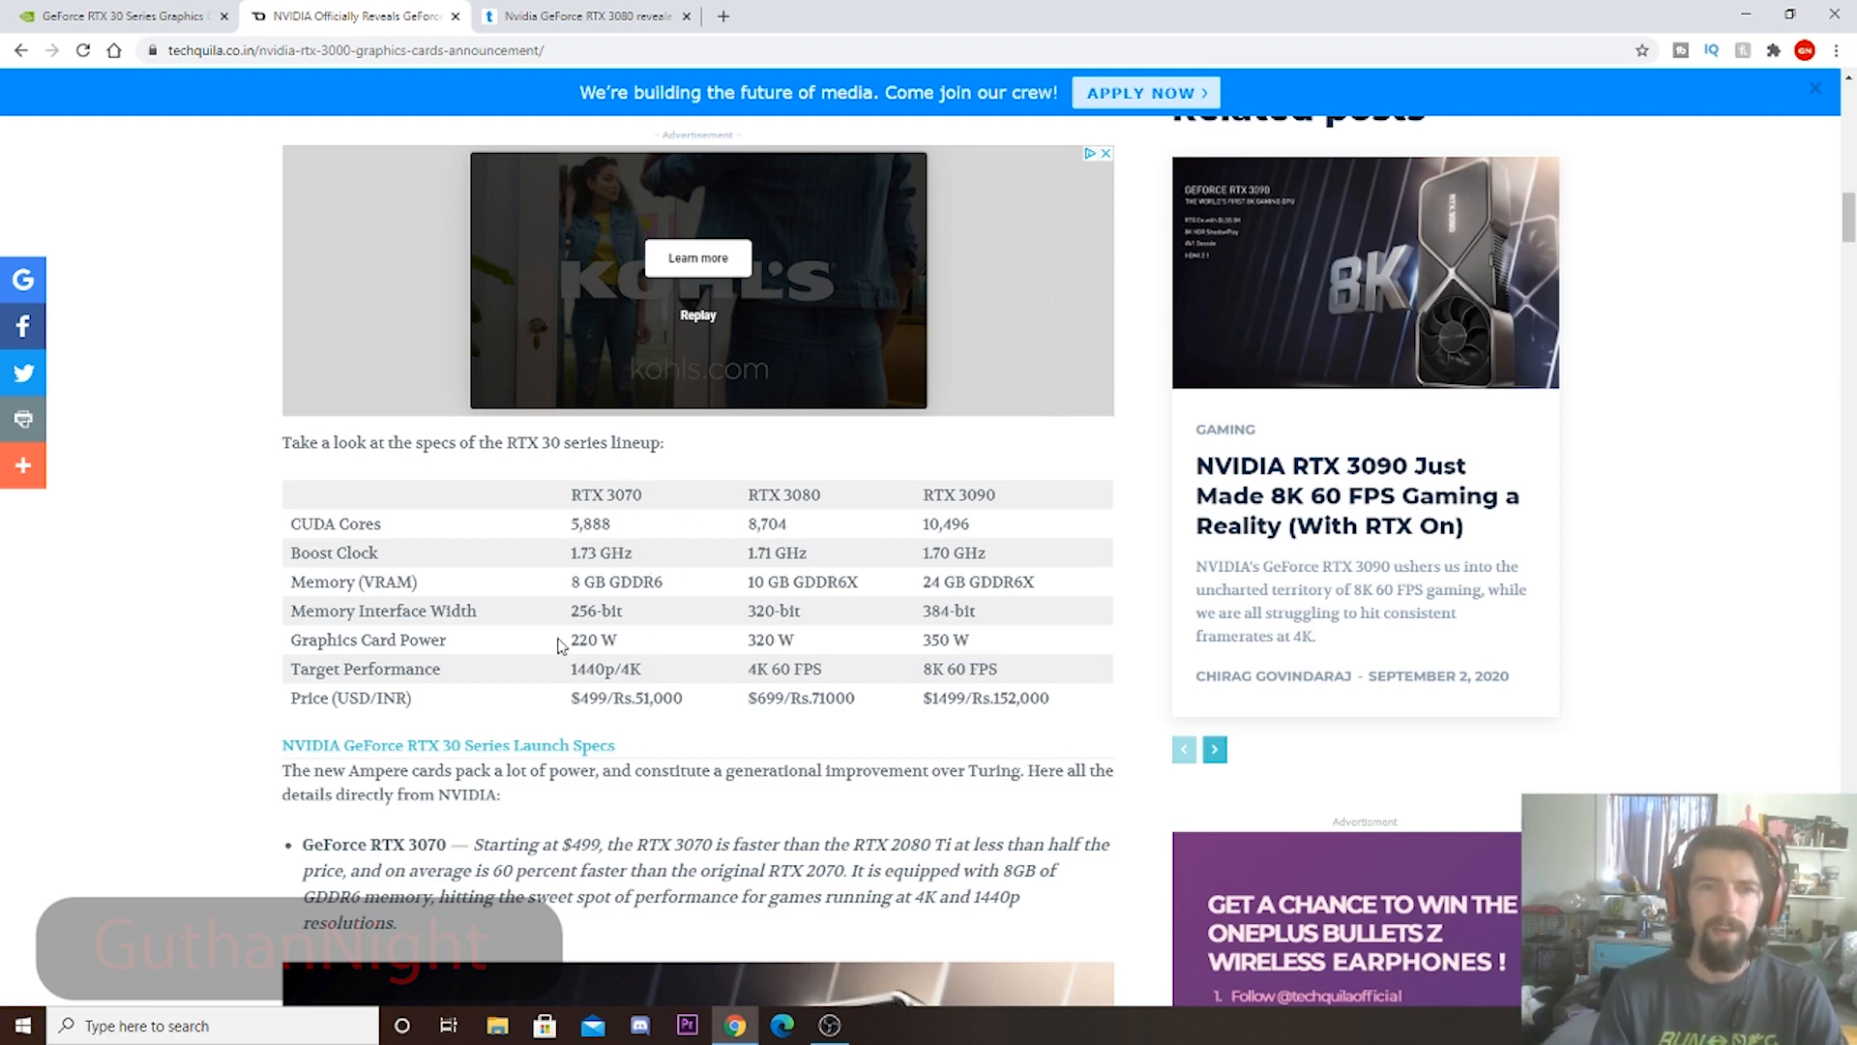
mouse_move(1063, 648)
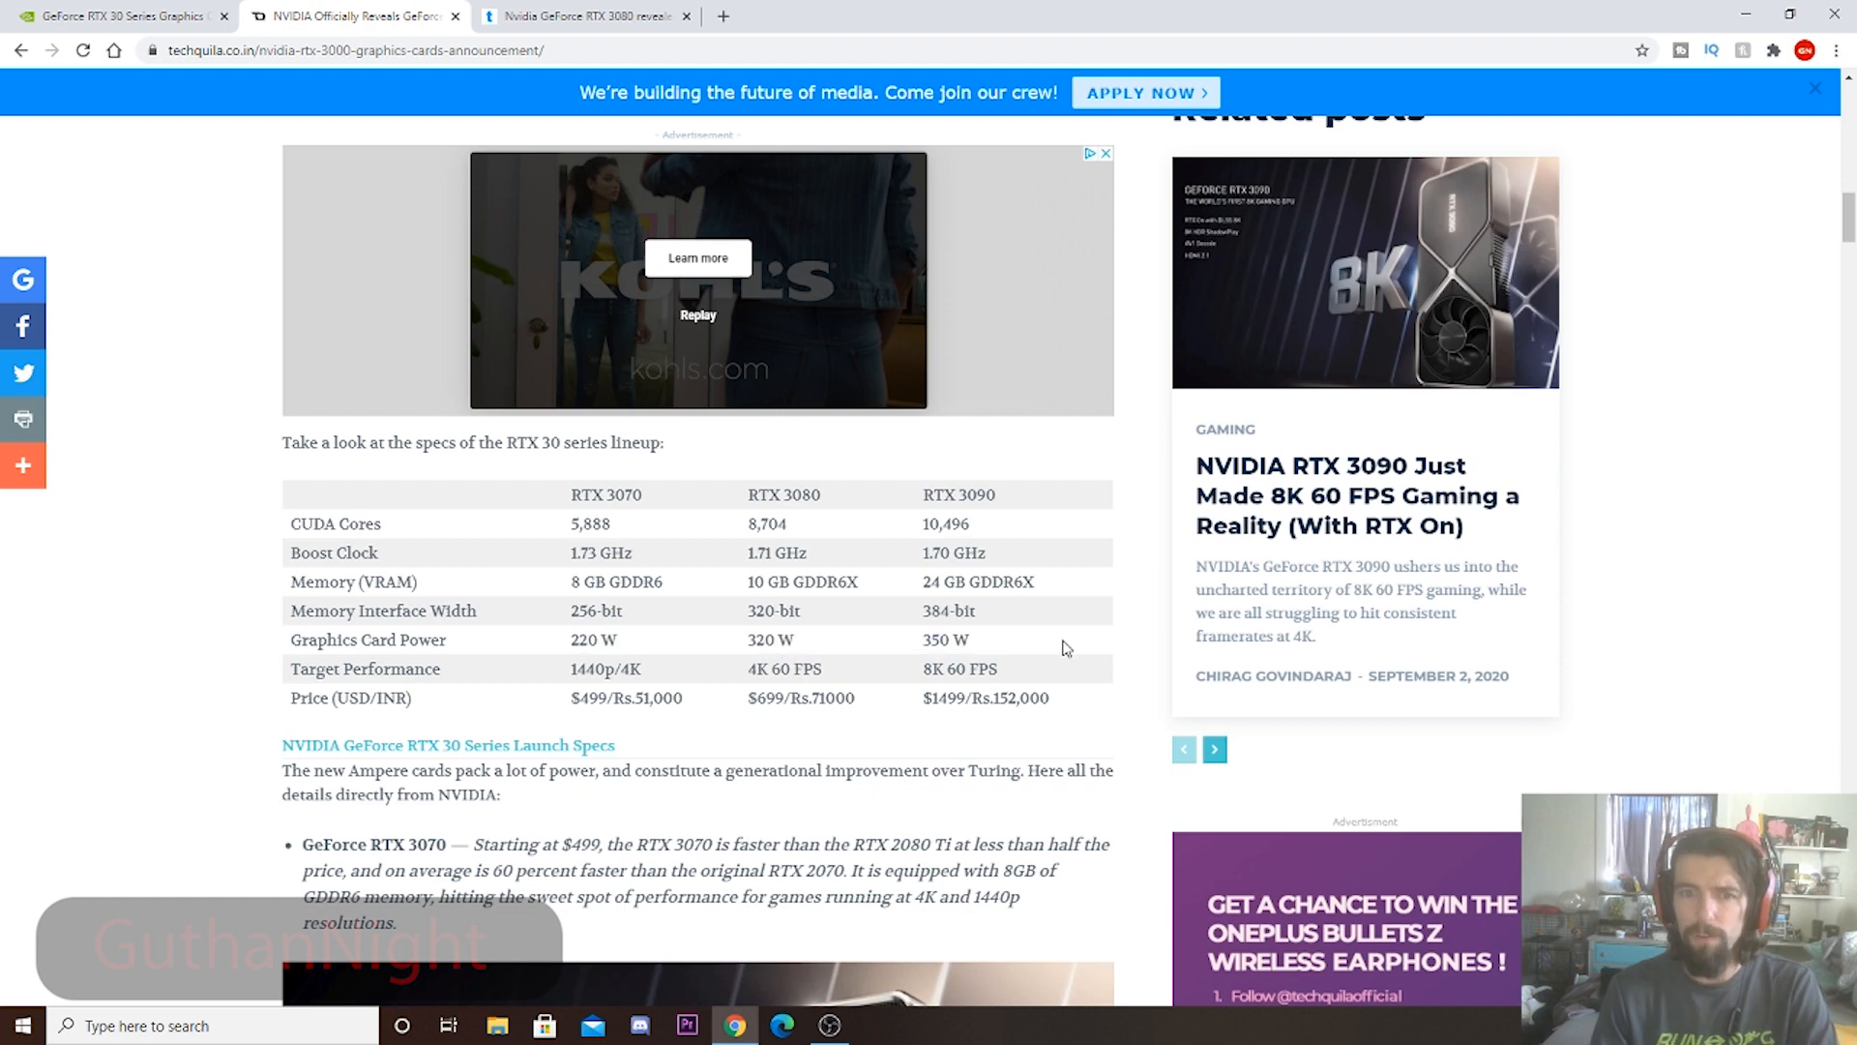
double_click(365, 669)
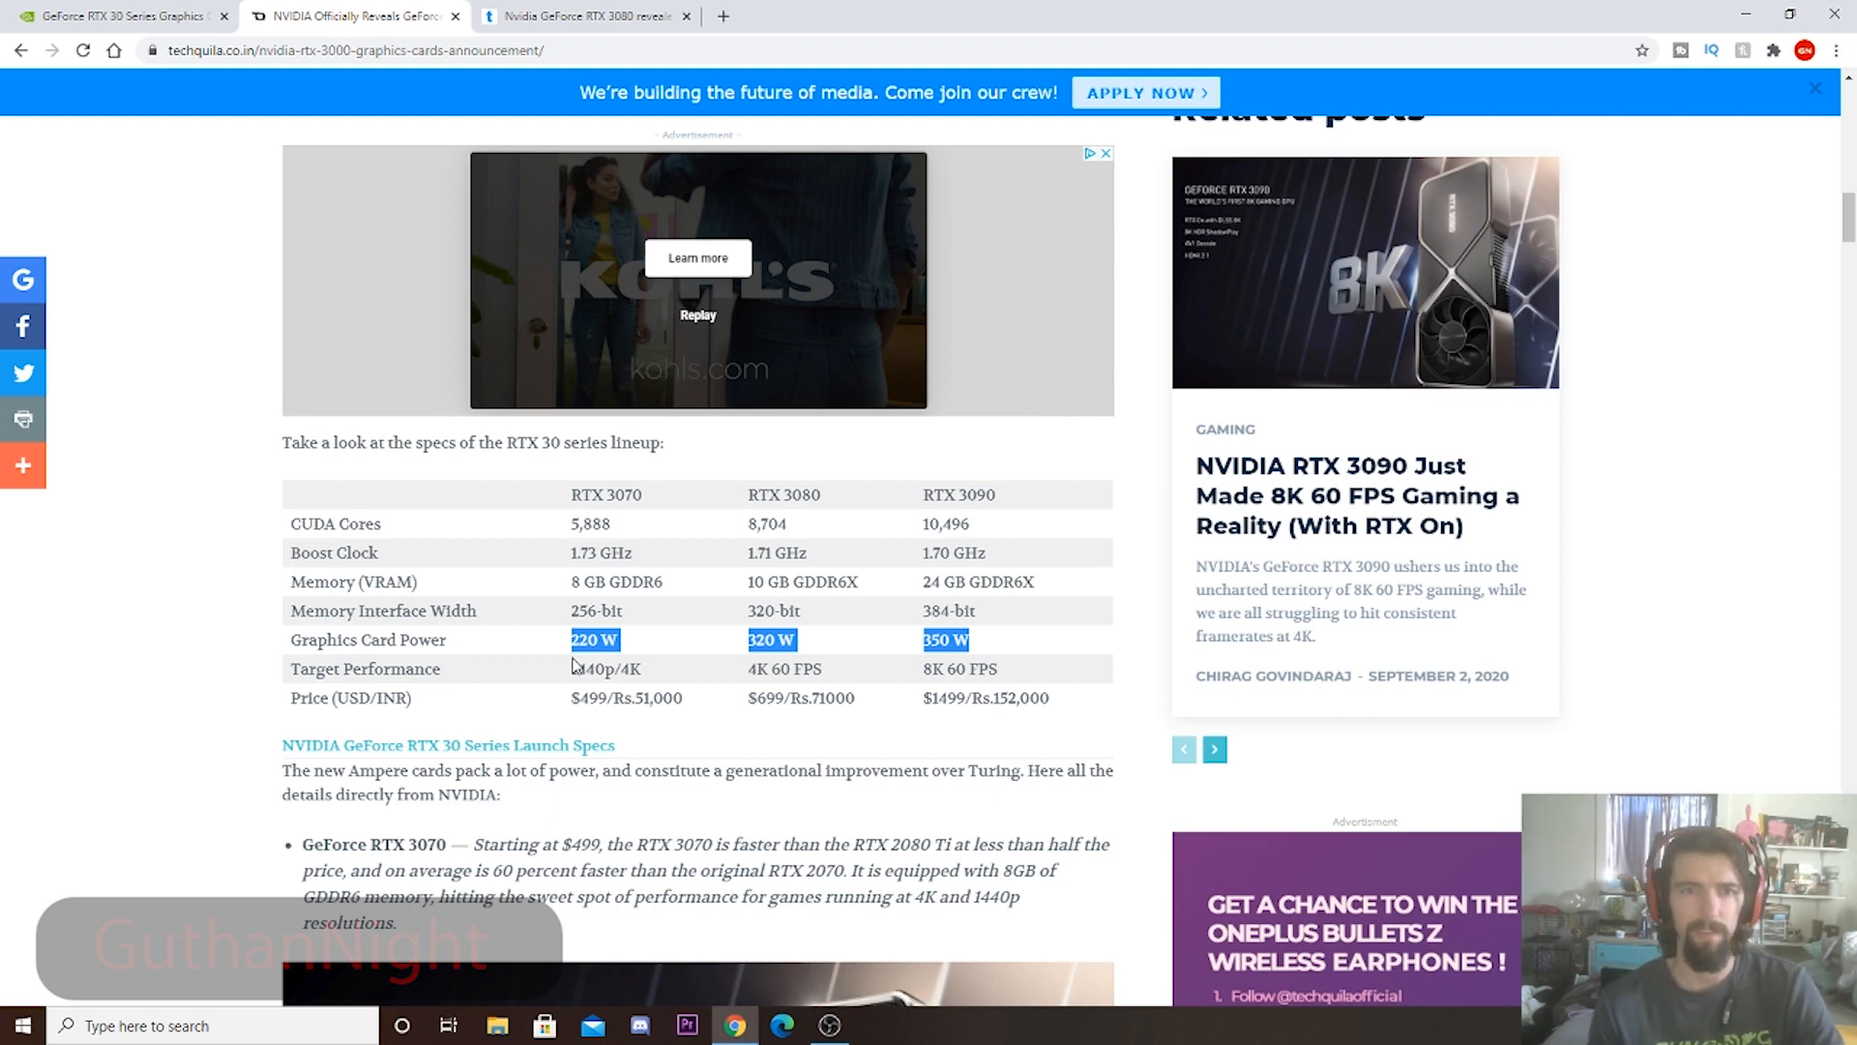
mouse_move(592, 665)
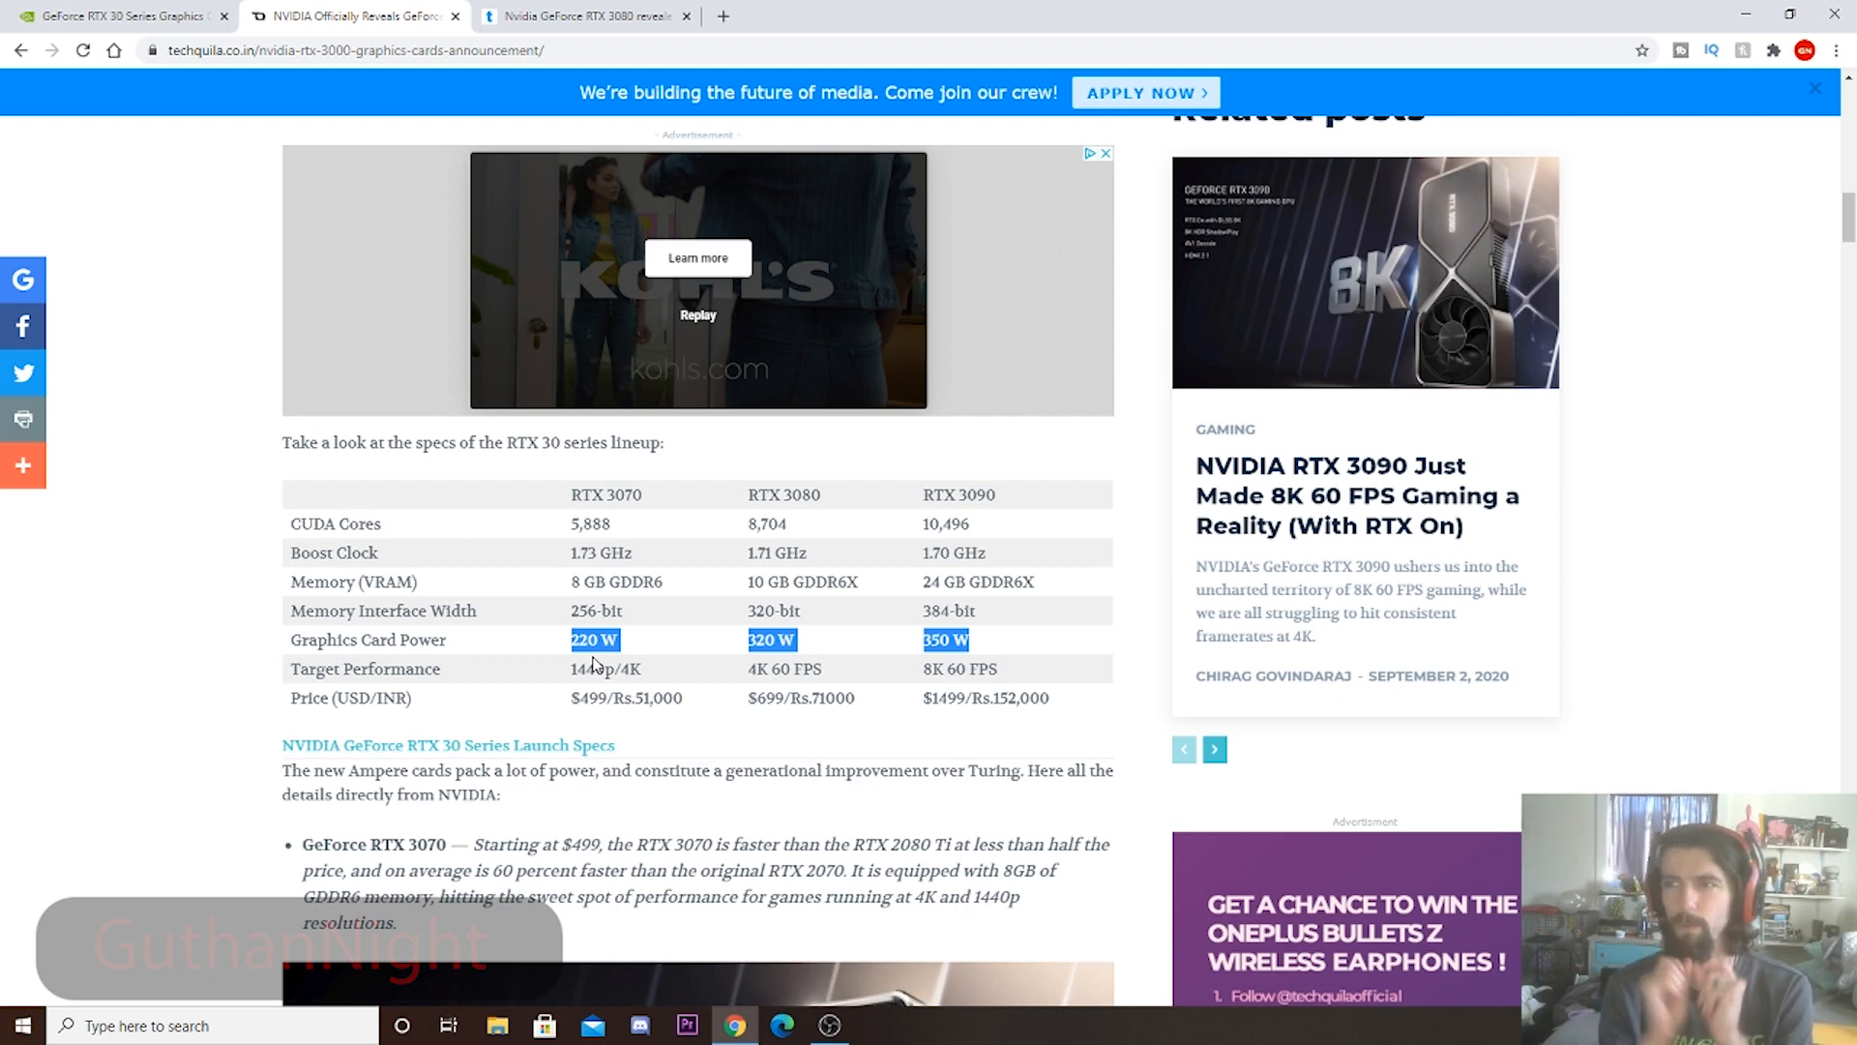
mouse_move(1283, 771)
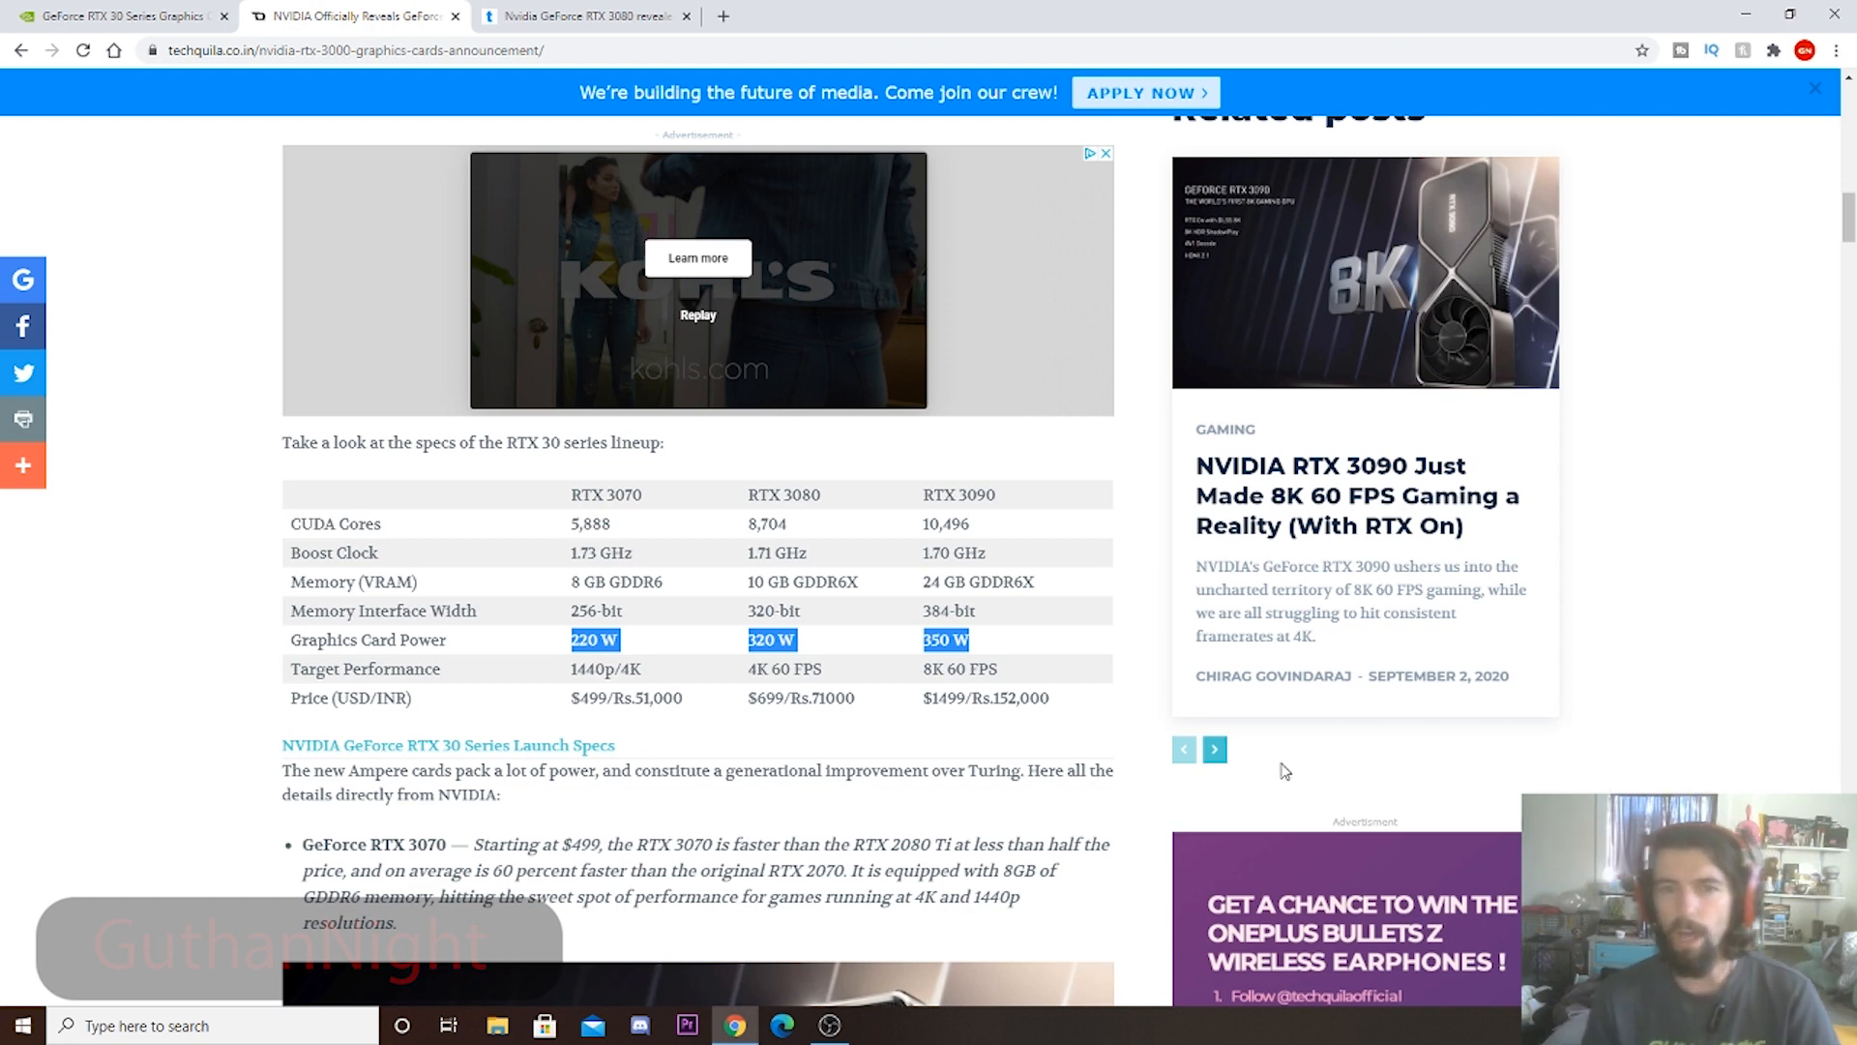
mouse_move(791, 748)
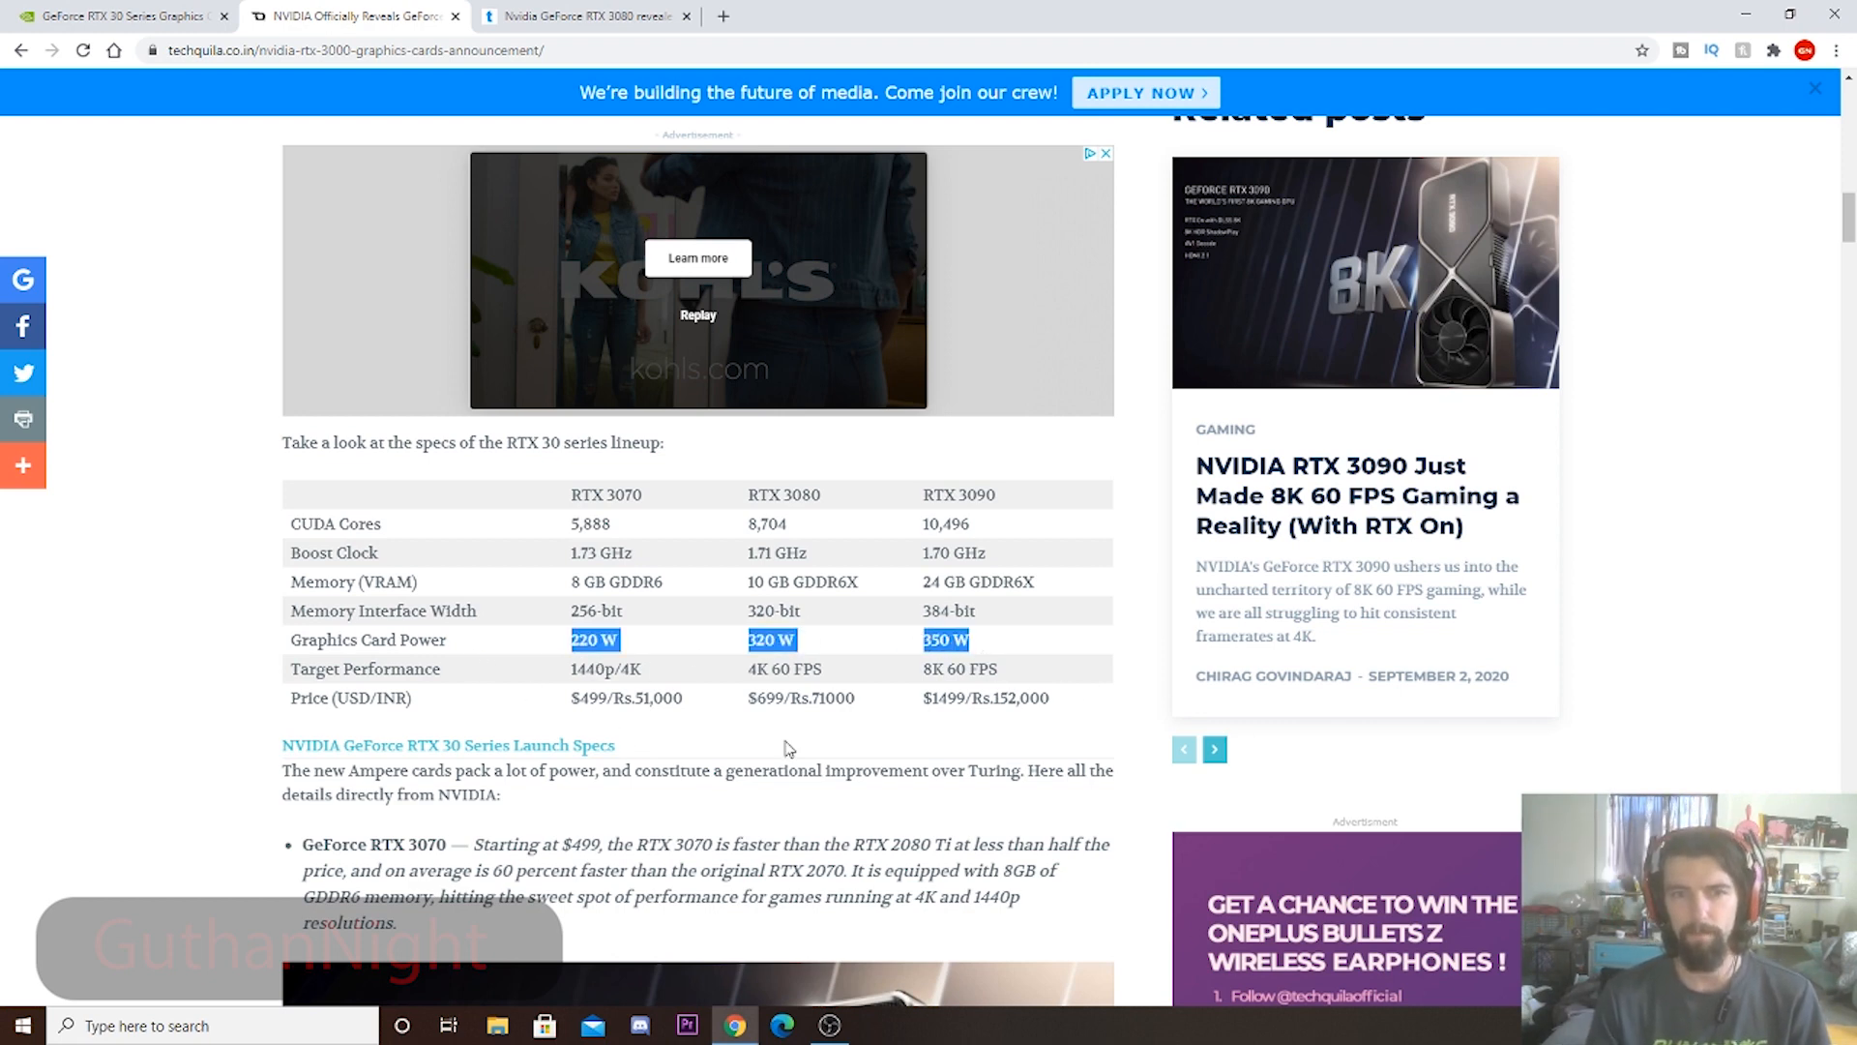
double_click(959, 495)
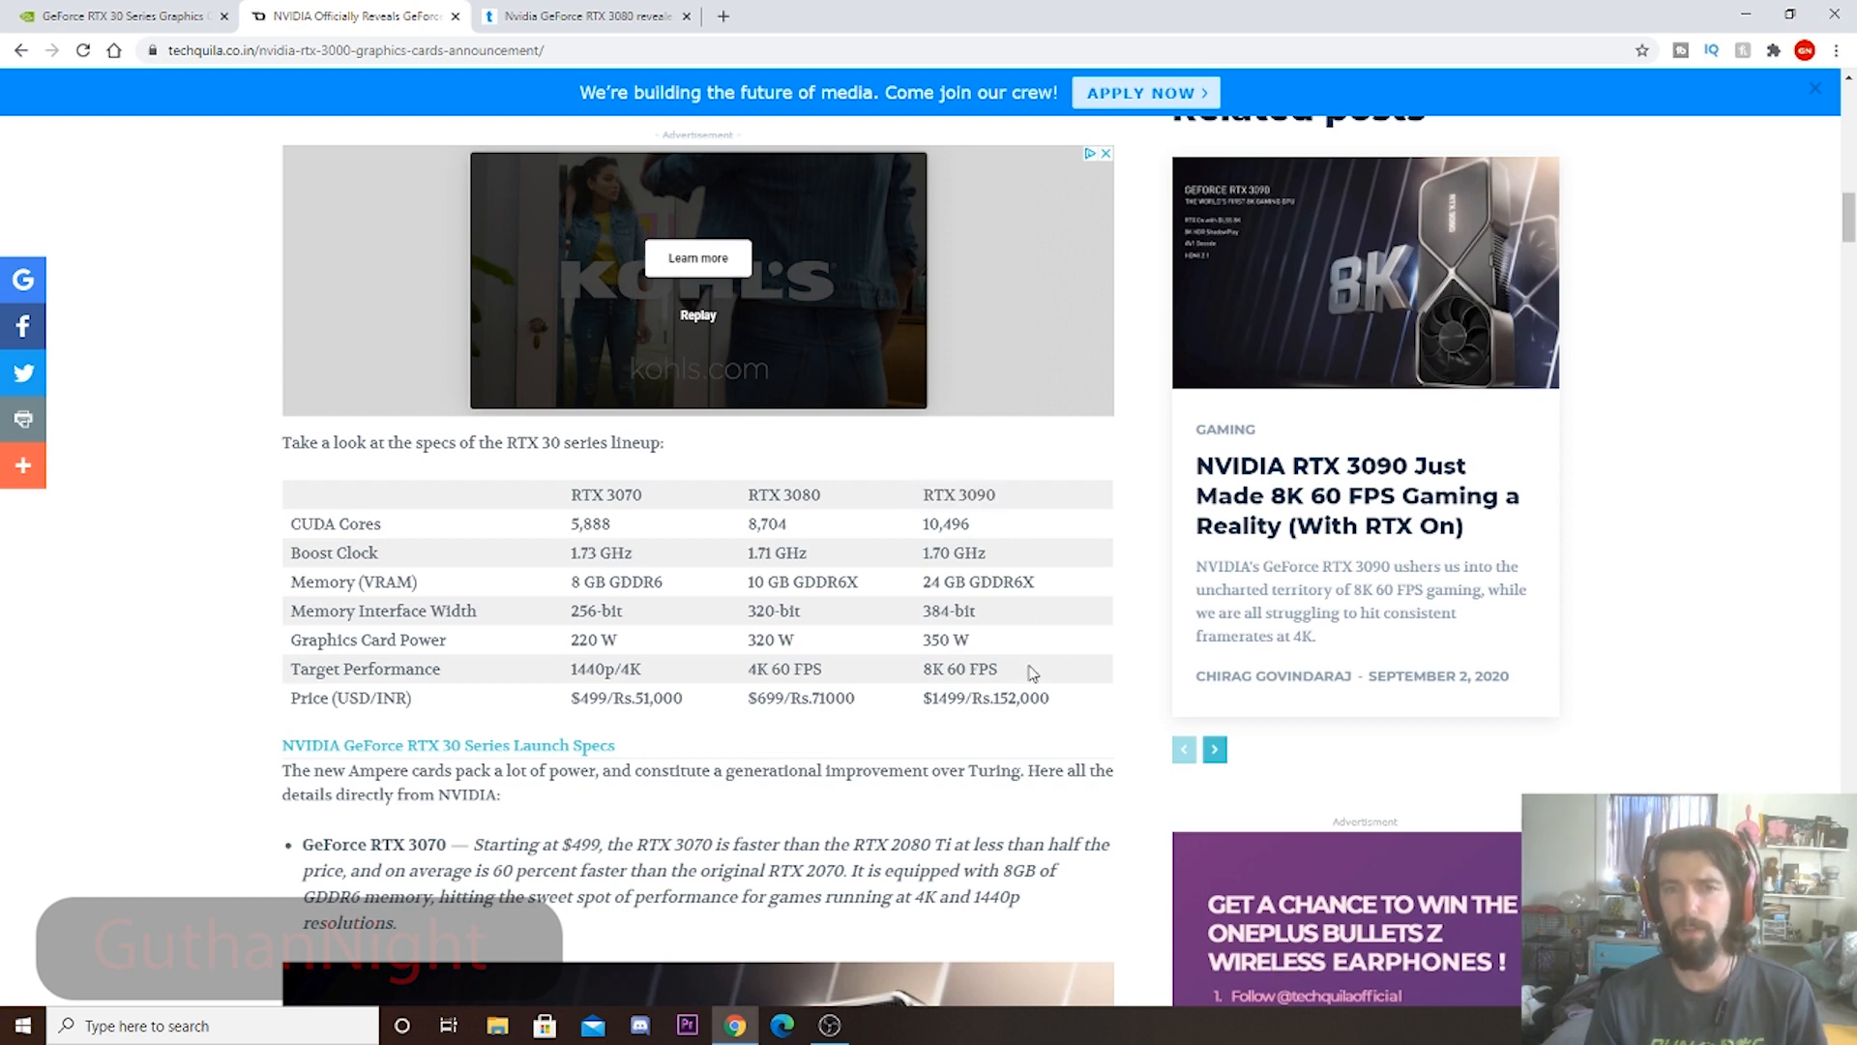
mouse_move(932, 727)
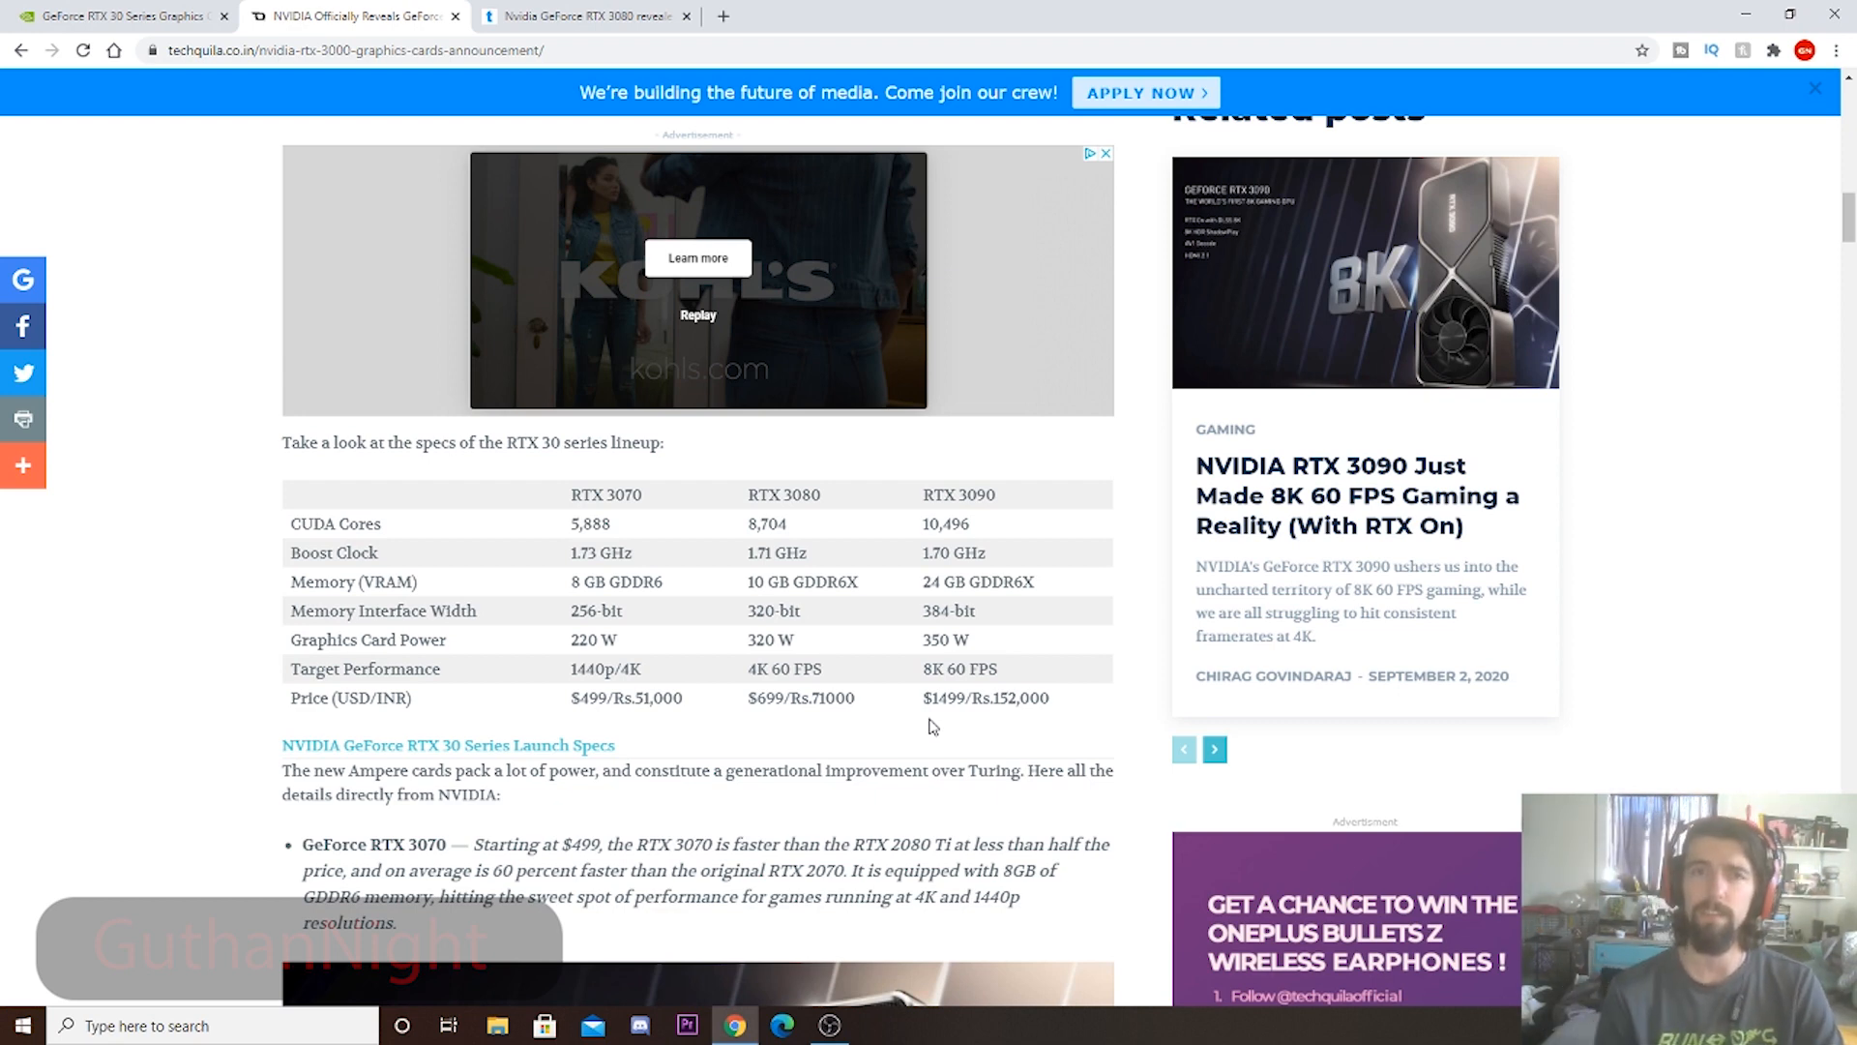
mouse_move(1014, 674)
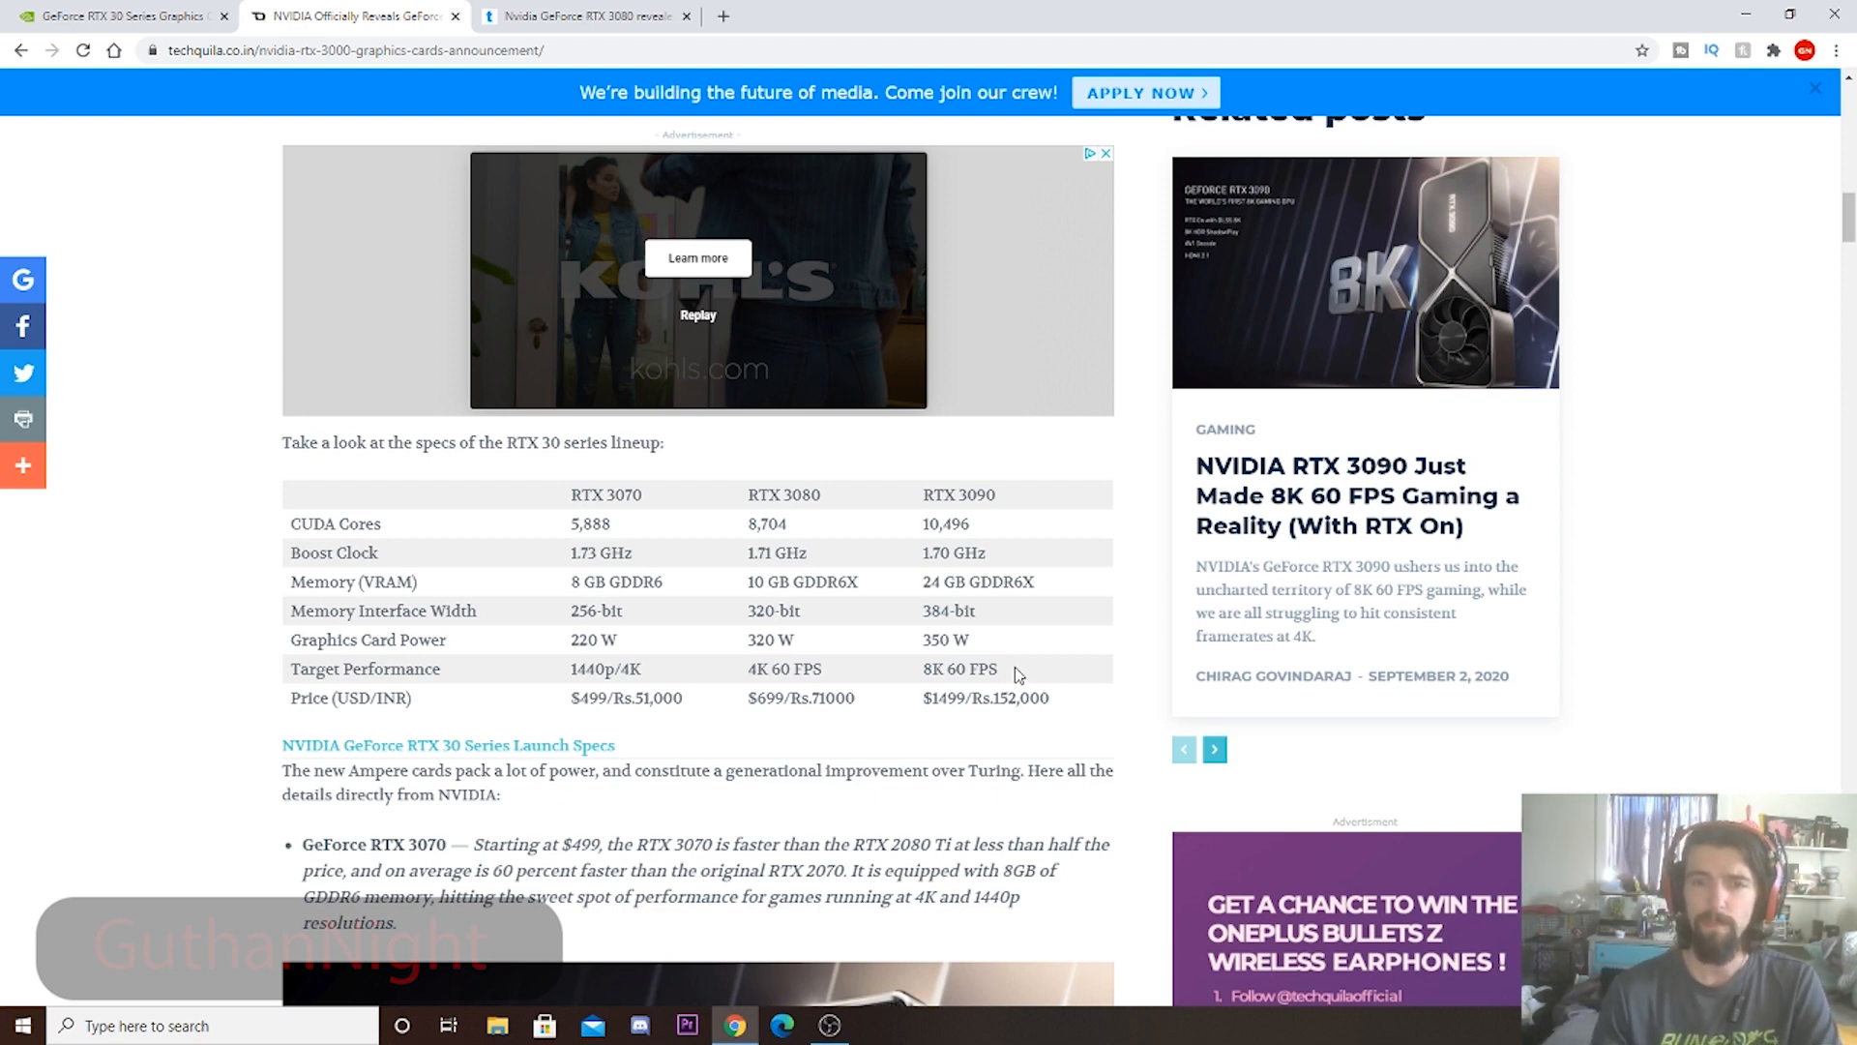
double_click(959, 668)
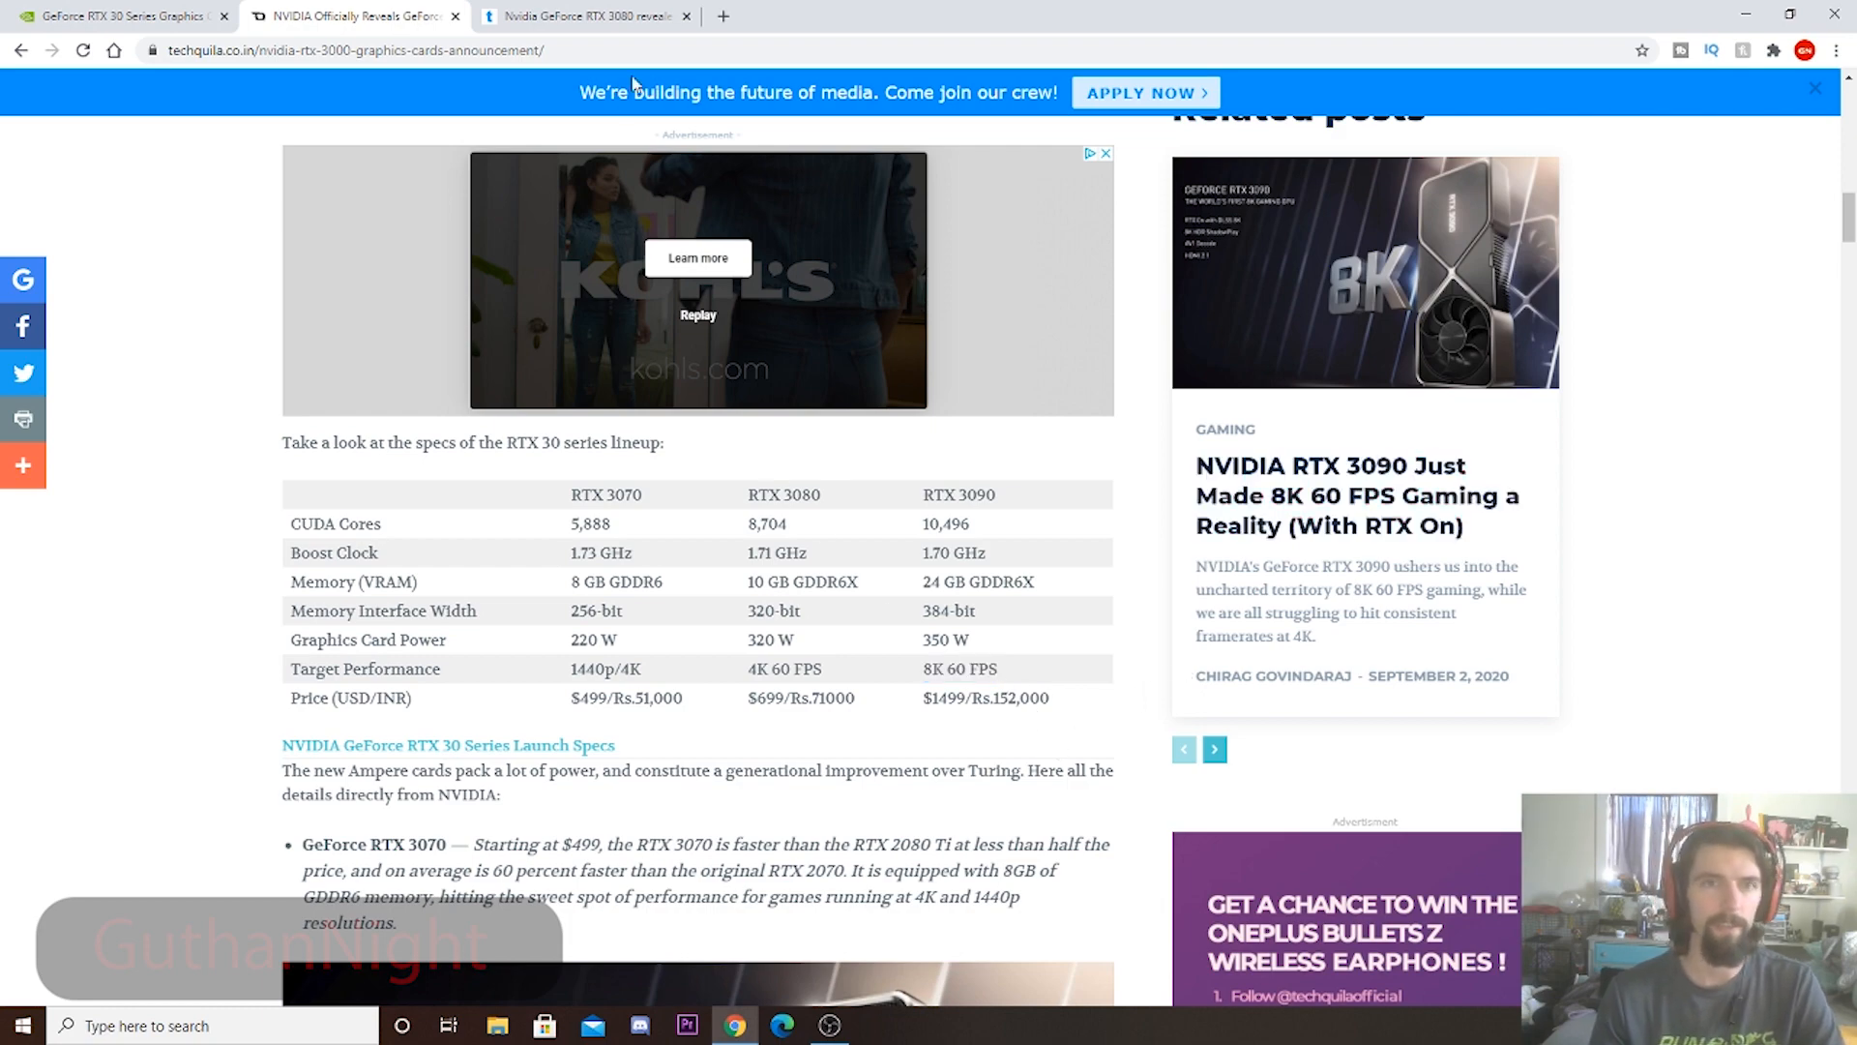
Scroll to the Tom's Guide specs table, highlight ports and 7680x4320 resolution, then clear.
click(580, 15)
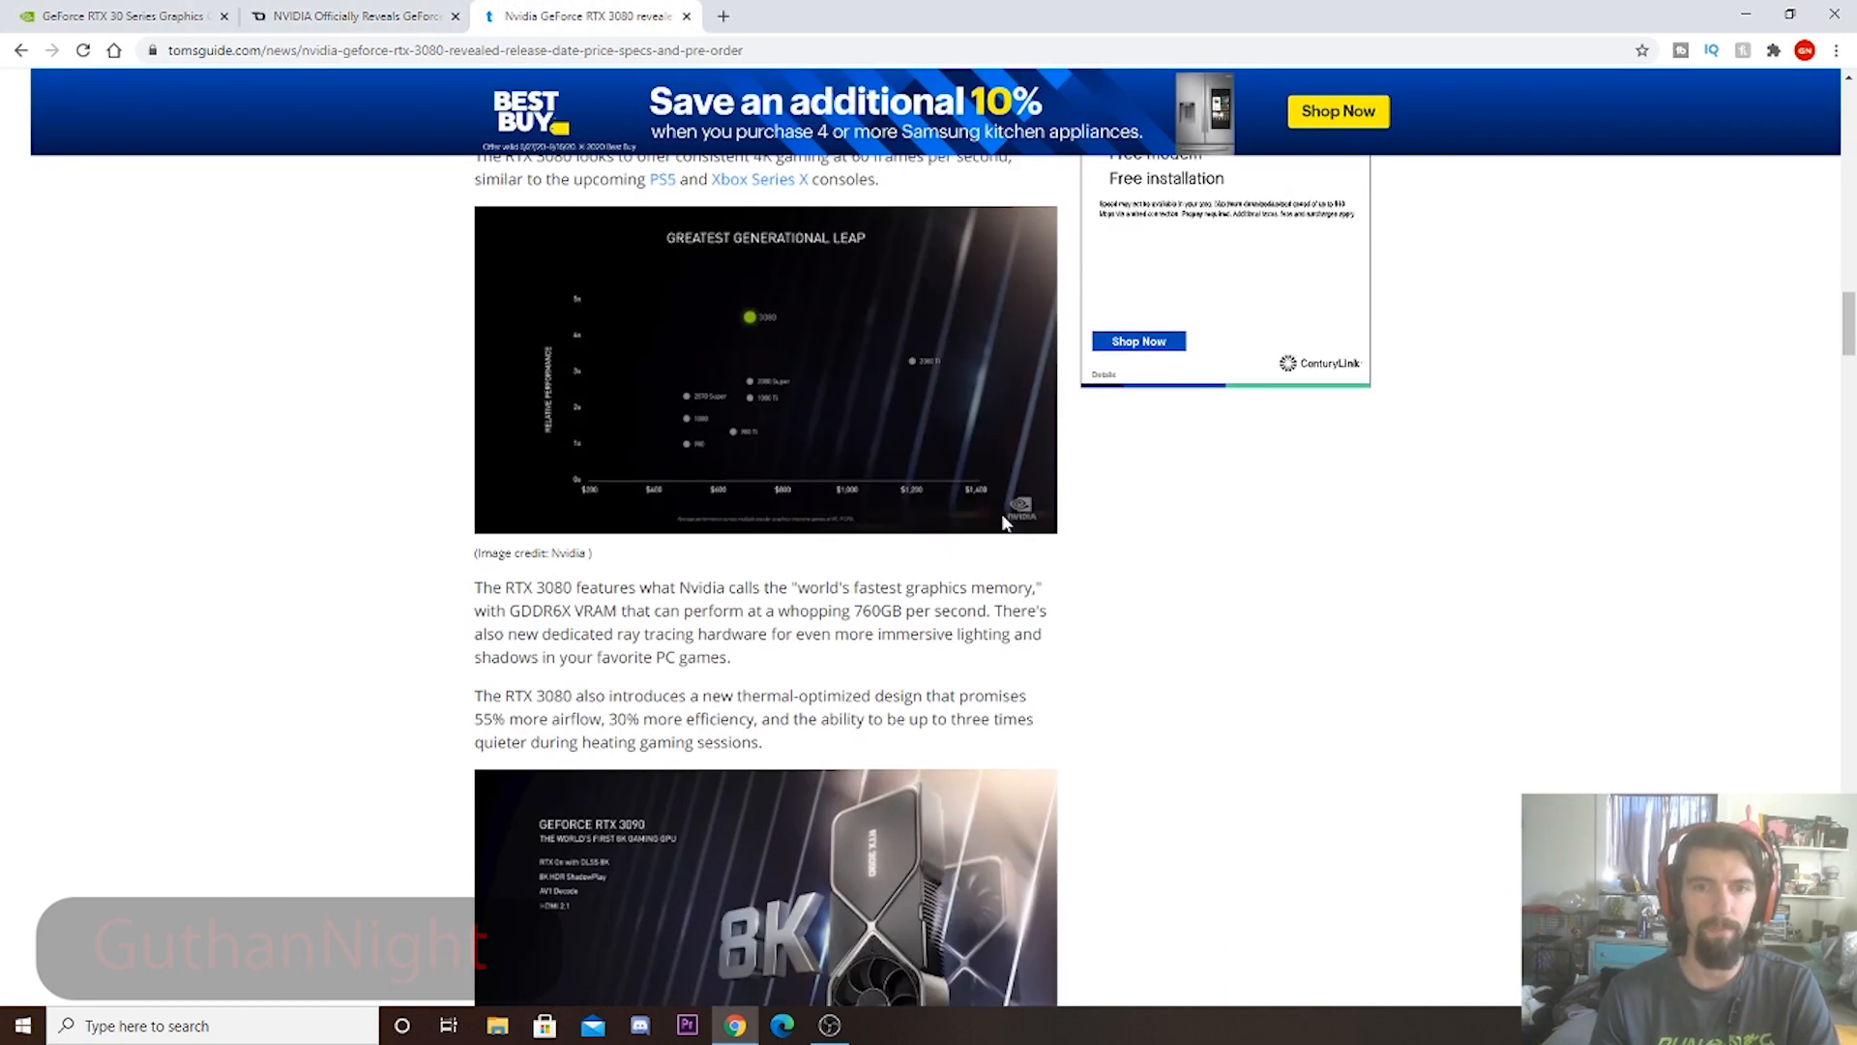
scroll(down, 3)
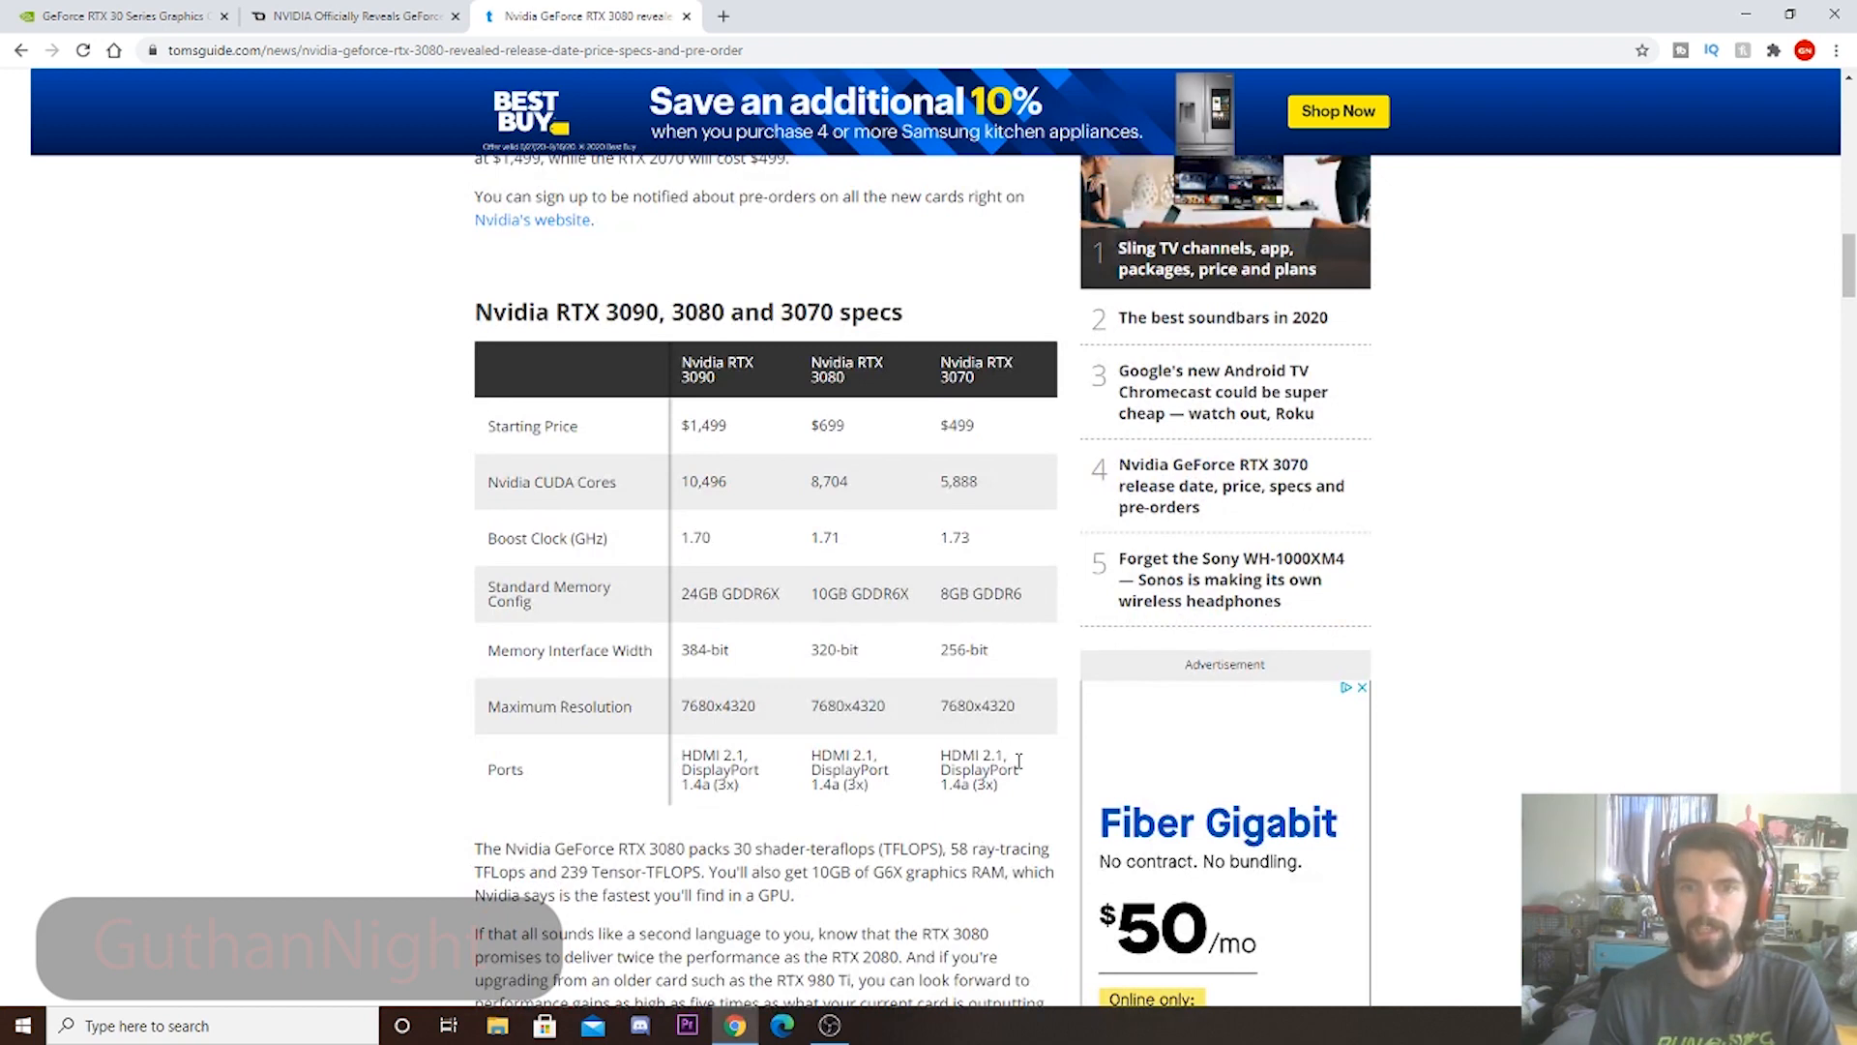
double_click(970, 784)
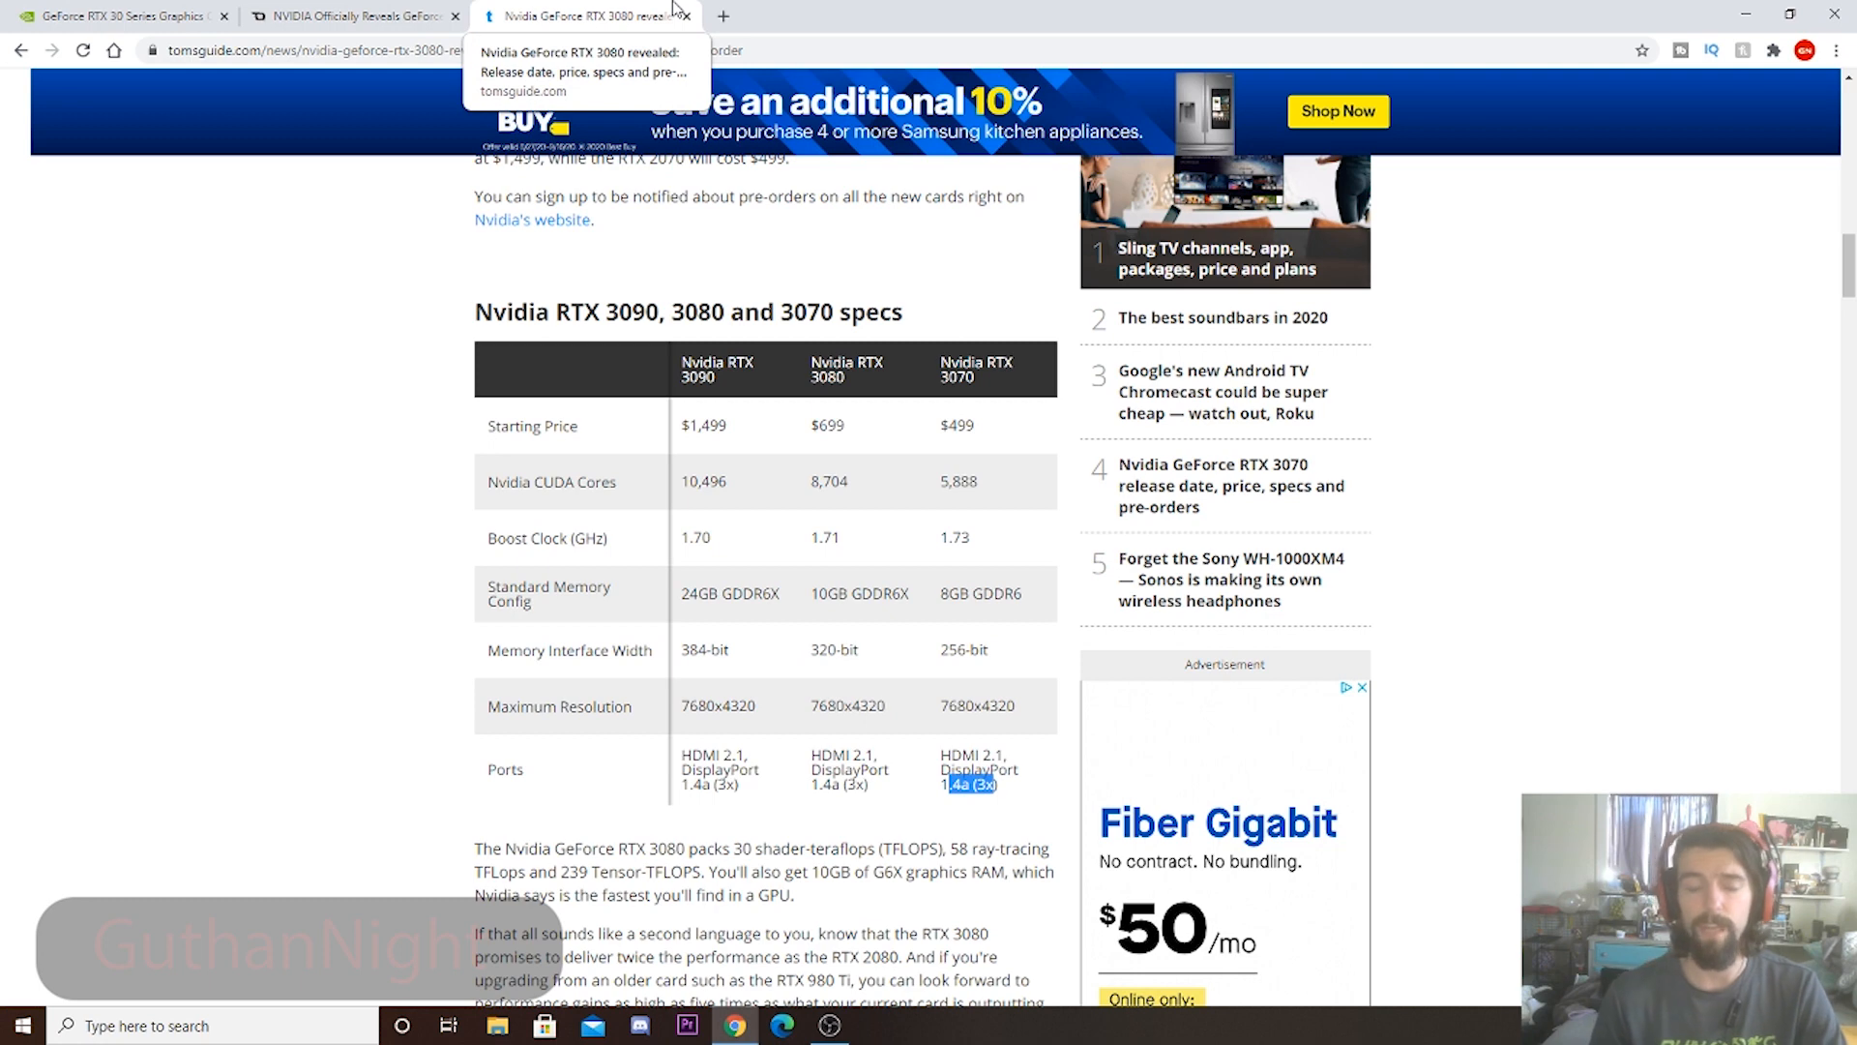
mouse_move(645, 807)
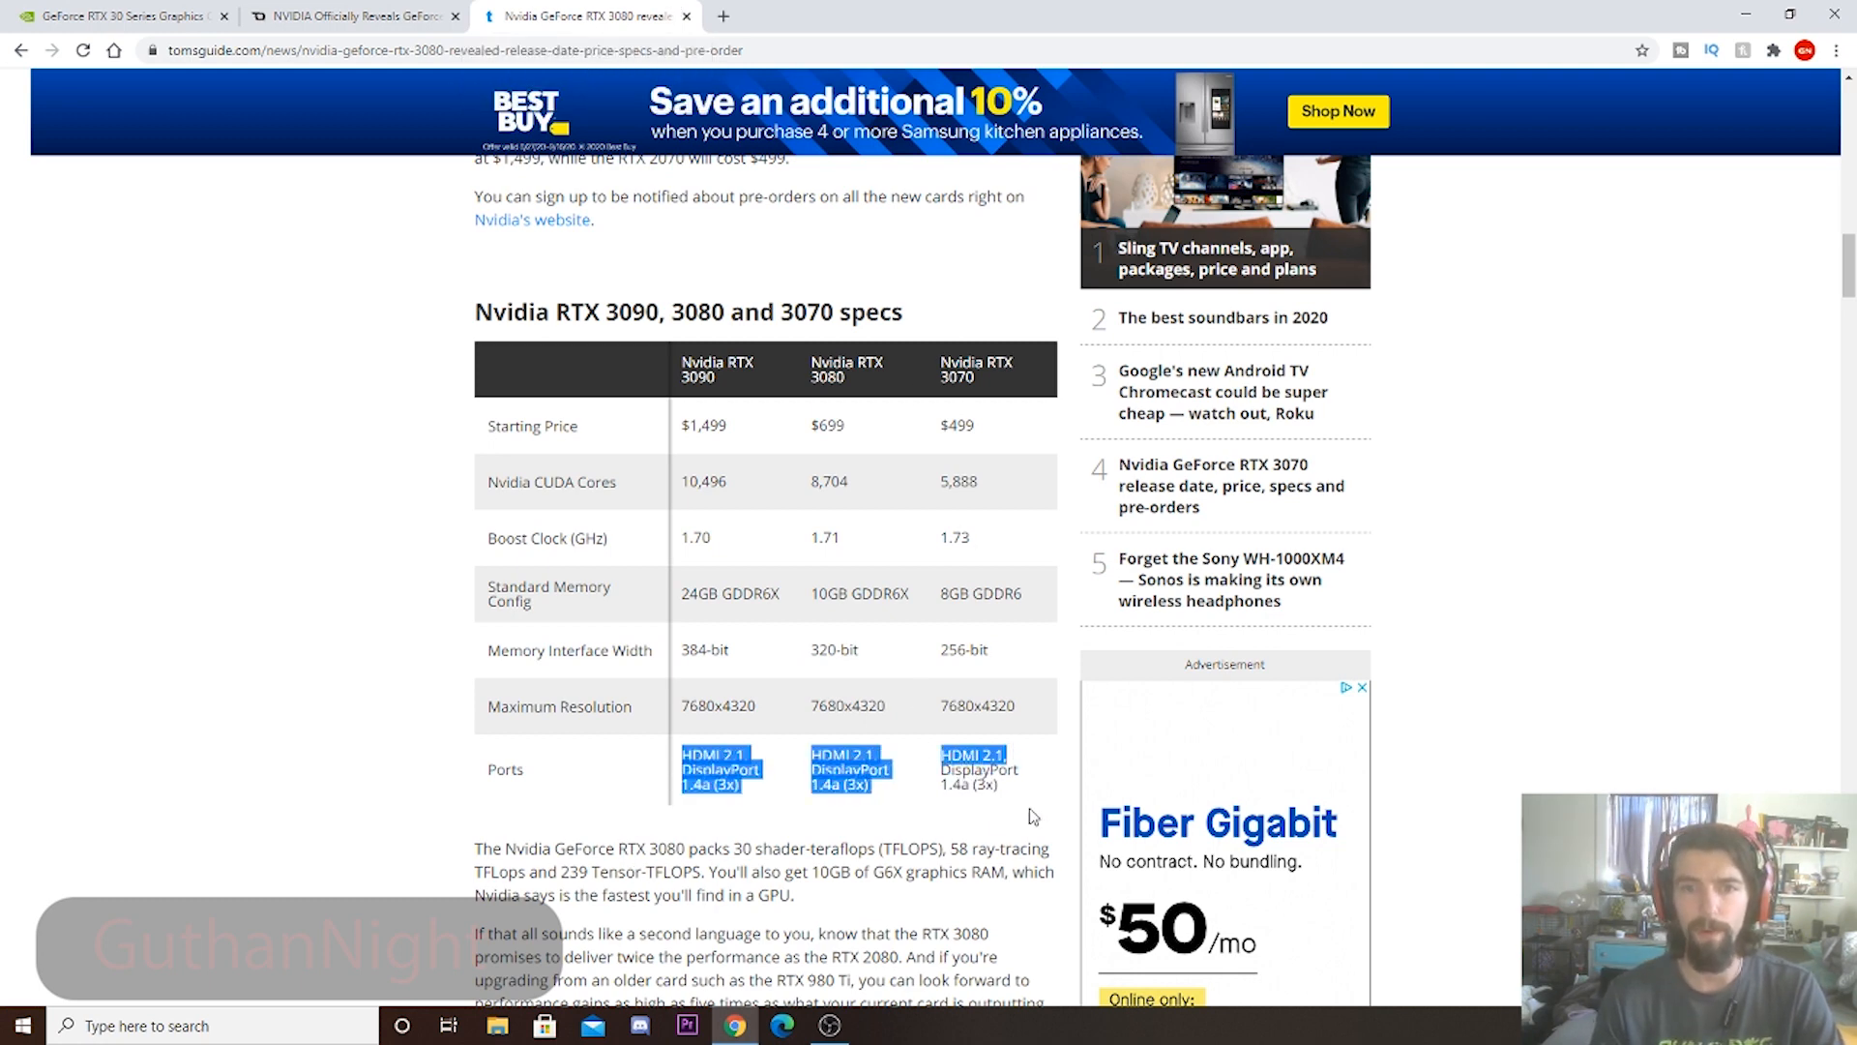
click(1021, 698)
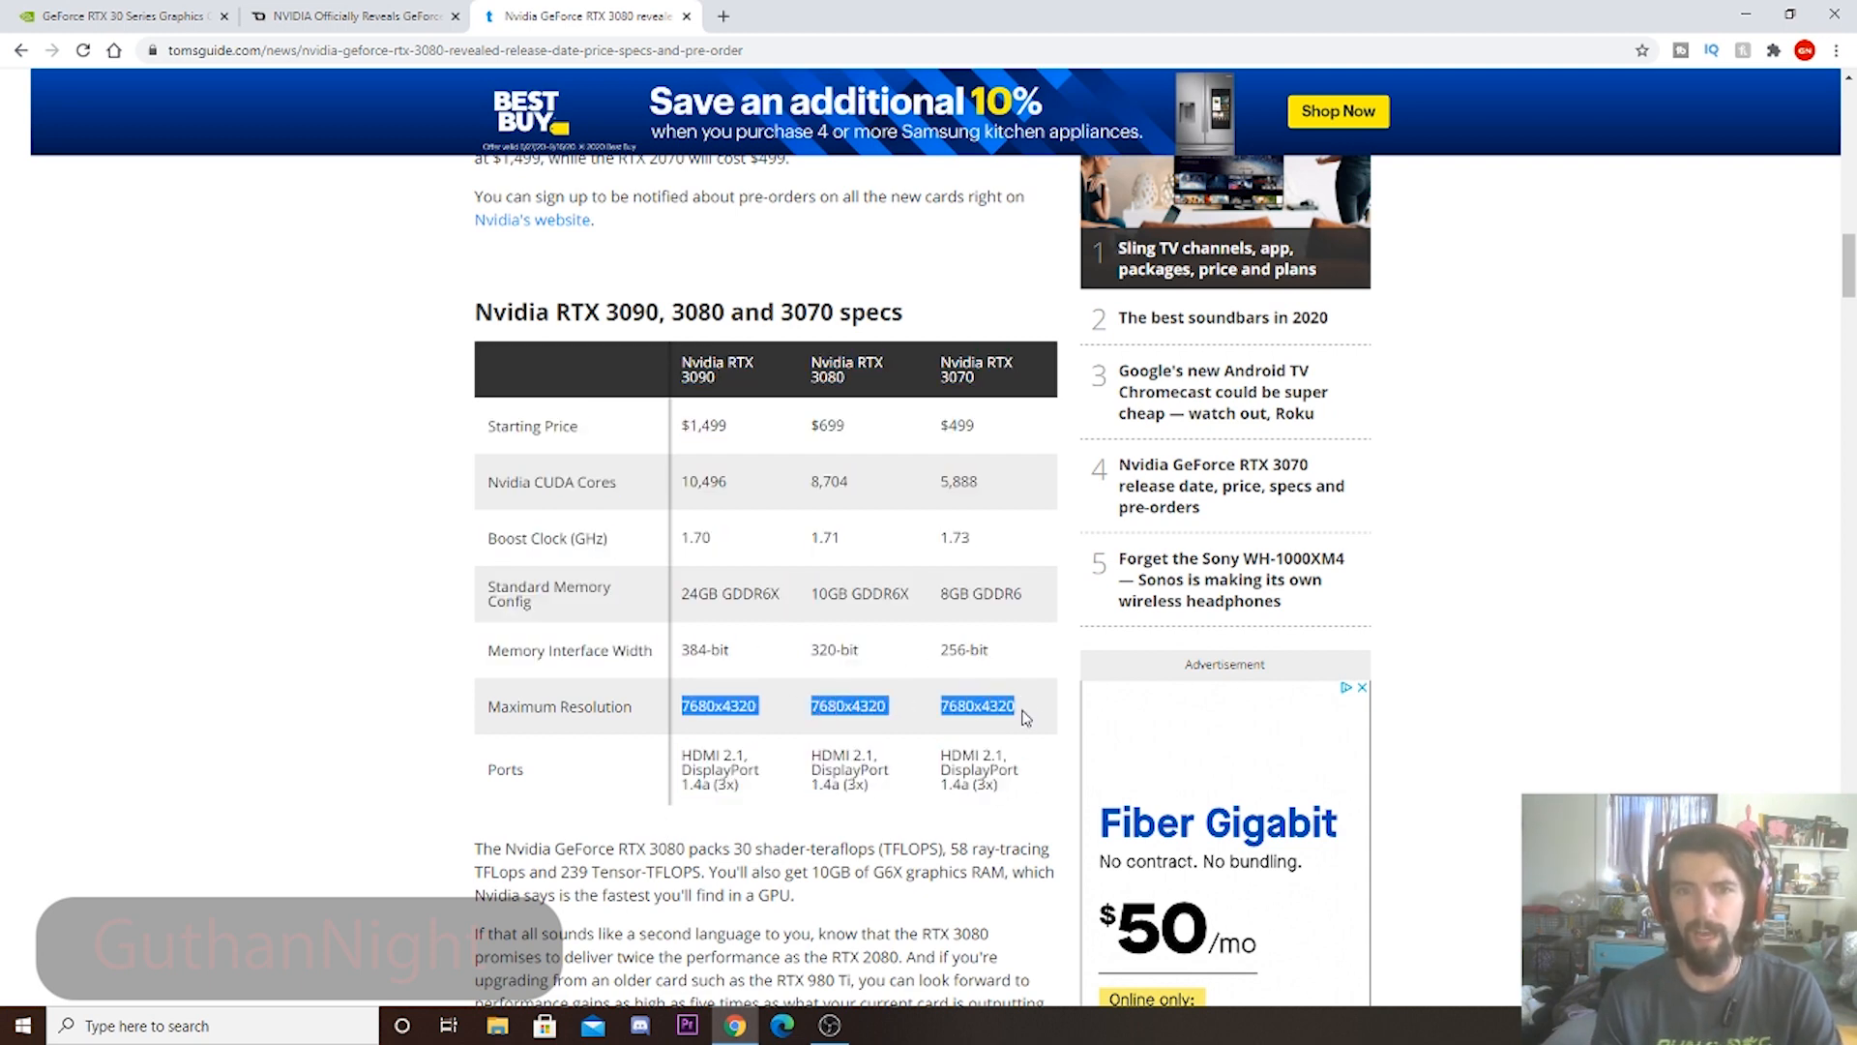
mouse_move(1060, 781)
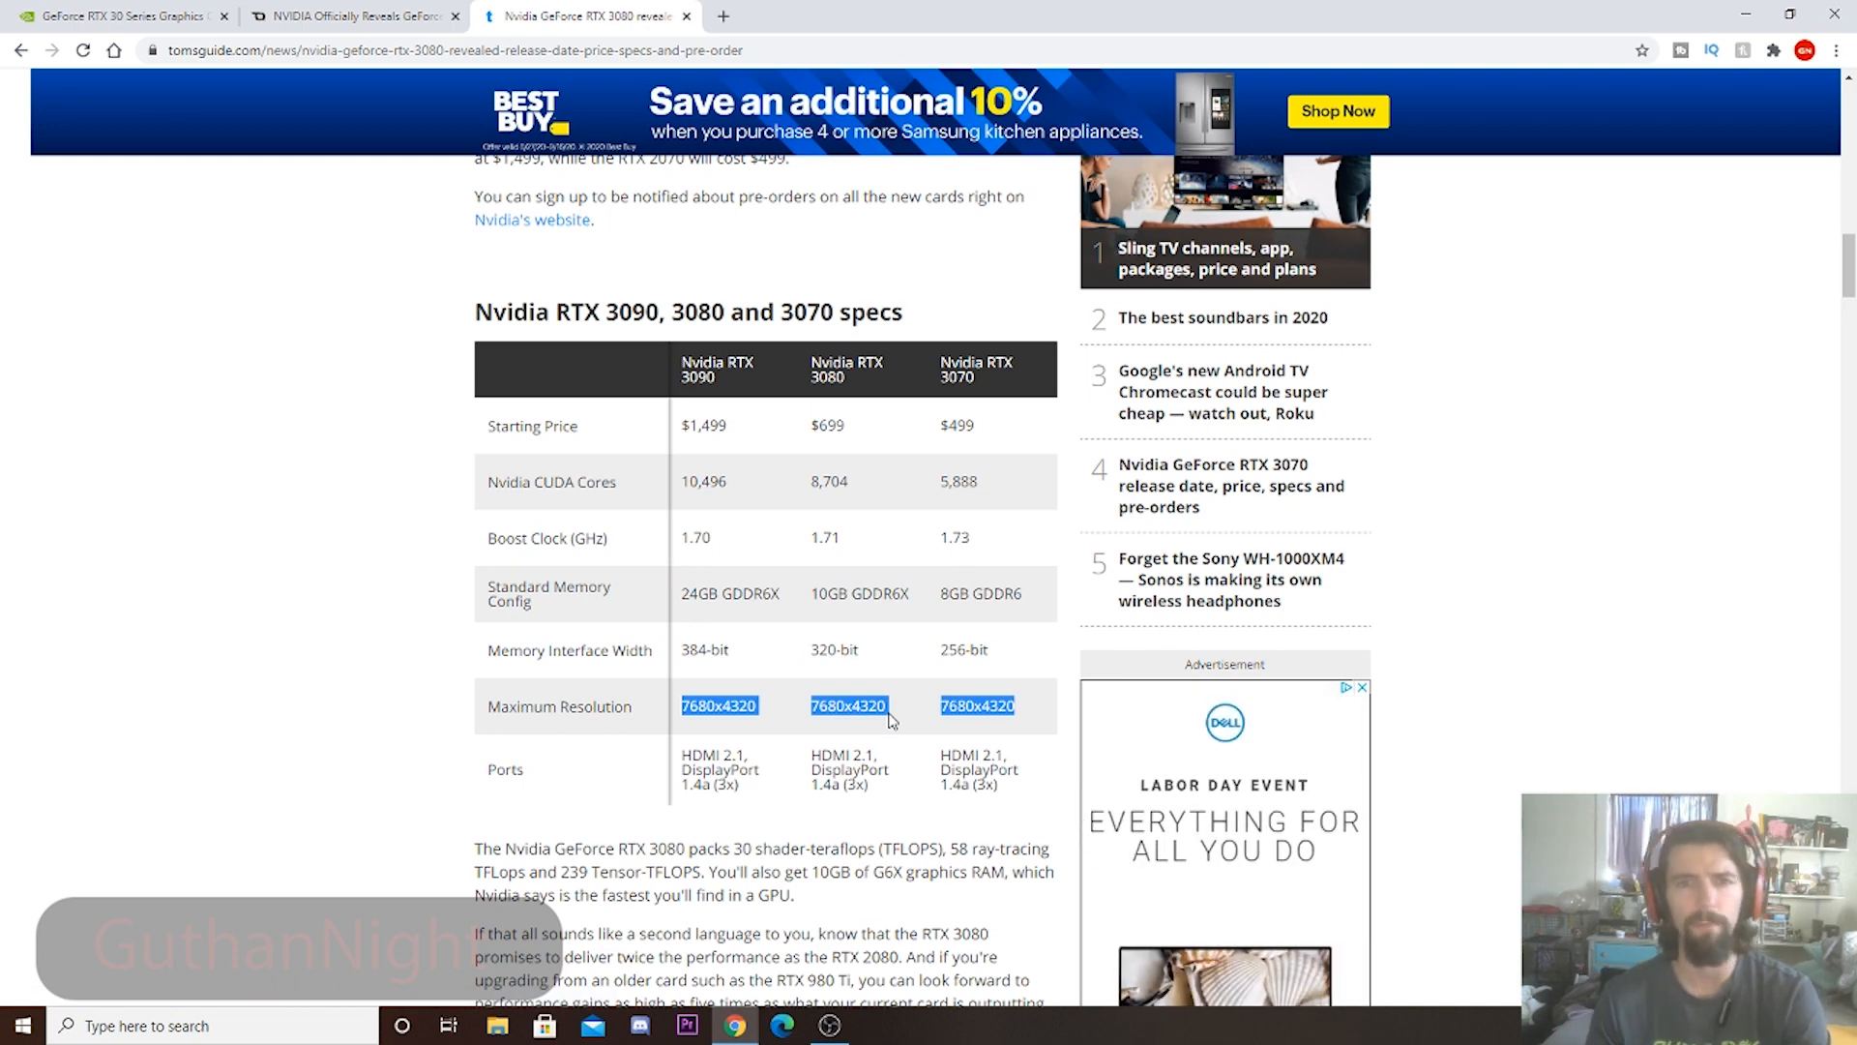
click(964, 475)
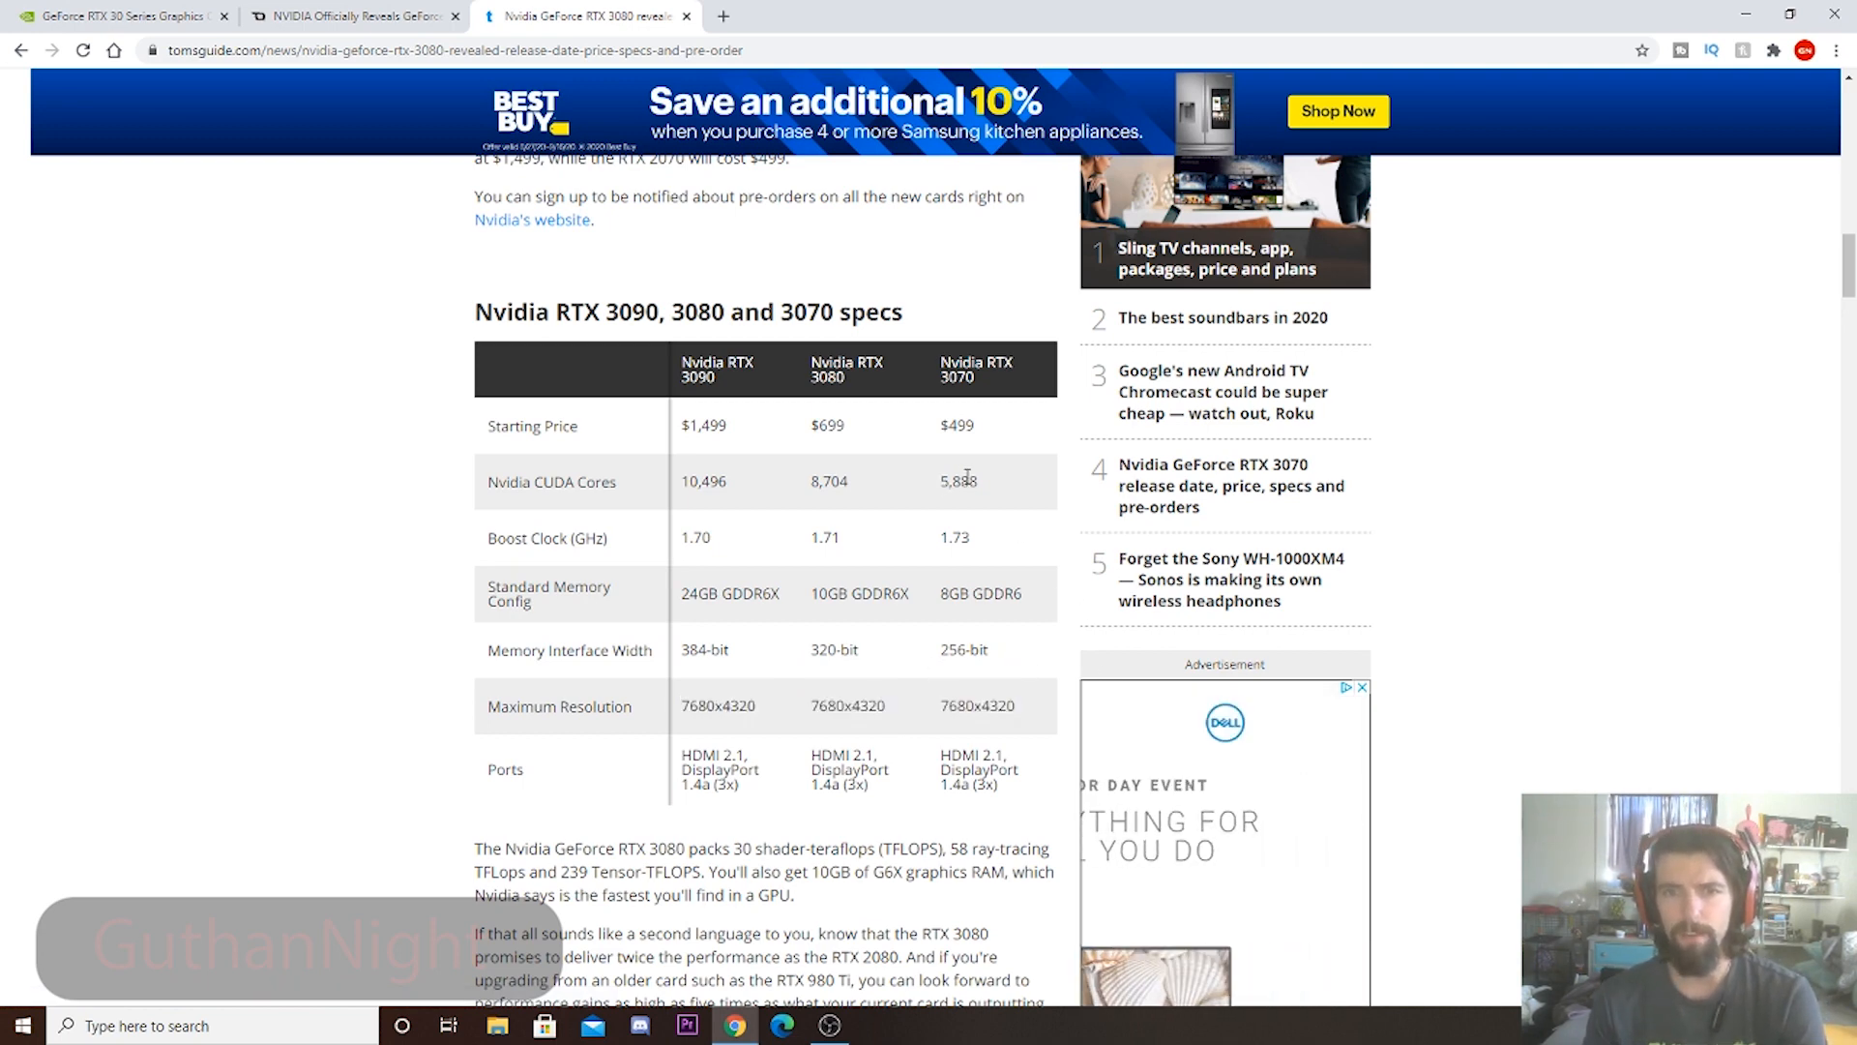
mouse_move(997, 430)
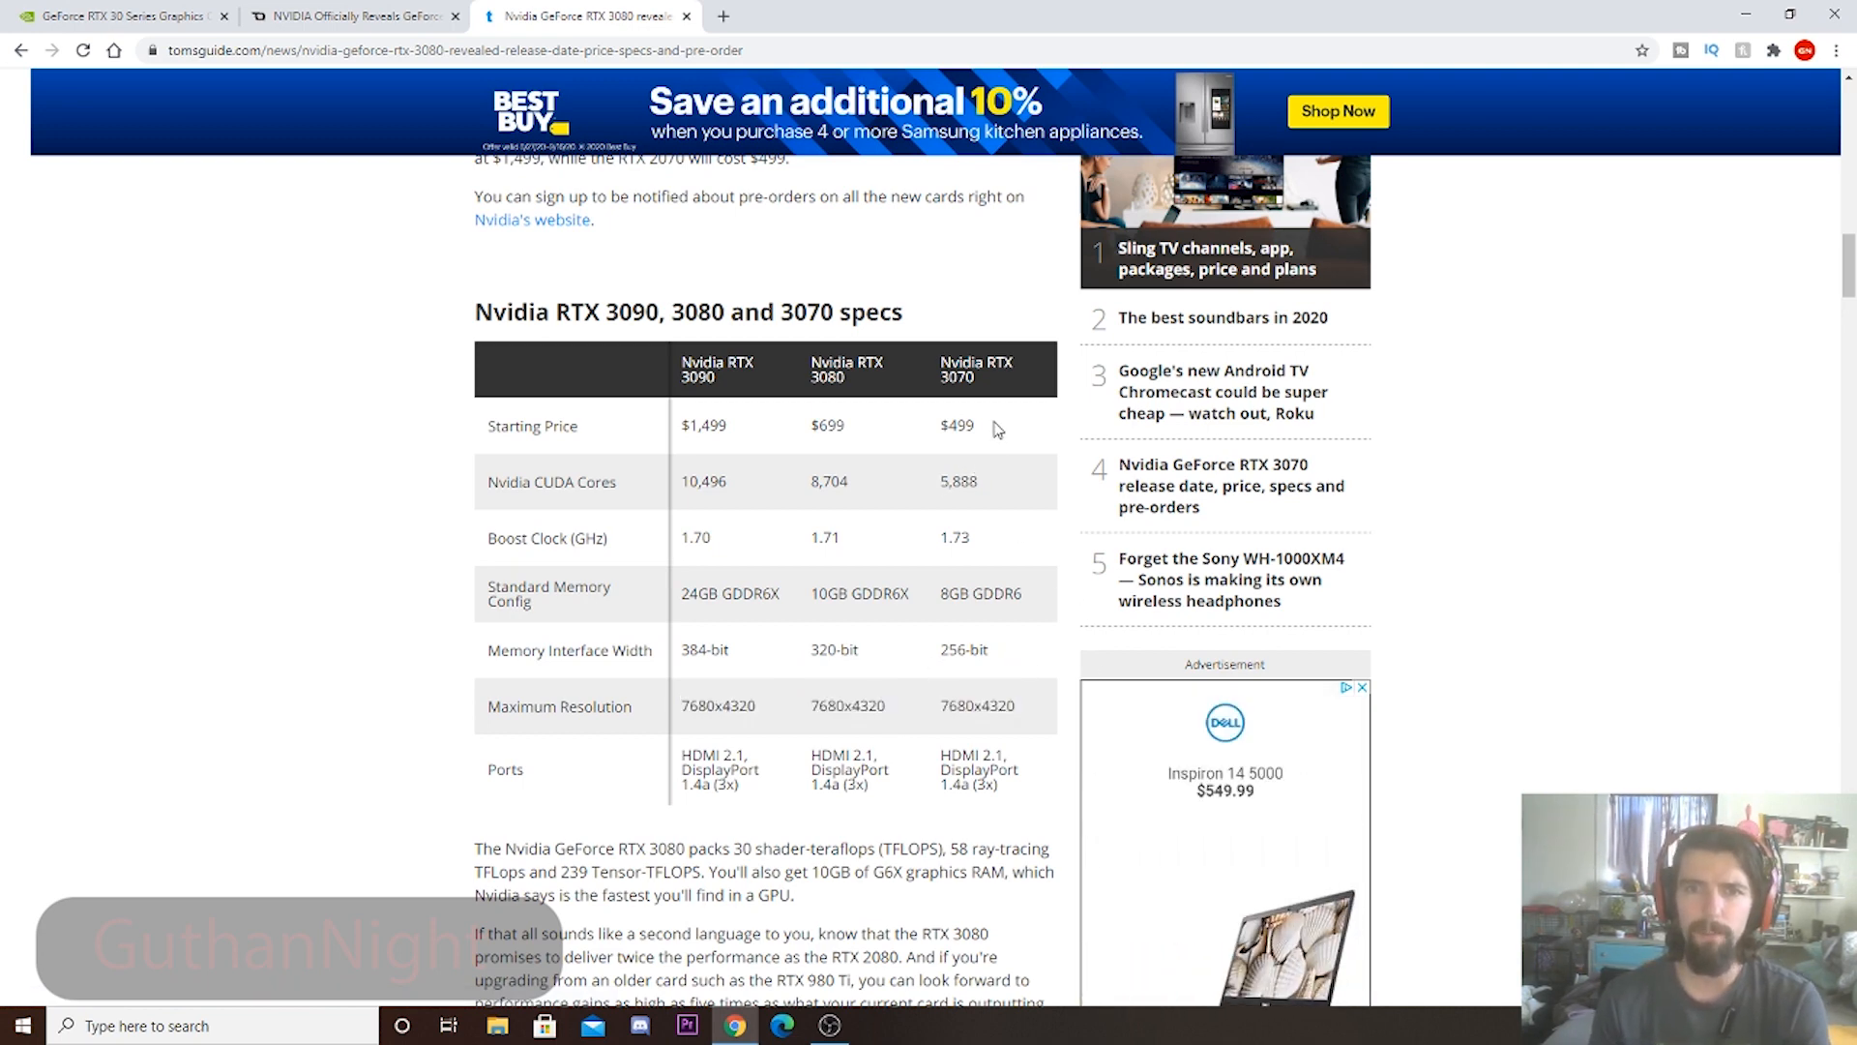
double_click(957, 426)
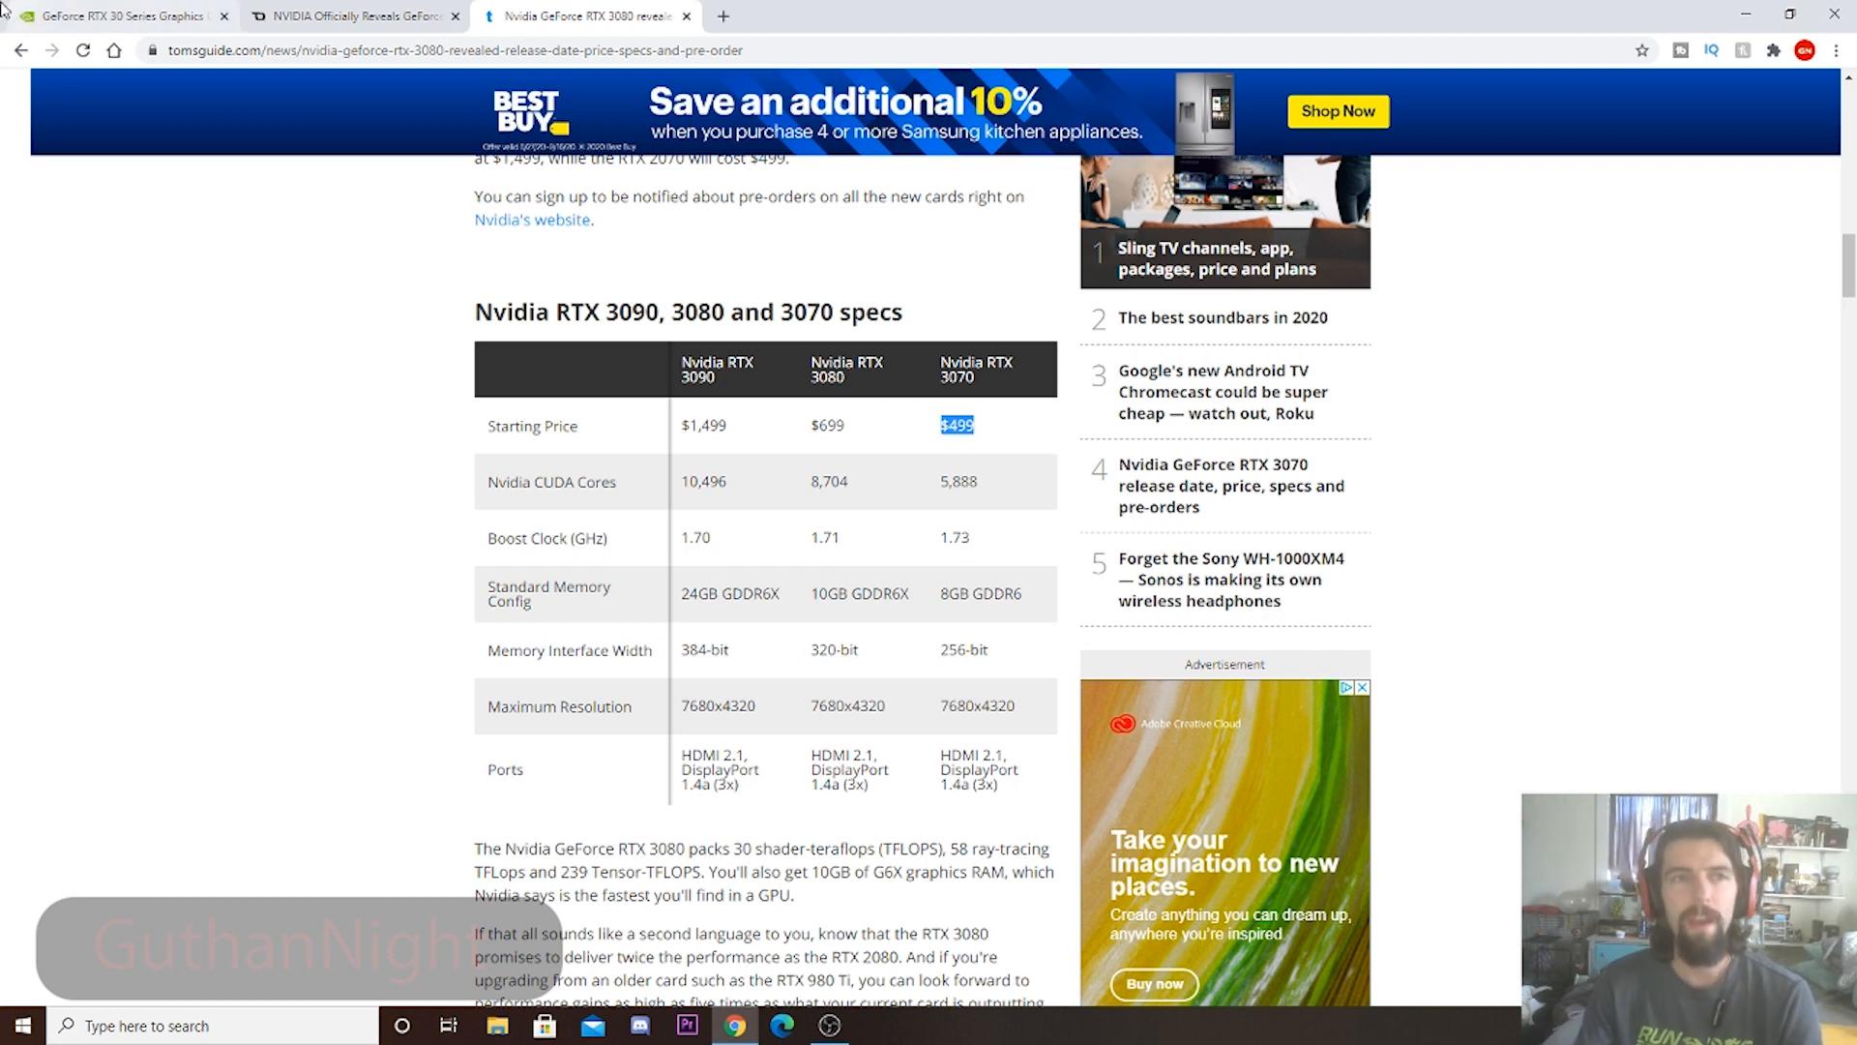
mouse_move(1022, 312)
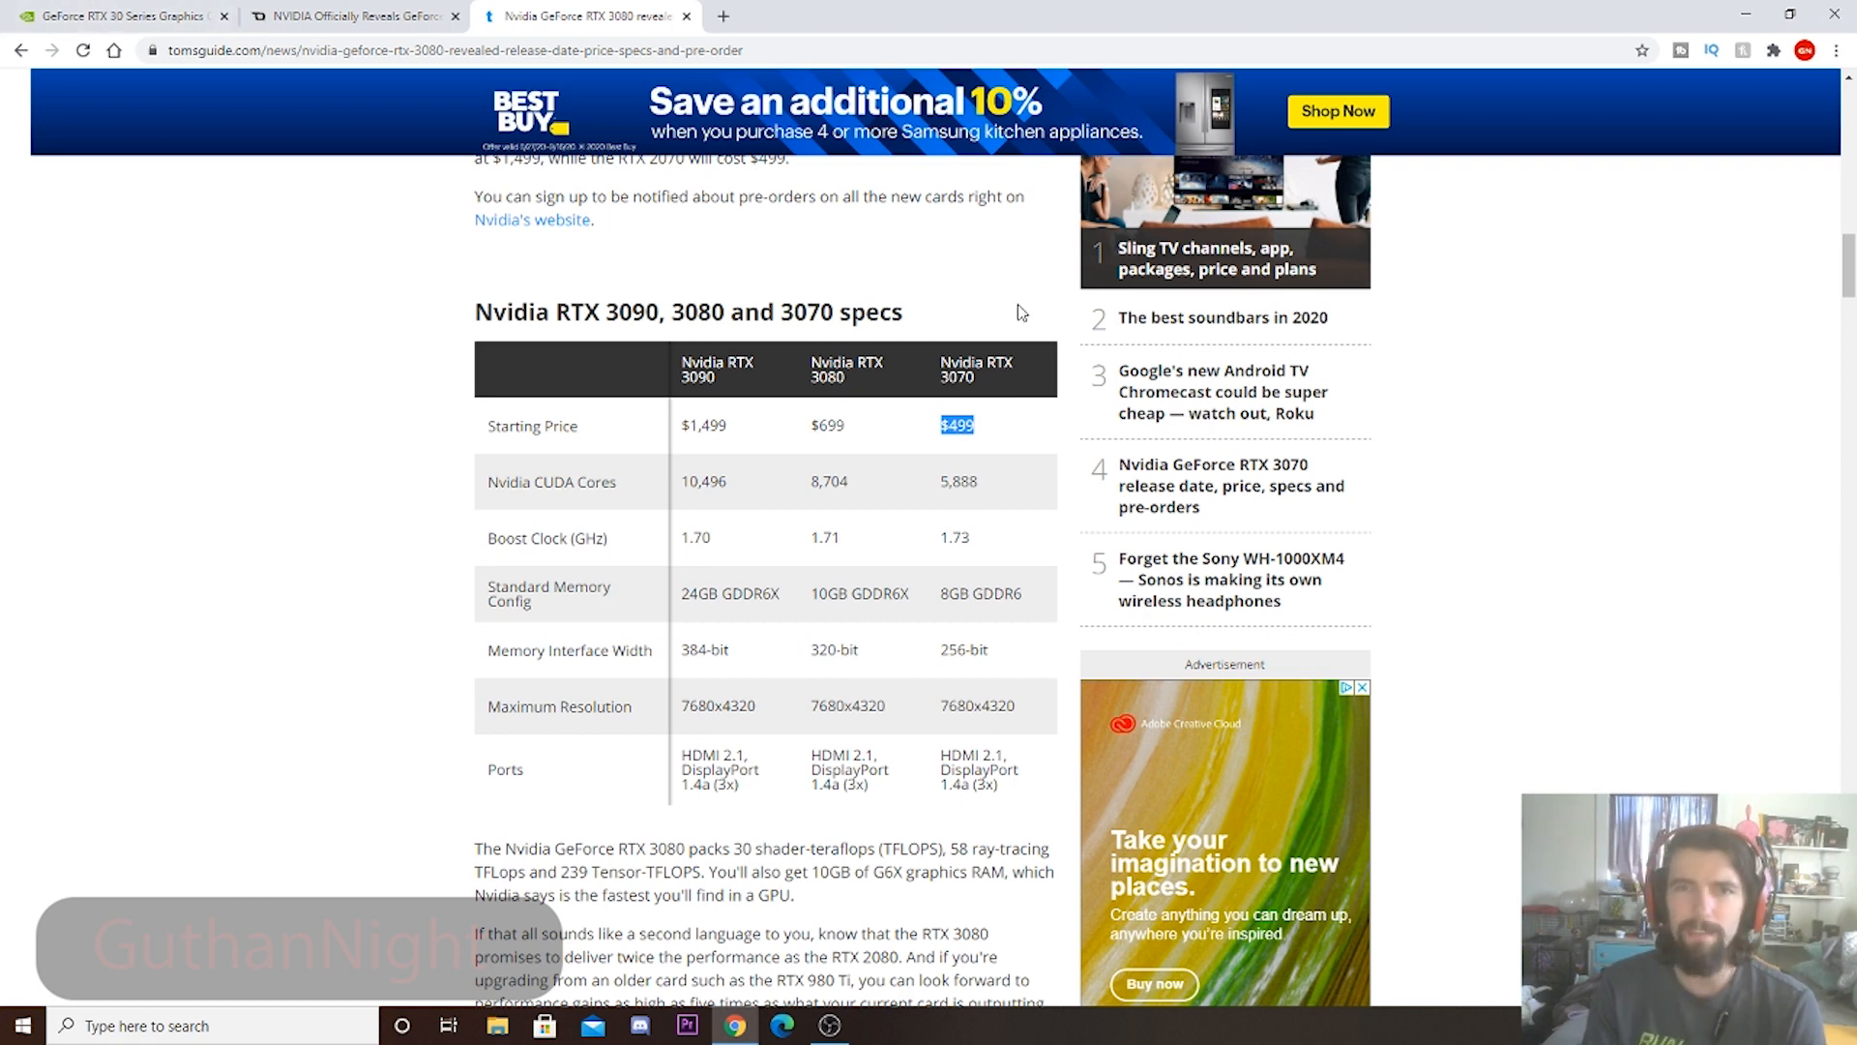